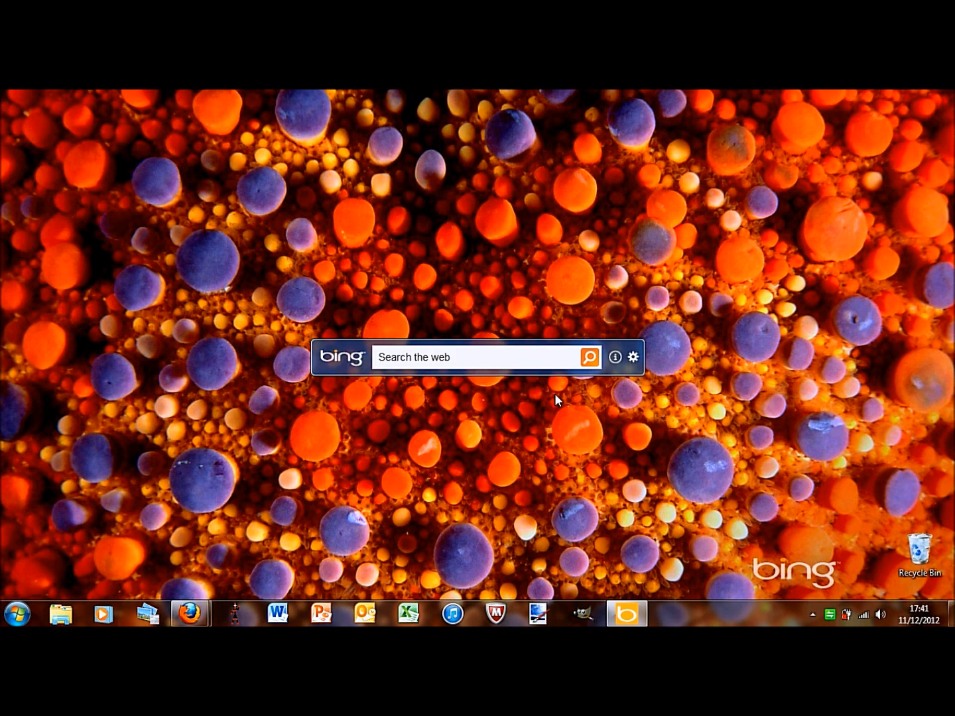
mouse_move(295, 574)
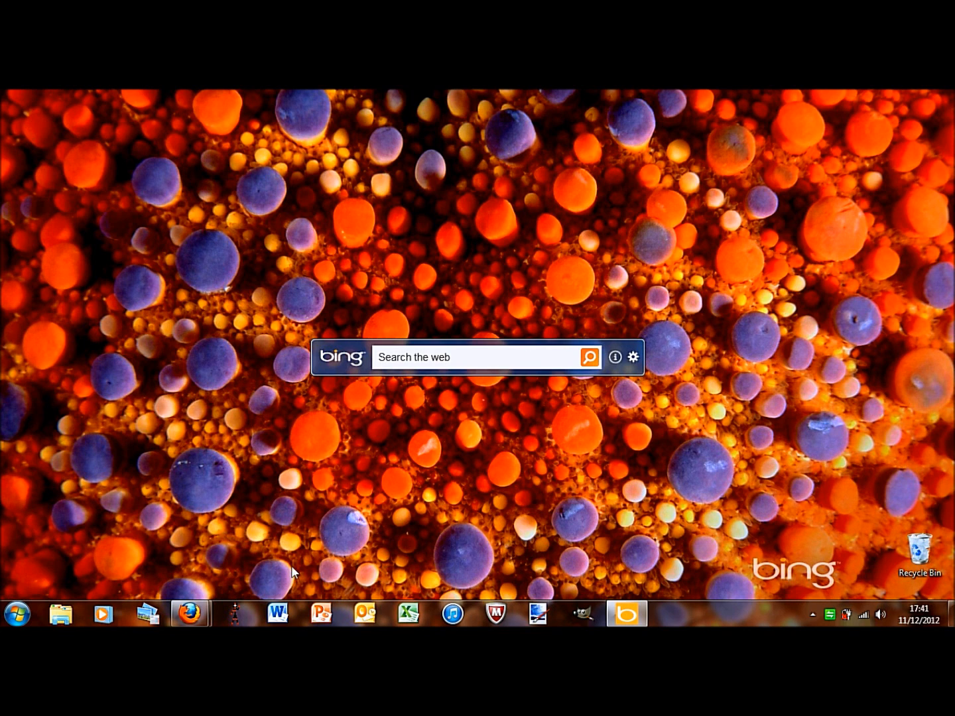
mouse_move(189, 613)
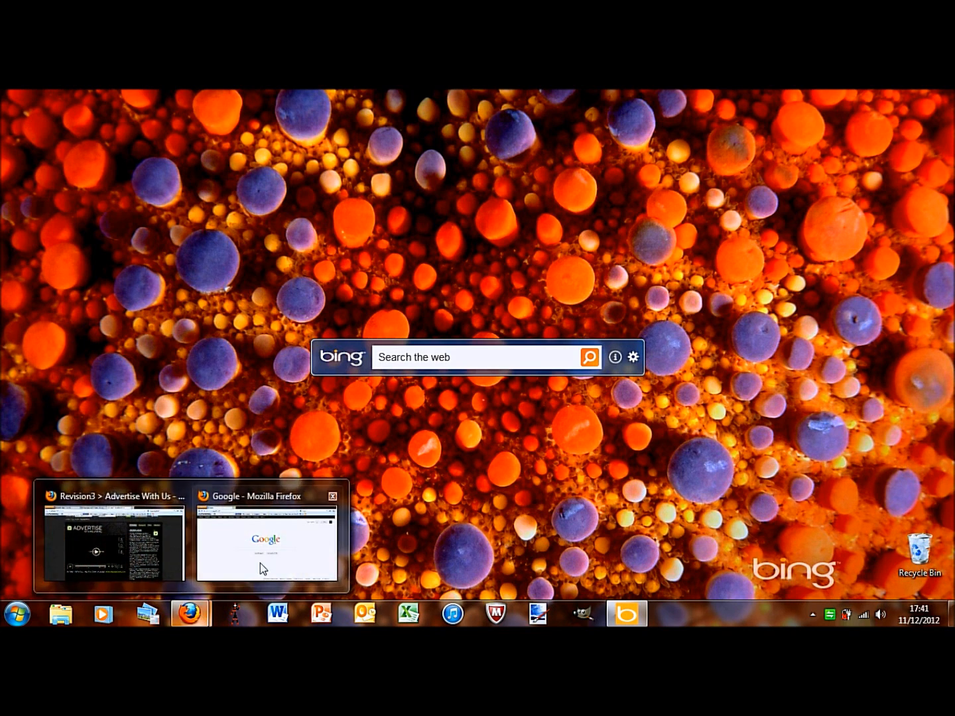
mouse_move(219, 385)
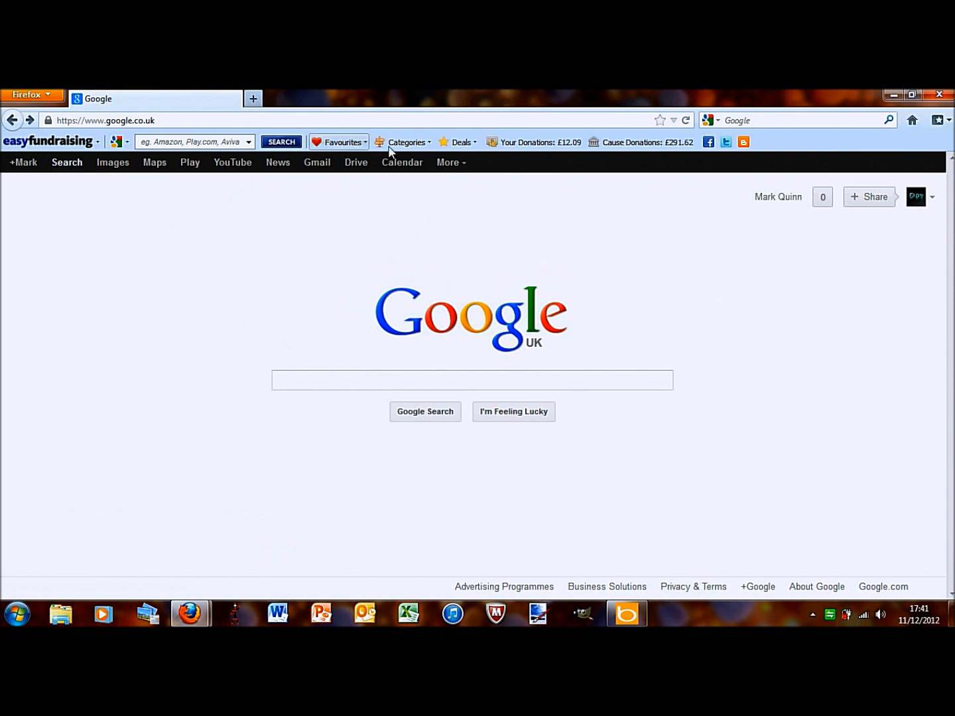
Step: Go to Blogger through the More menu of Google services in Firefox
click(448, 162)
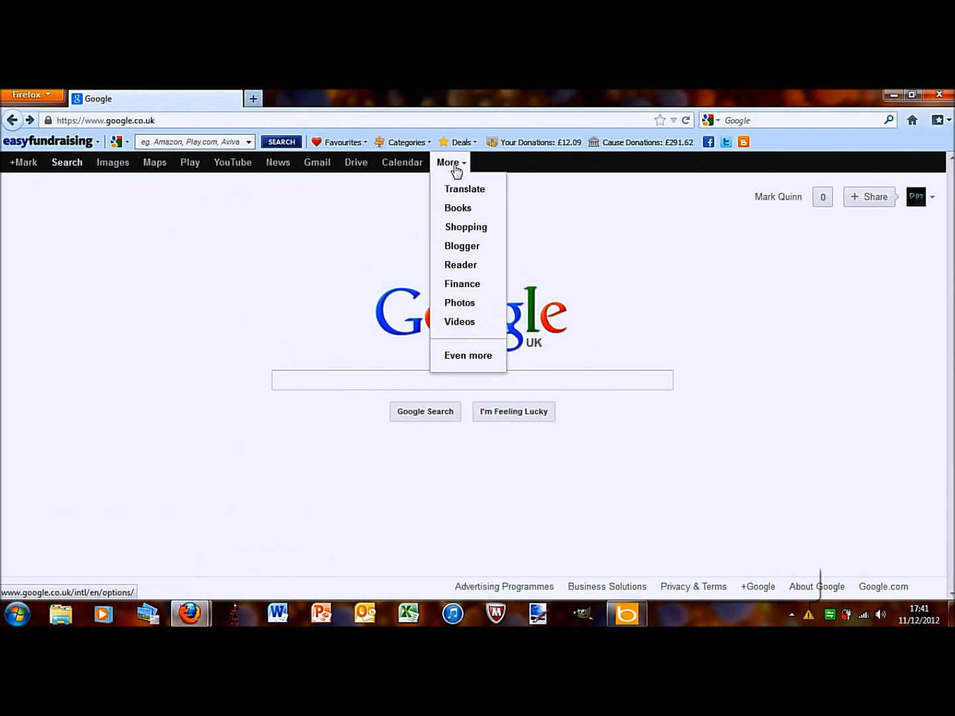
click(462, 246)
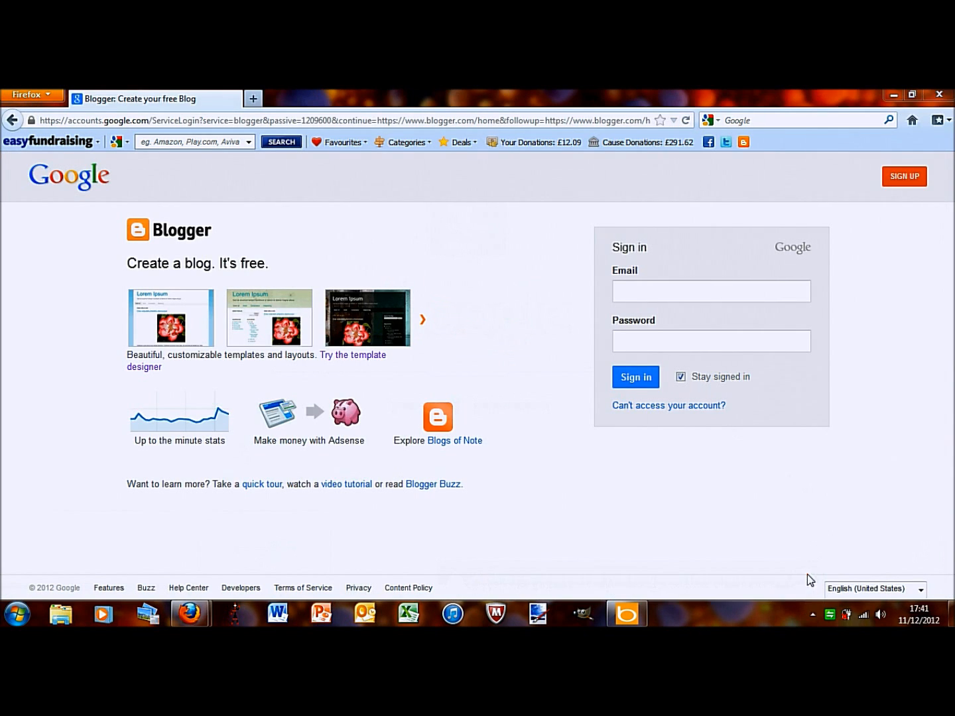
Step: Sign in to Blogger with the saved email address from autocomplete
click(711, 291)
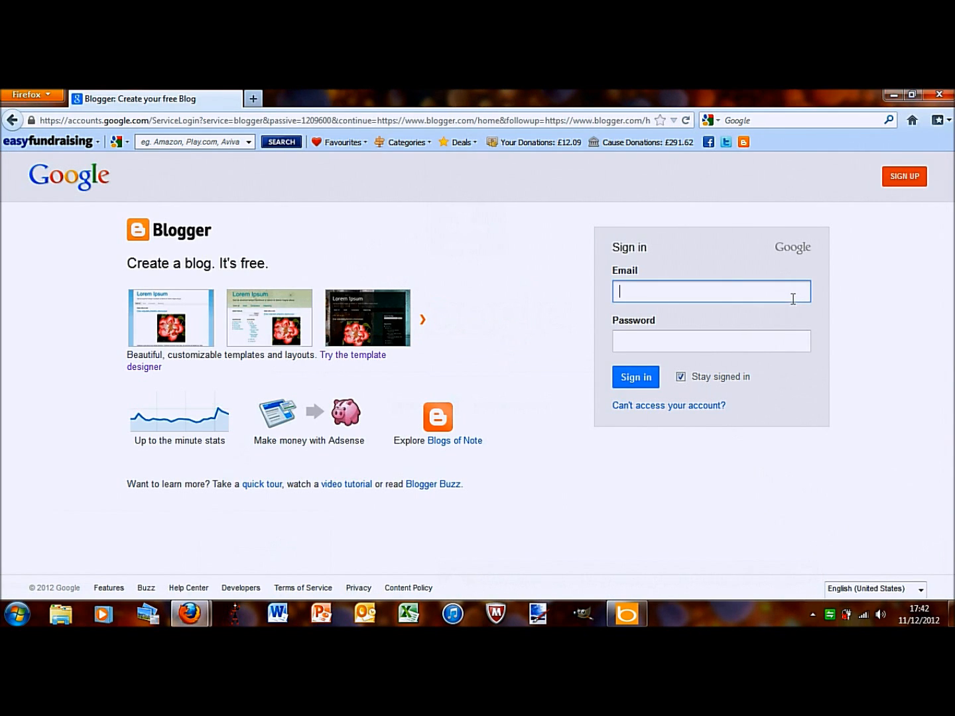
click(710, 291)
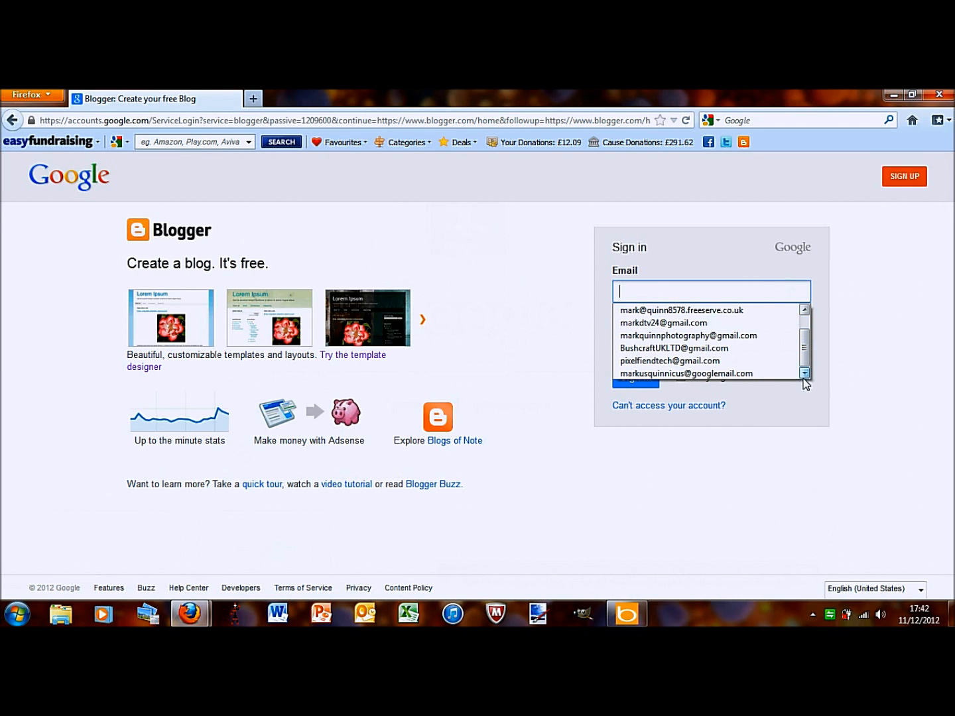
click(669, 360)
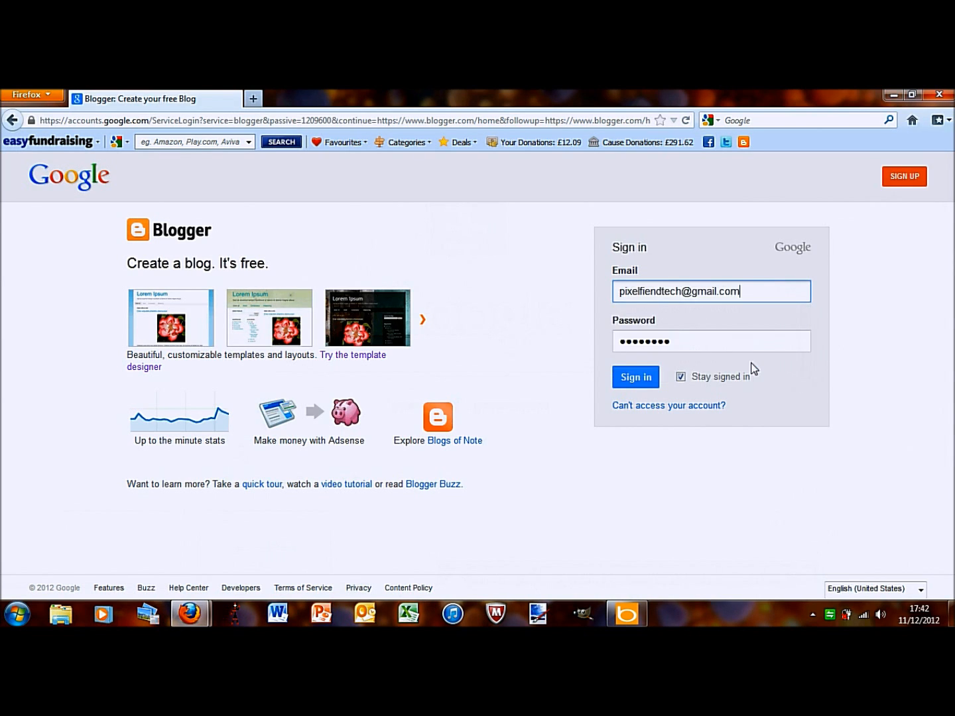
click(635, 375)
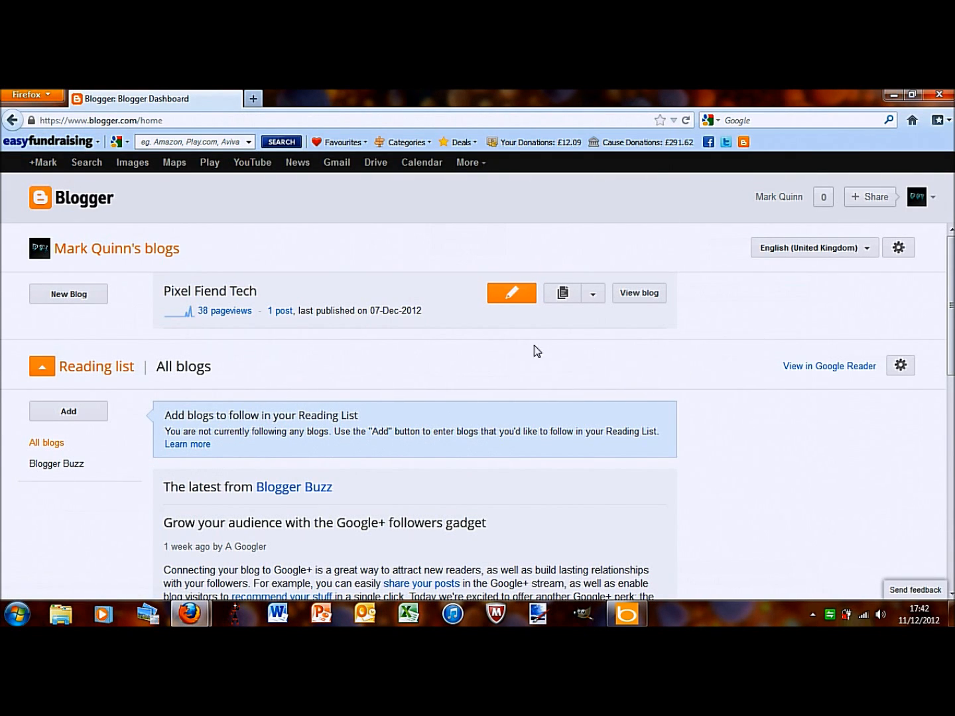
mouse_move(619, 367)
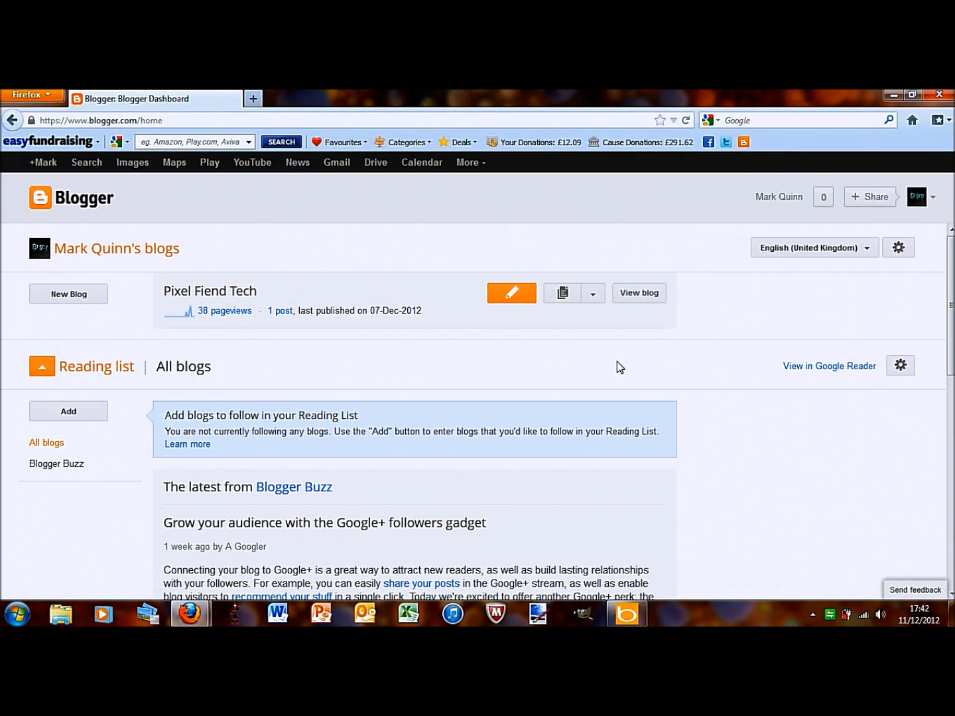
mouse_move(209, 291)
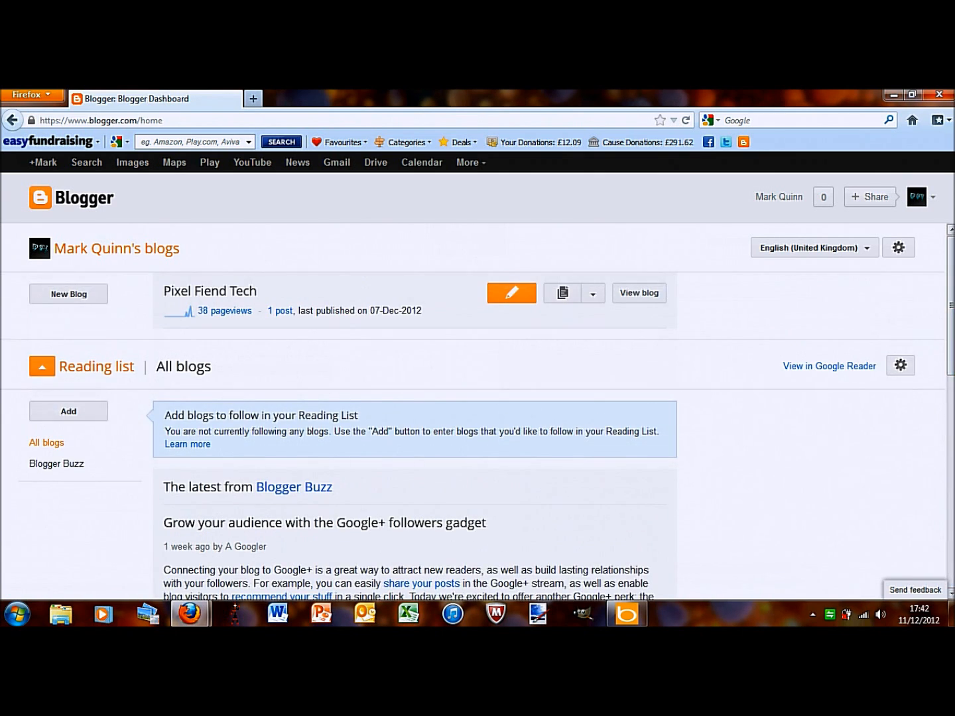
mouse_move(331, 366)
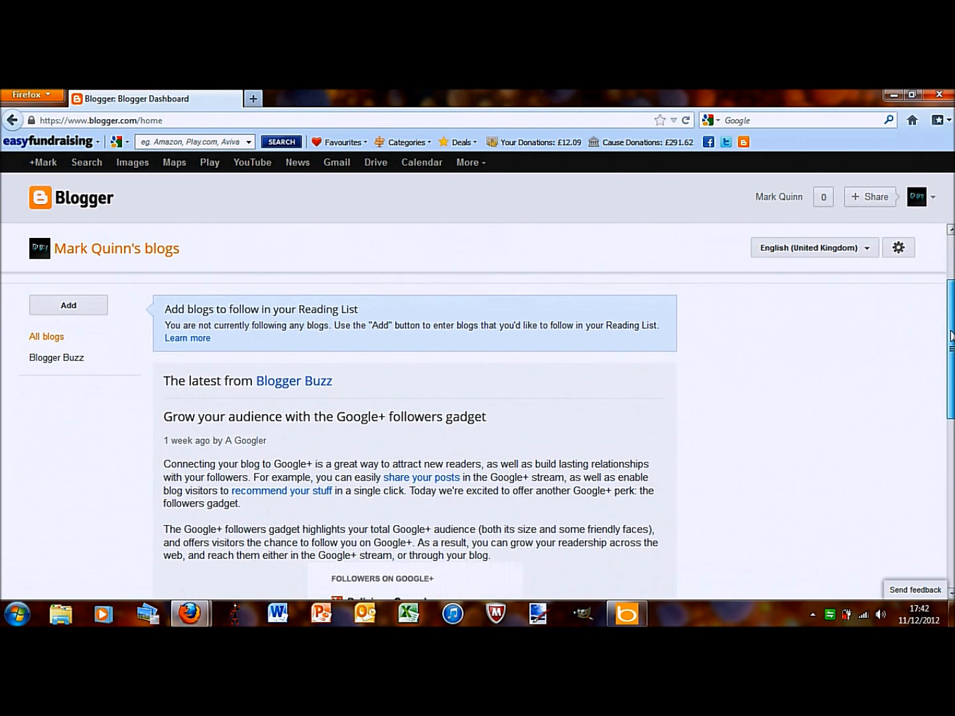
scroll(down, 3)
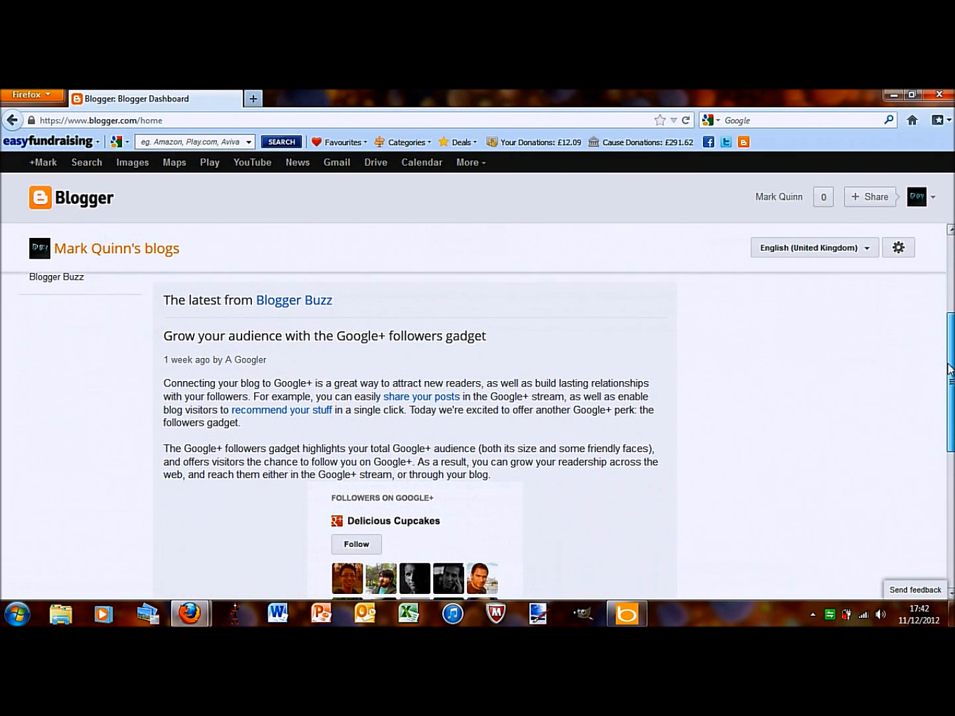
scroll(down, 3)
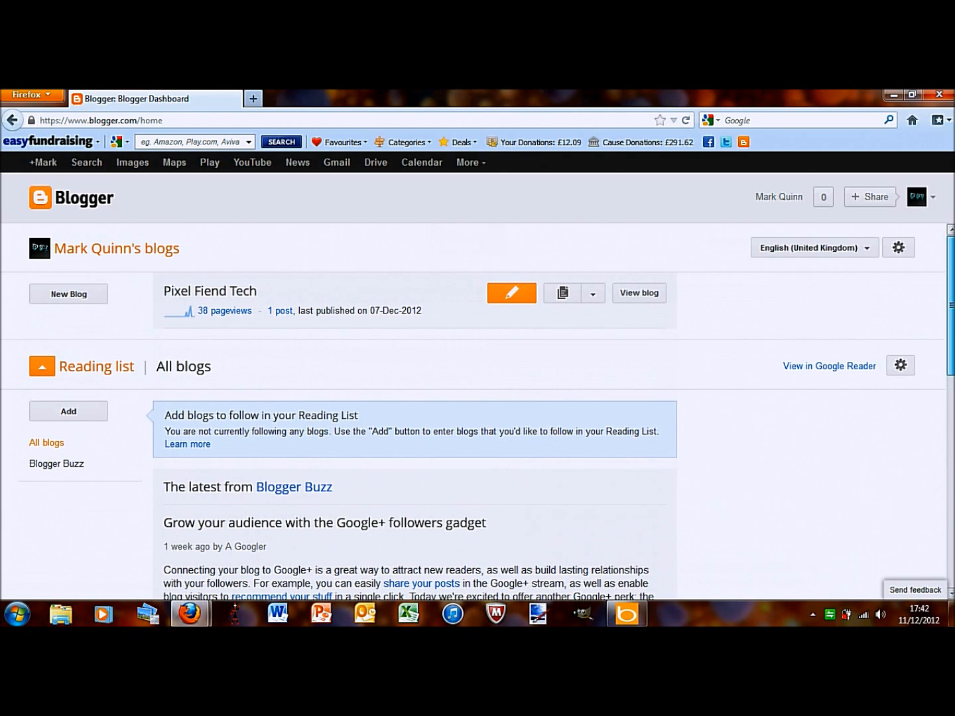
mouse_move(246, 350)
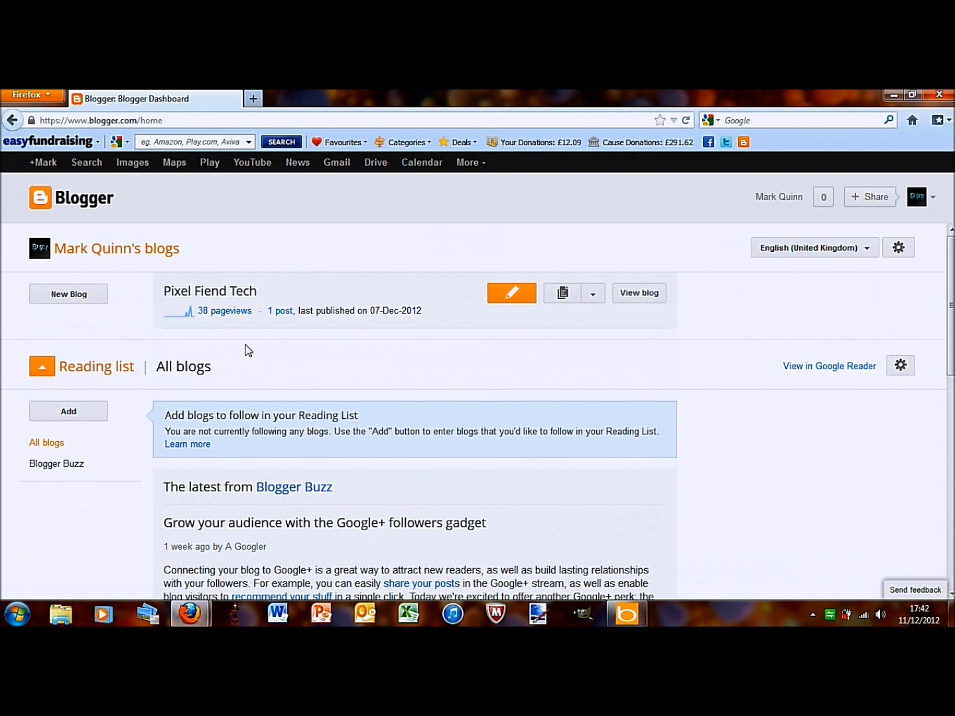
mouse_move(69, 294)
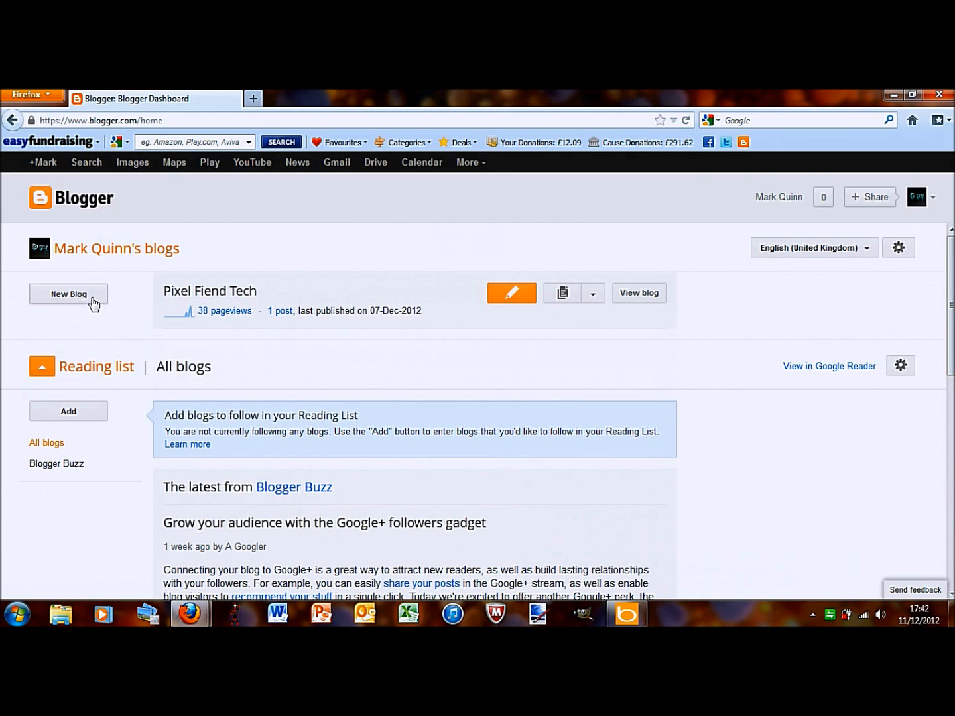
Step: Start a new blog titled 'Demo' with the address demoblog1012
click(68, 294)
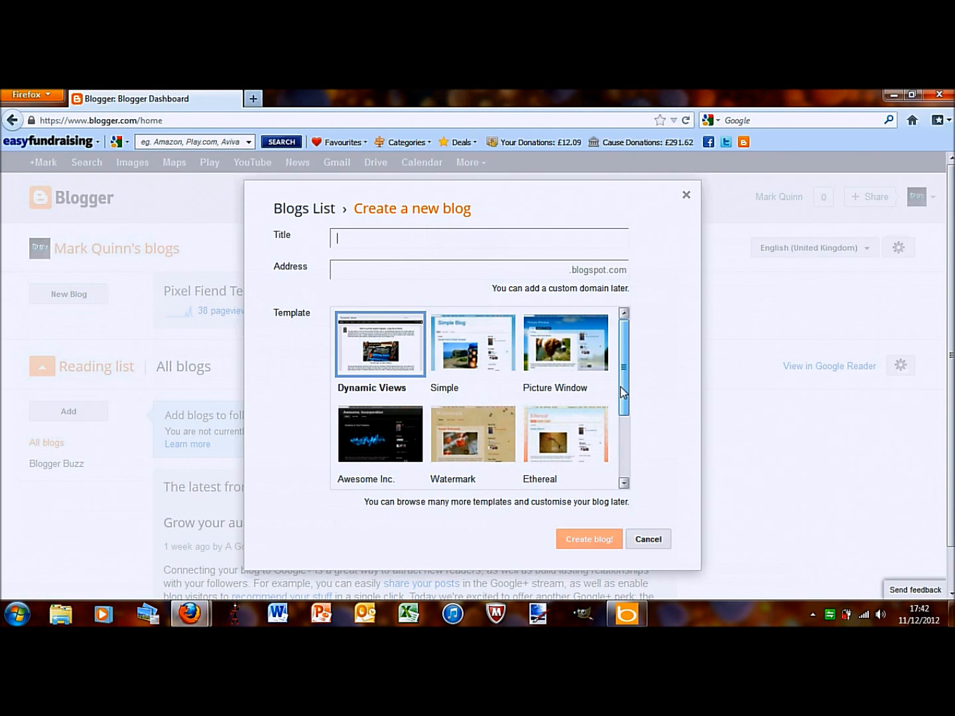
mouse_move(129, 242)
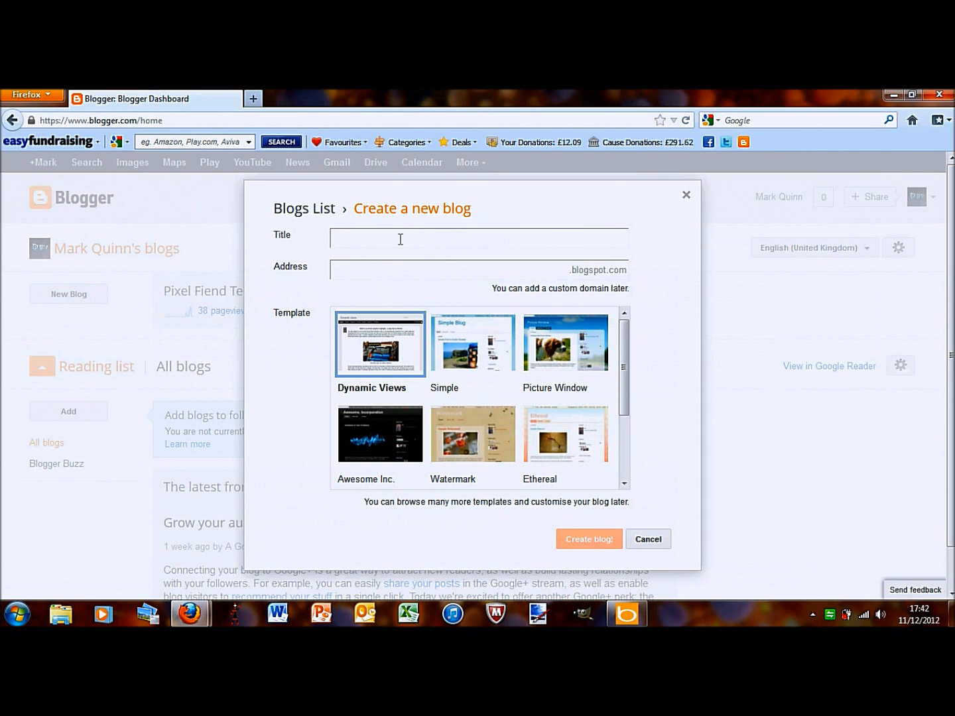
text(De)
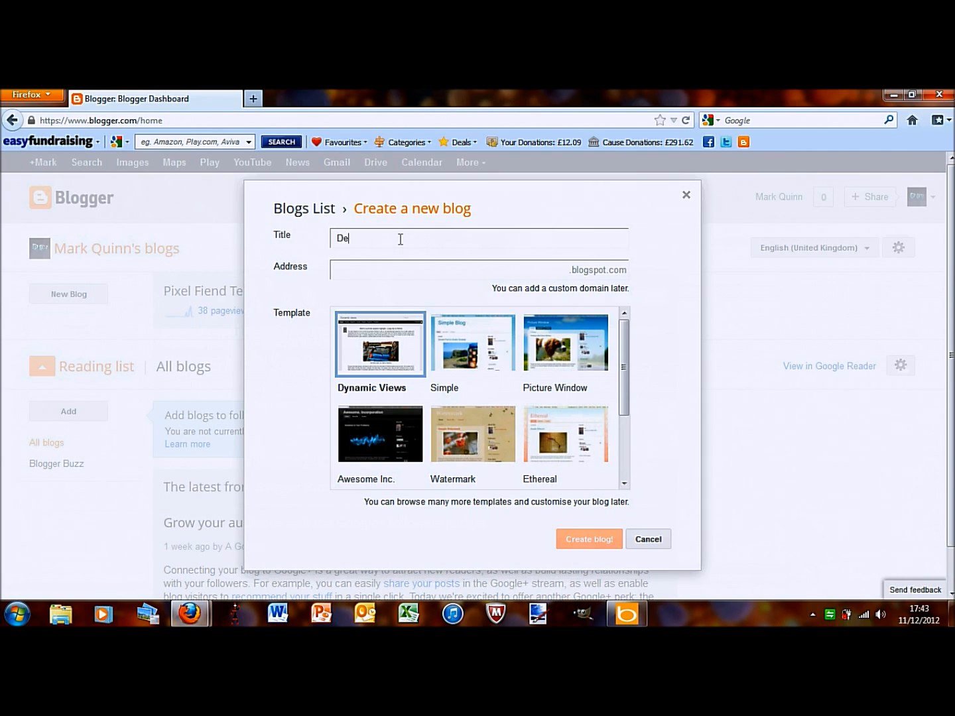
text(mo)
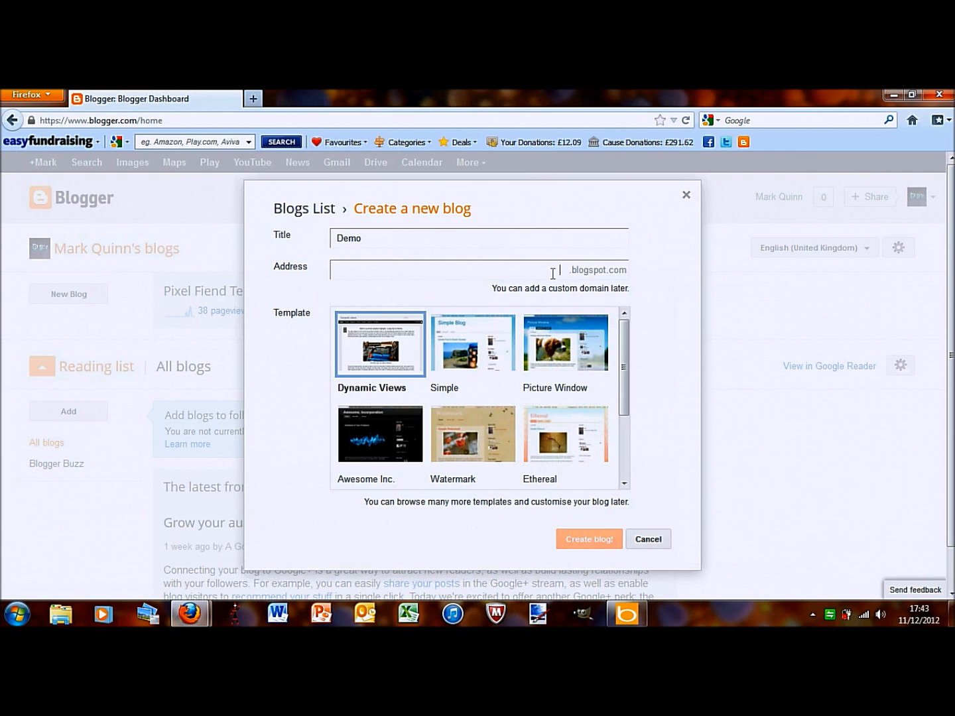
mouse_move(528, 289)
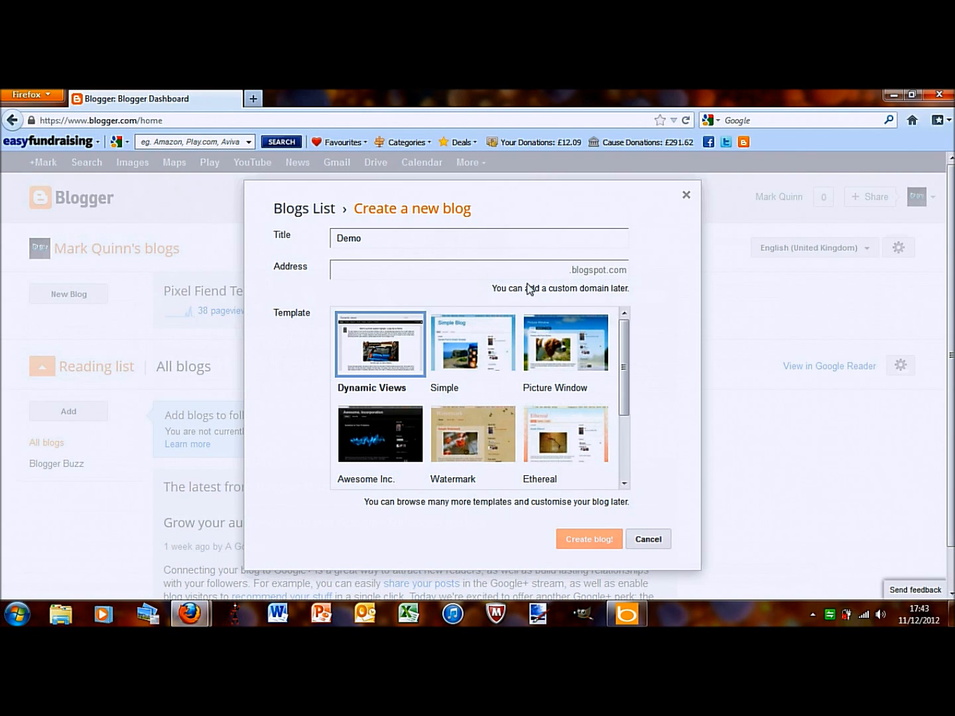
mouse_move(567, 321)
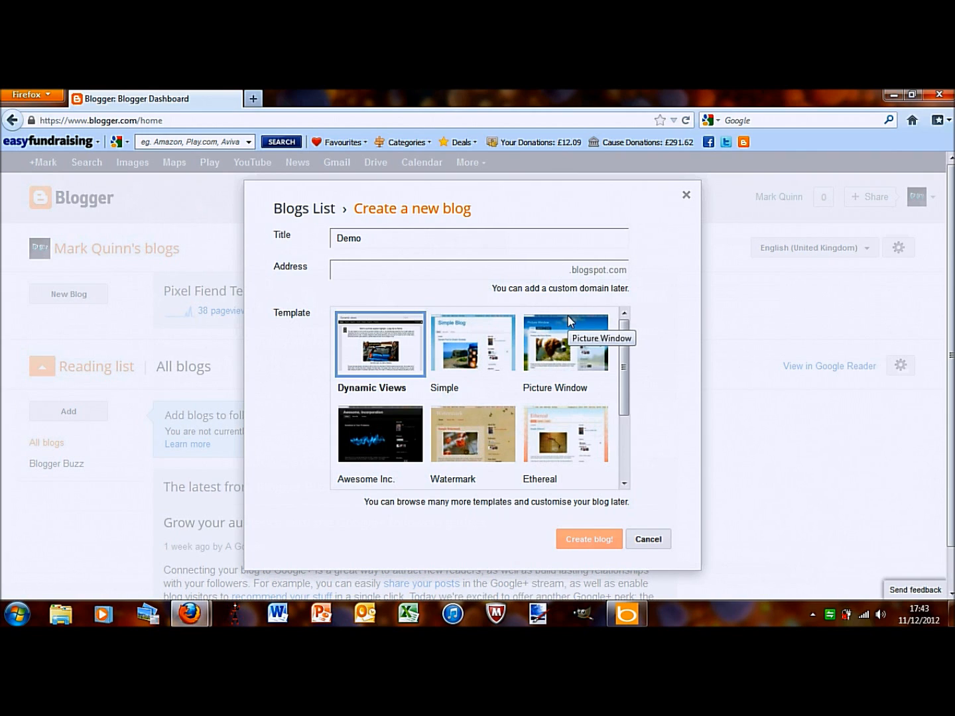
text(demoblog1012)
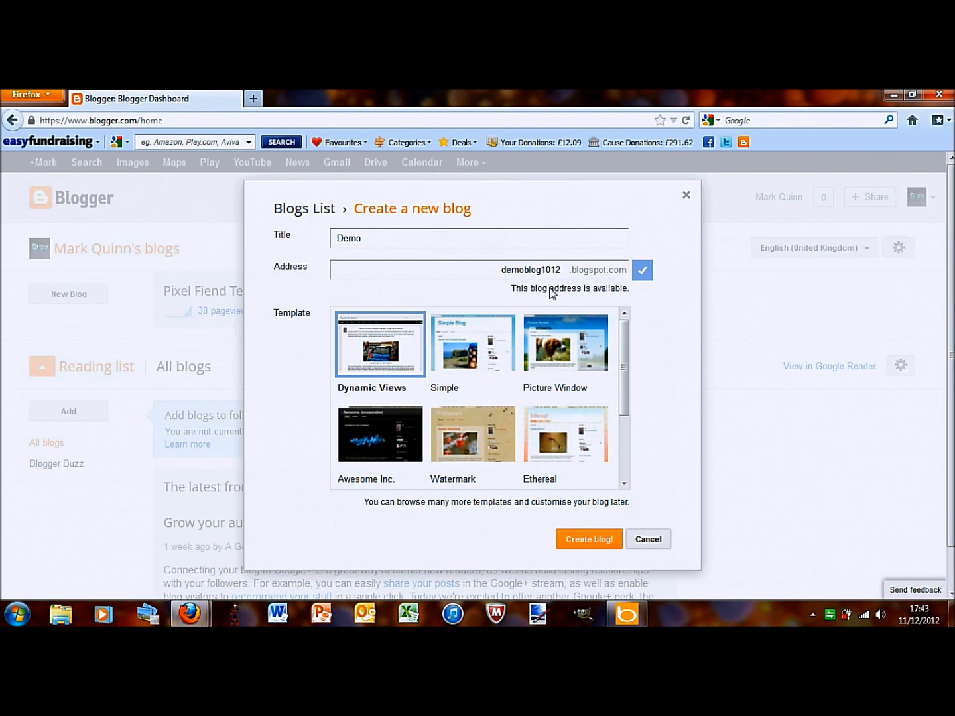
Step: Choose the Awesome Inc. template and create the Demo blog
scroll(down, 3)
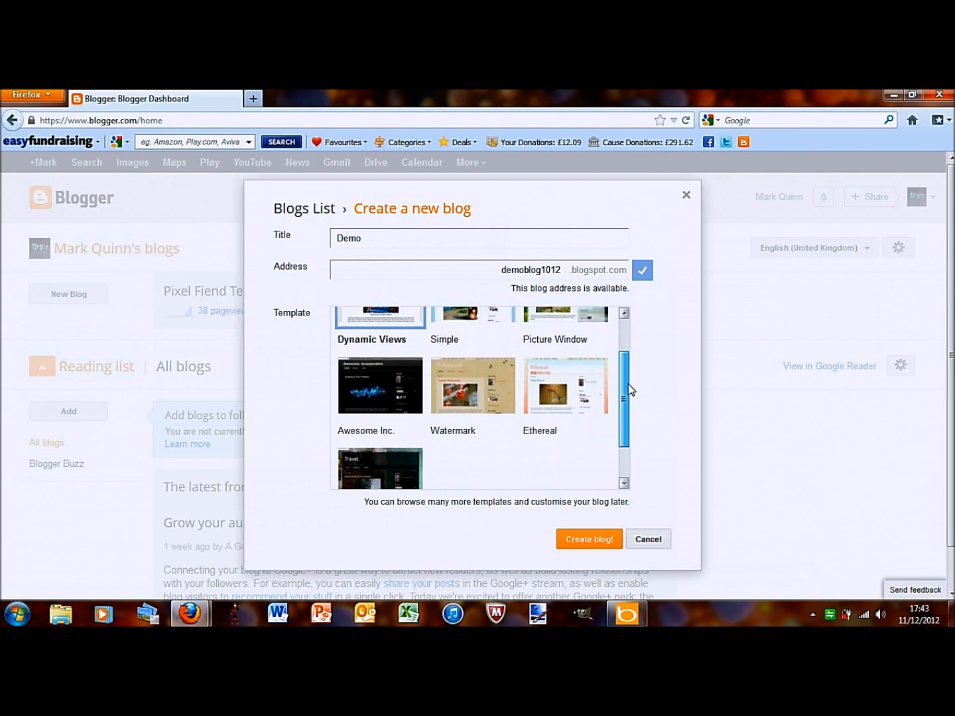
scroll(down, 3)
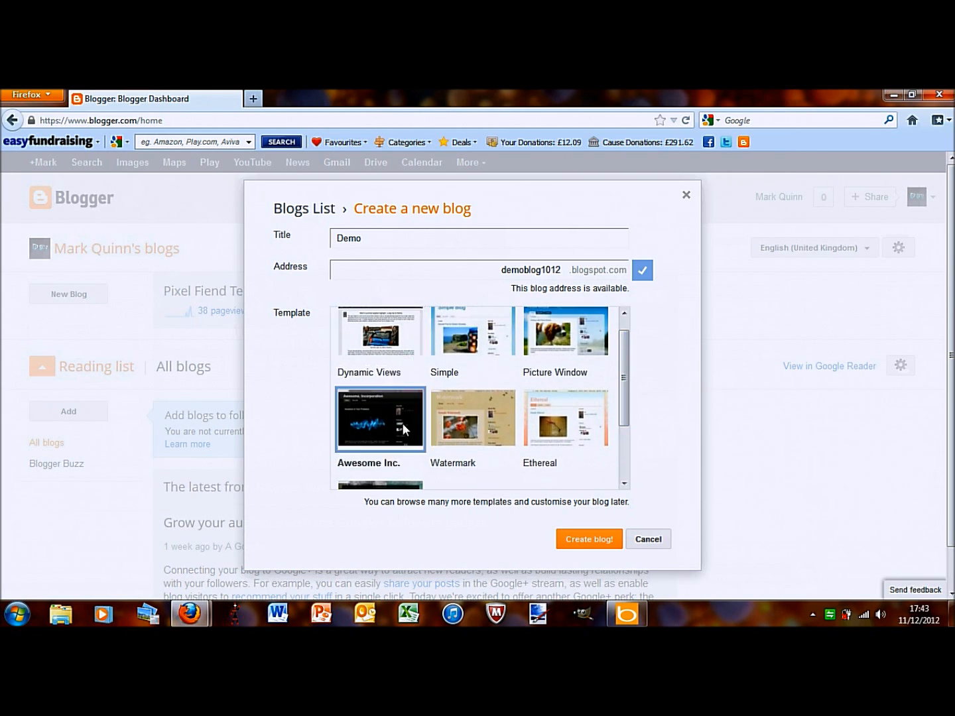
mouse_move(589, 539)
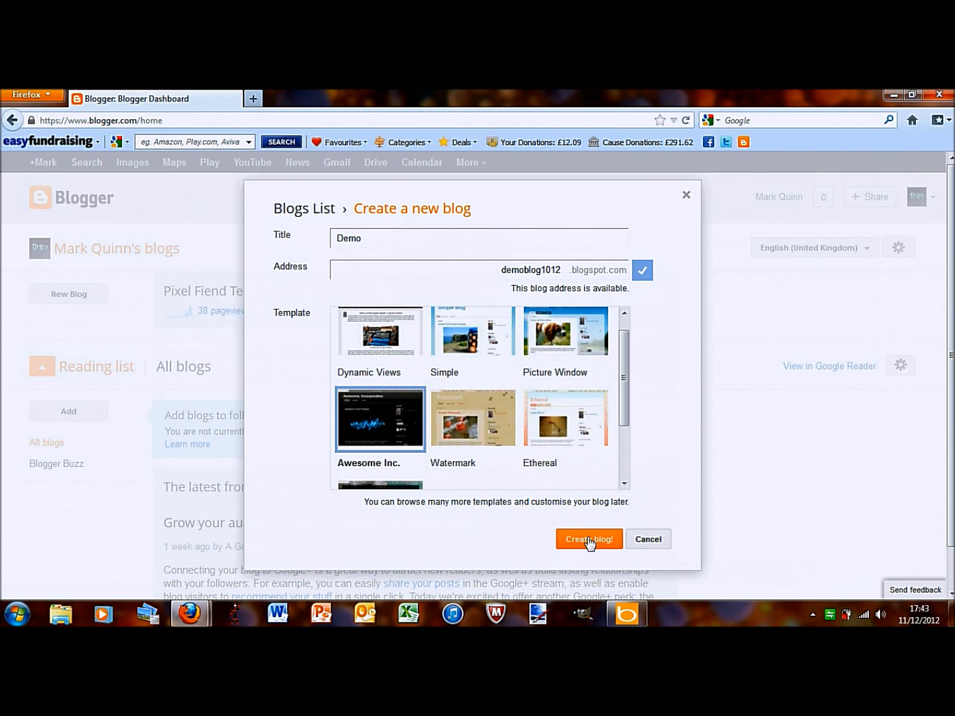
click(588, 538)
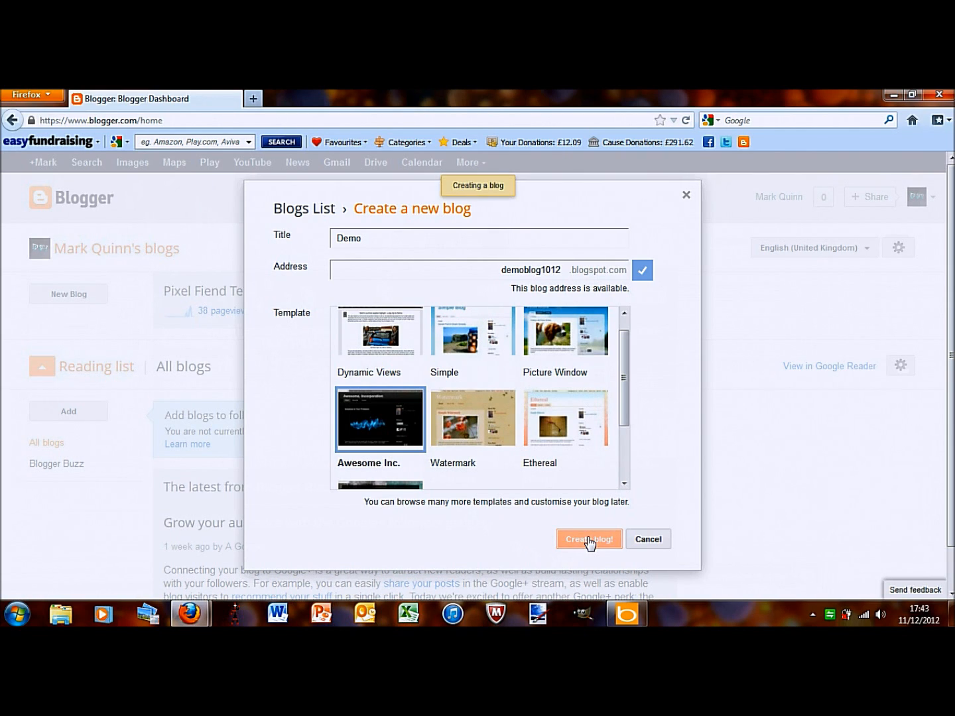
click(588, 538)
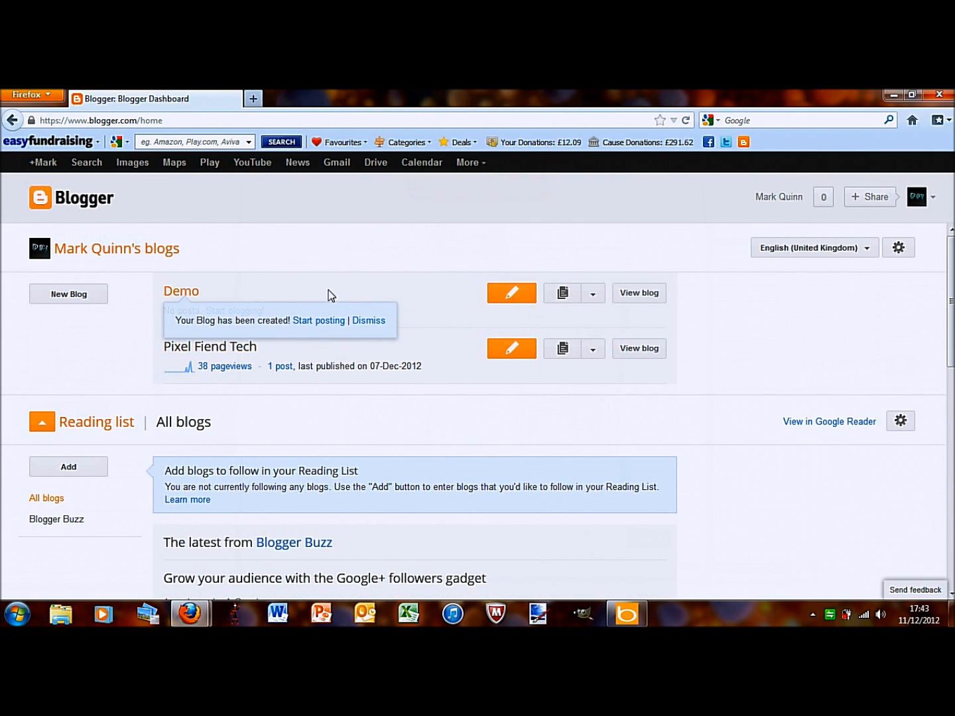
Step: Open the Demo blog's Overview page, showing zero pageviews, posts and followers
click(180, 292)
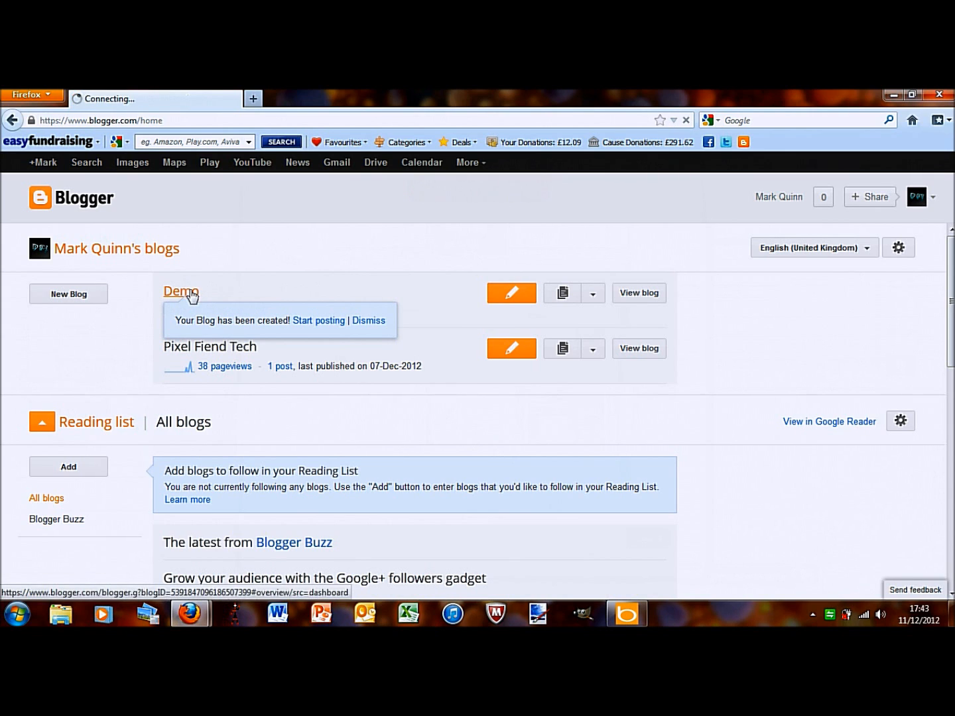
click(179, 291)
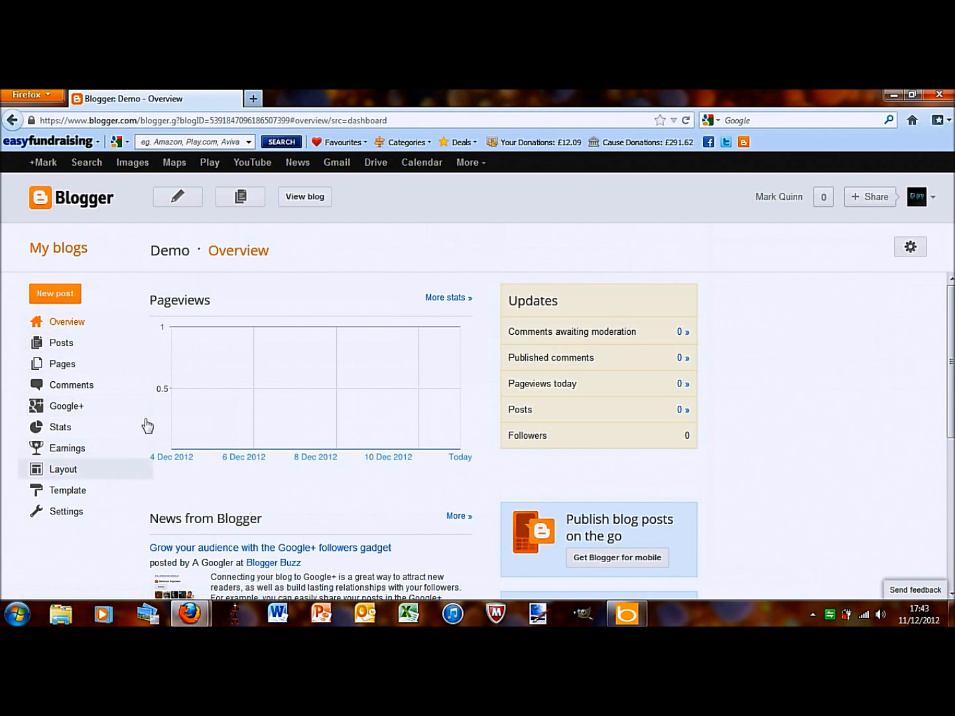
mouse_move(171, 450)
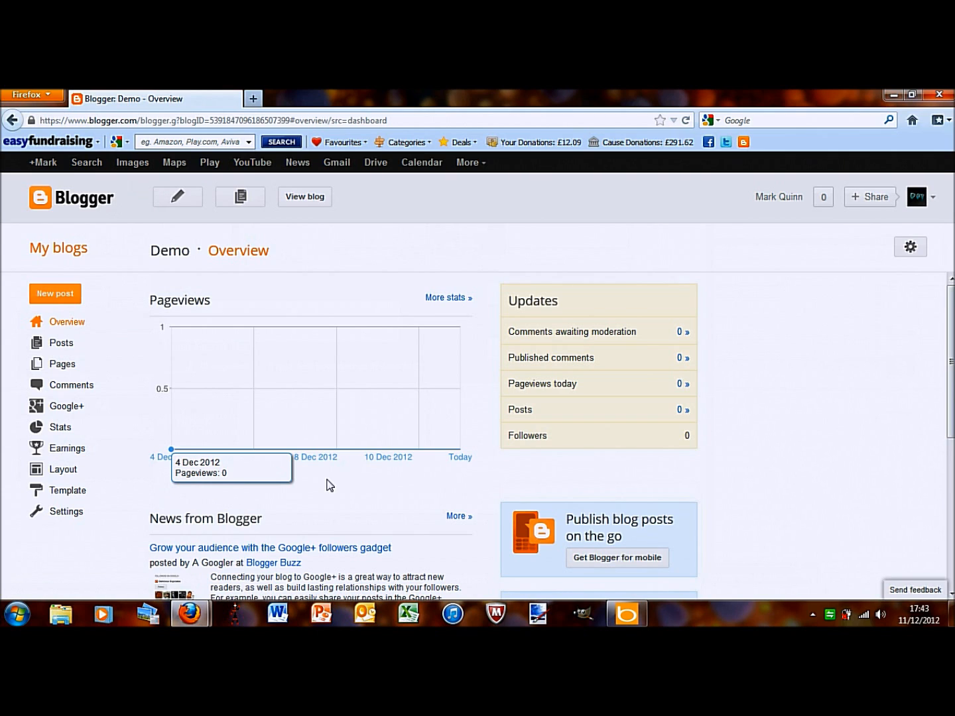
mouse_move(491, 466)
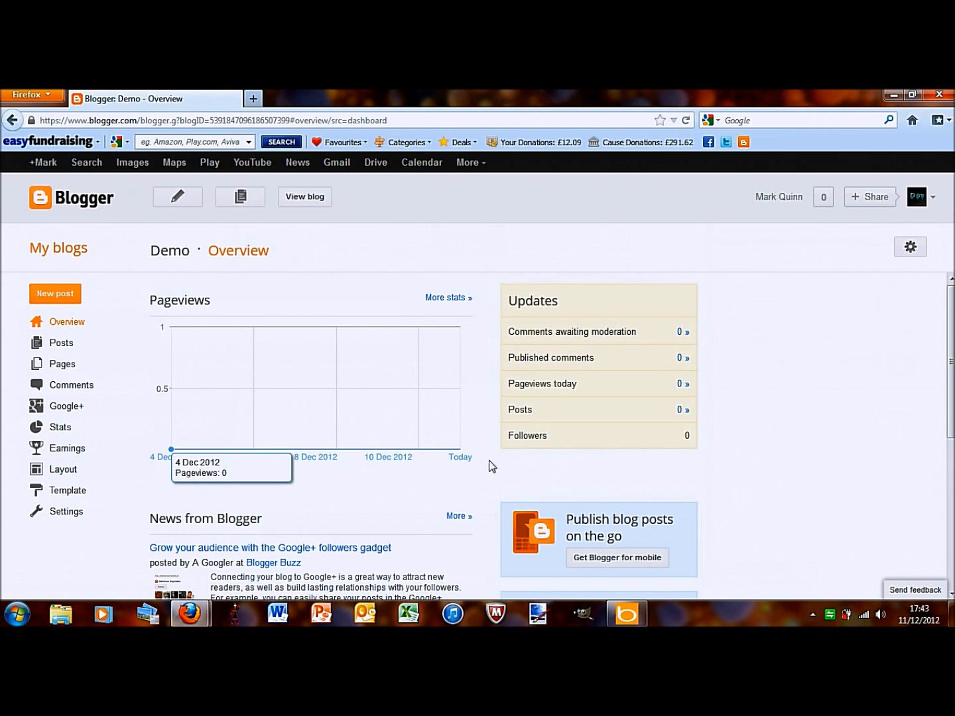
mouse_move(336, 449)
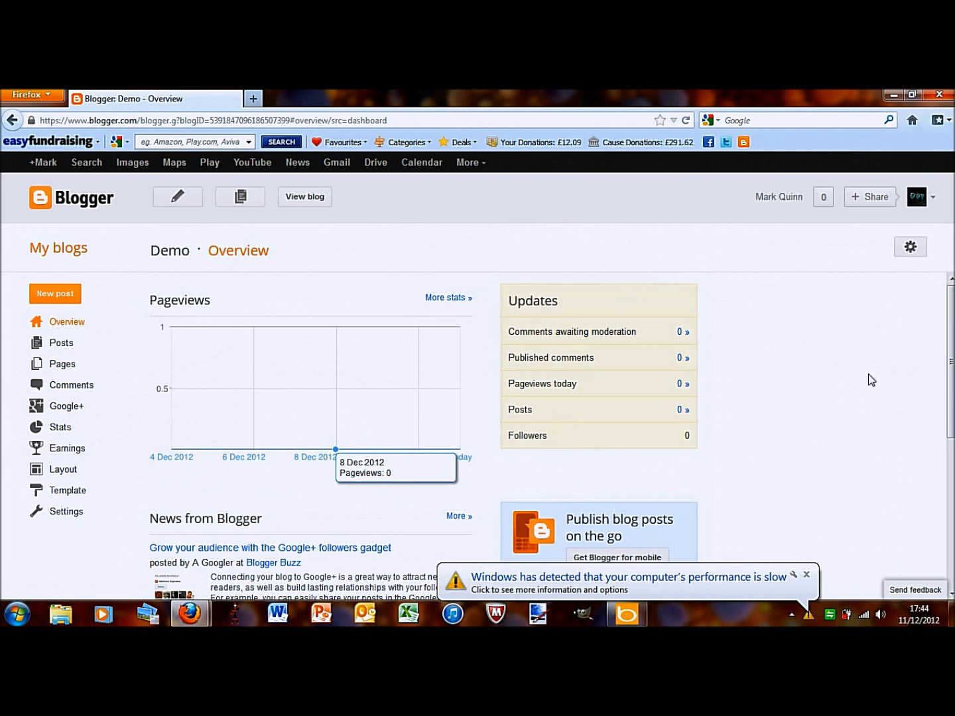
scroll(down, 3)
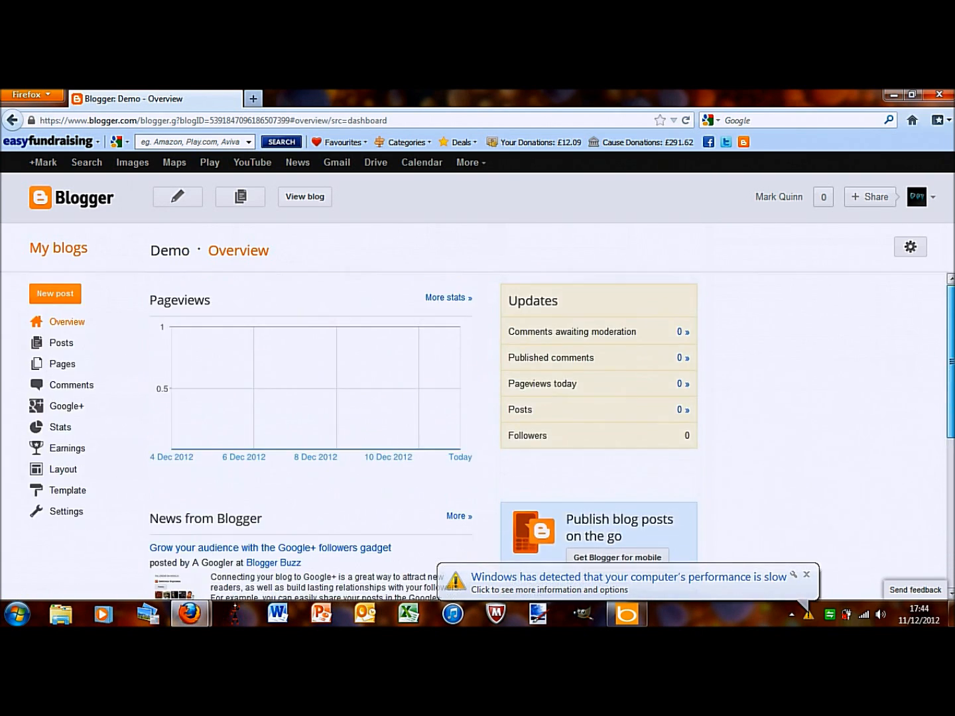
Step: Show all of the Demo blog's posts, an empty list so far
click(60, 342)
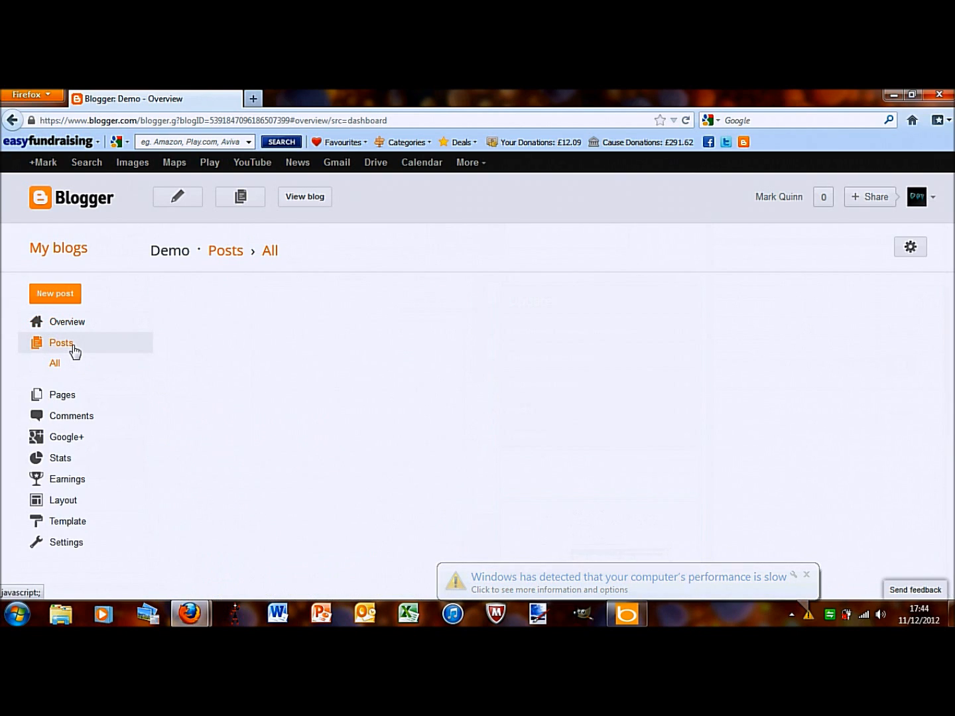
click(61, 343)
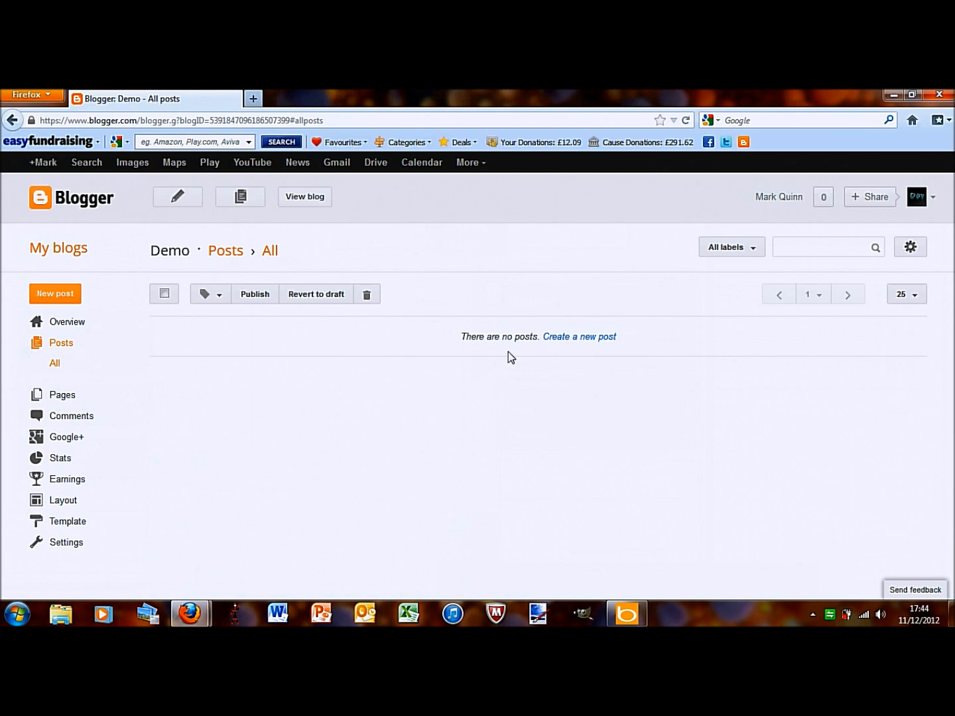
mouse_move(406, 206)
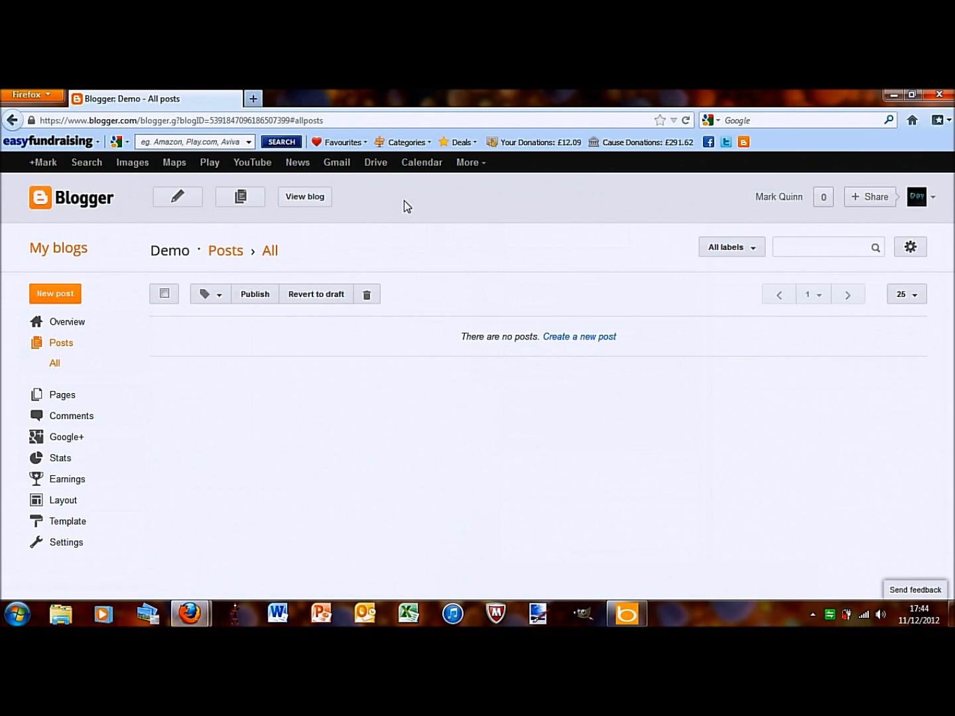
mouse_move(177, 197)
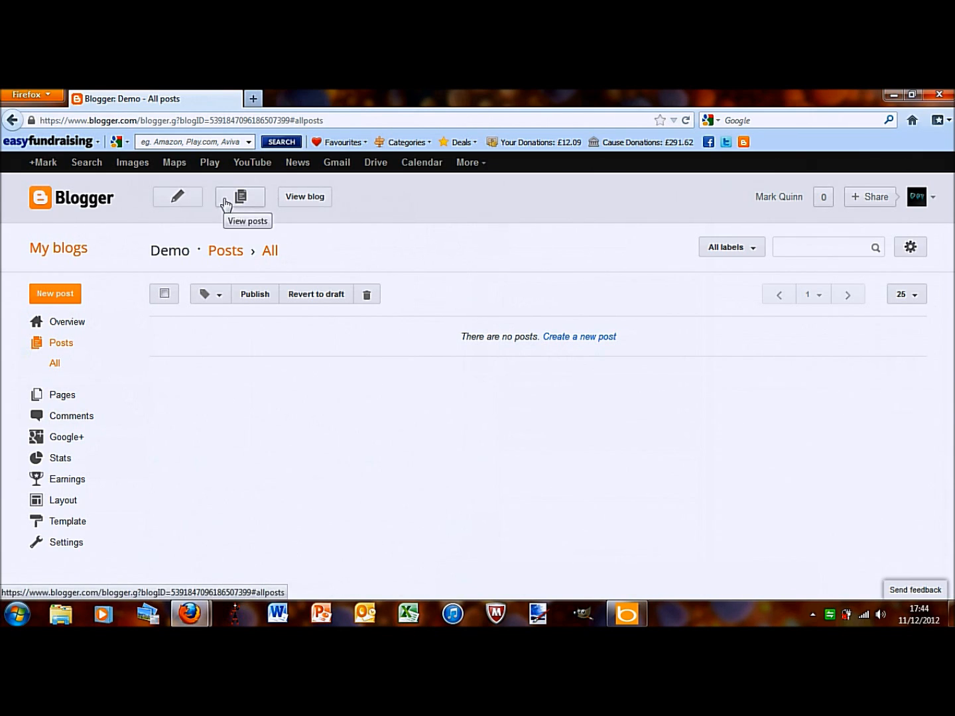
mouse_move(54, 293)
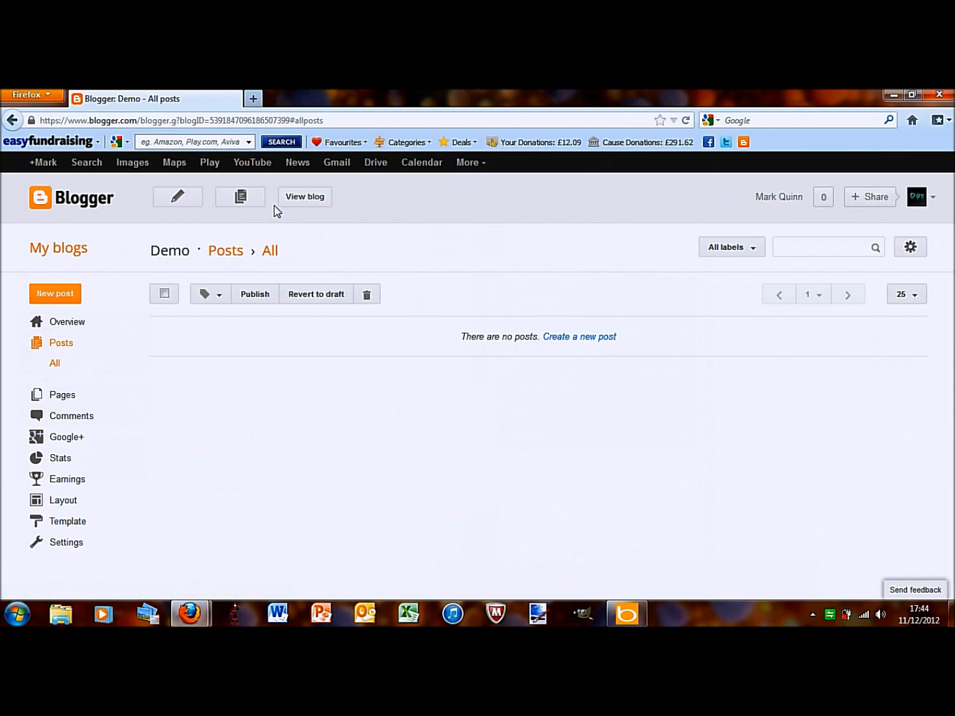
Step: View the live Demo blog in a new tab, then return to the dashboard
click(304, 196)
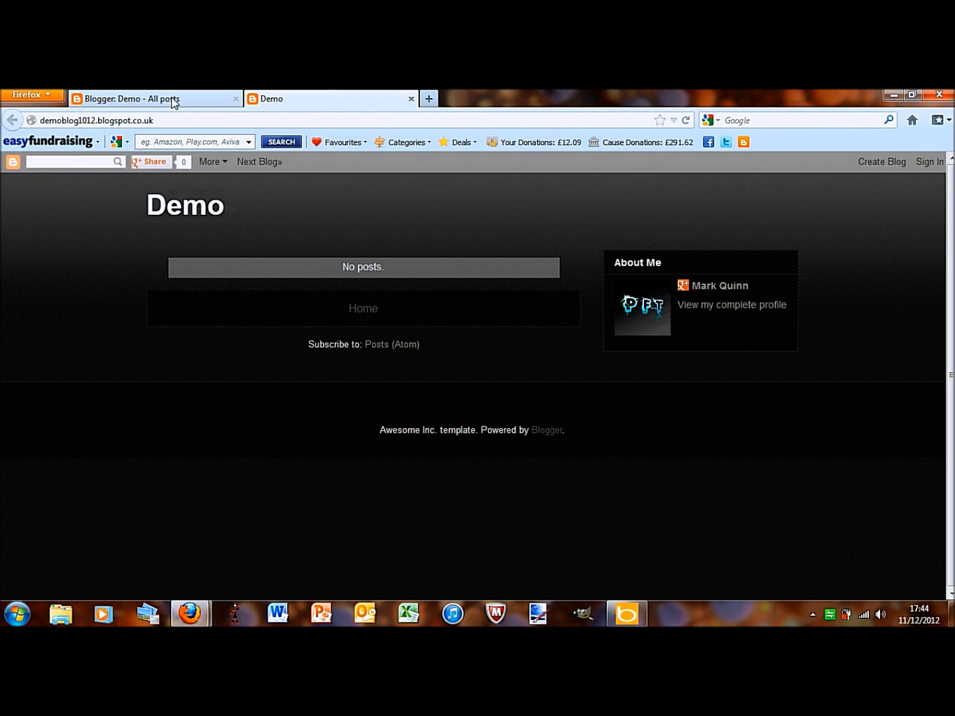
click(154, 98)
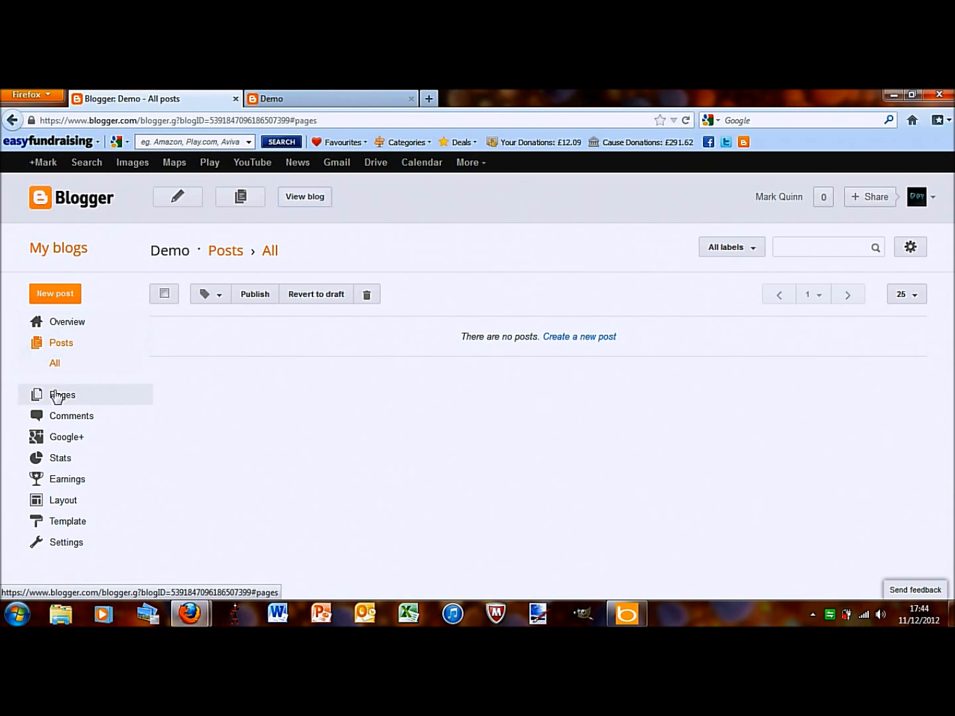
Step: Open the Pages section and review the 'Show pages as' dropdown options
click(62, 394)
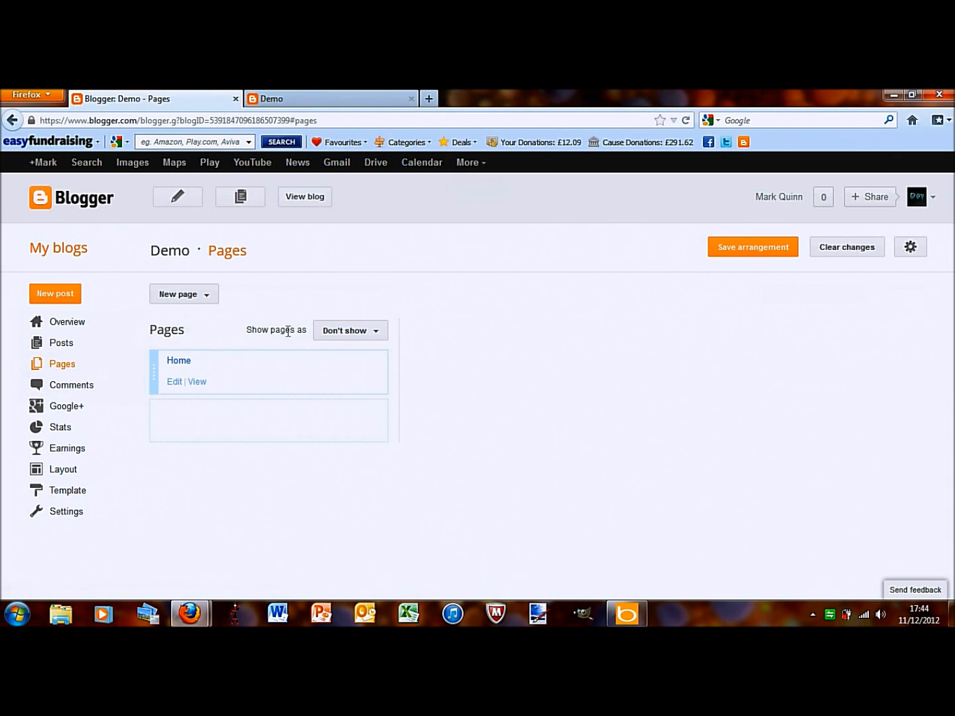
click(349, 330)
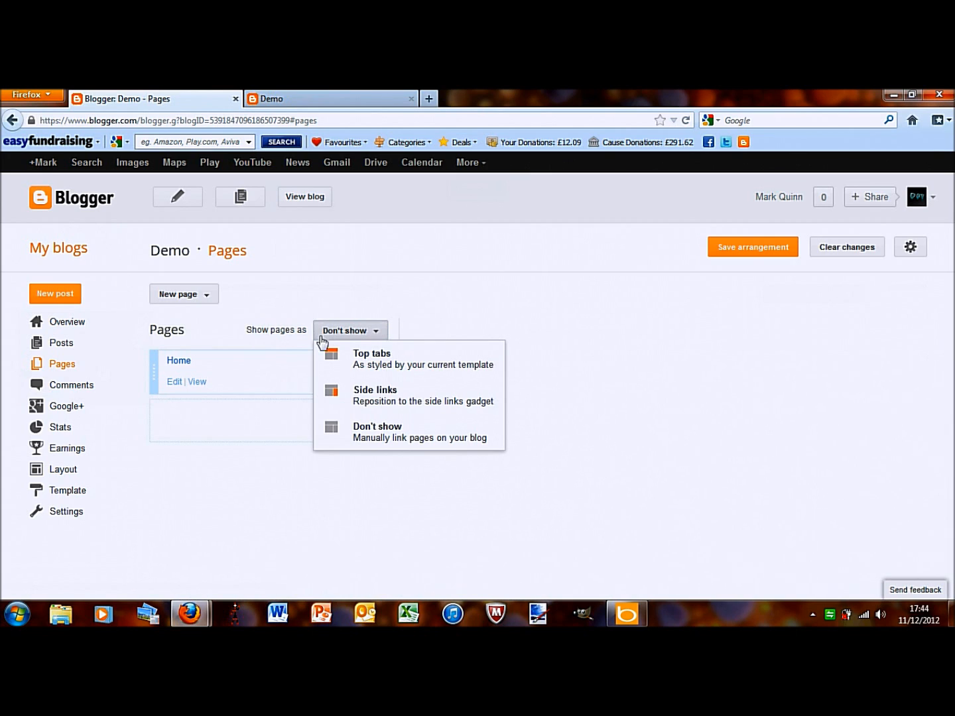
mouse_move(345, 401)
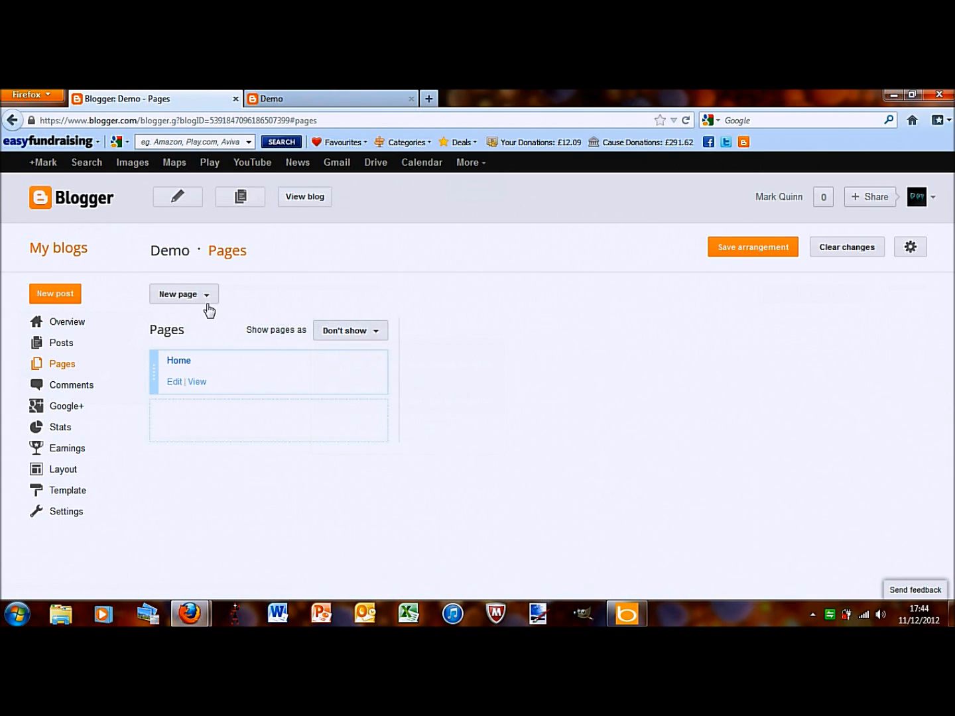
click(206, 293)
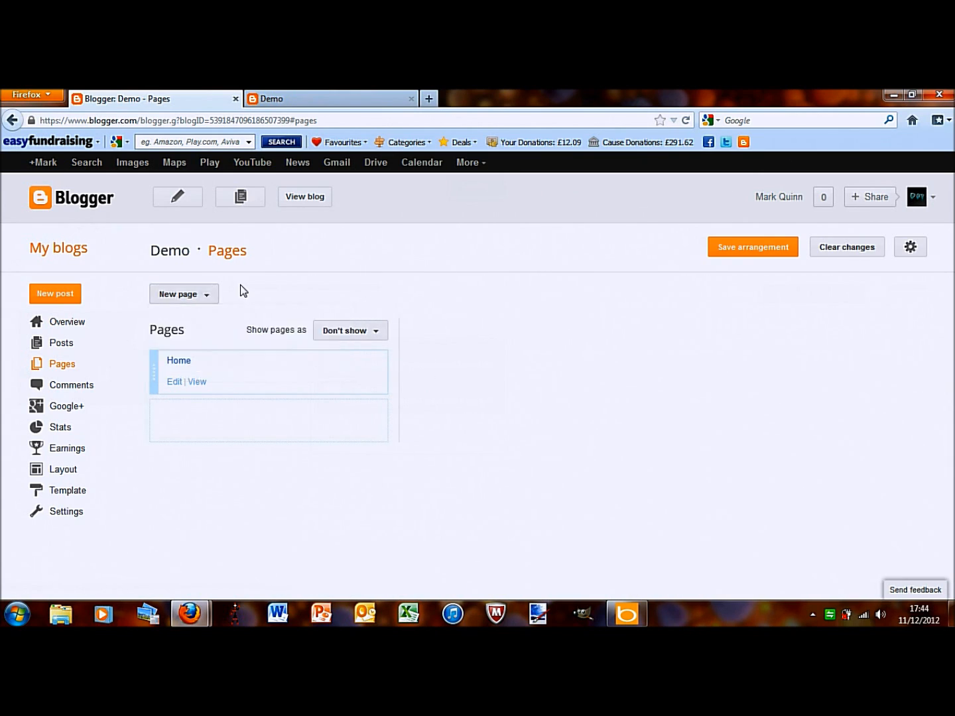
mouse_move(97, 396)
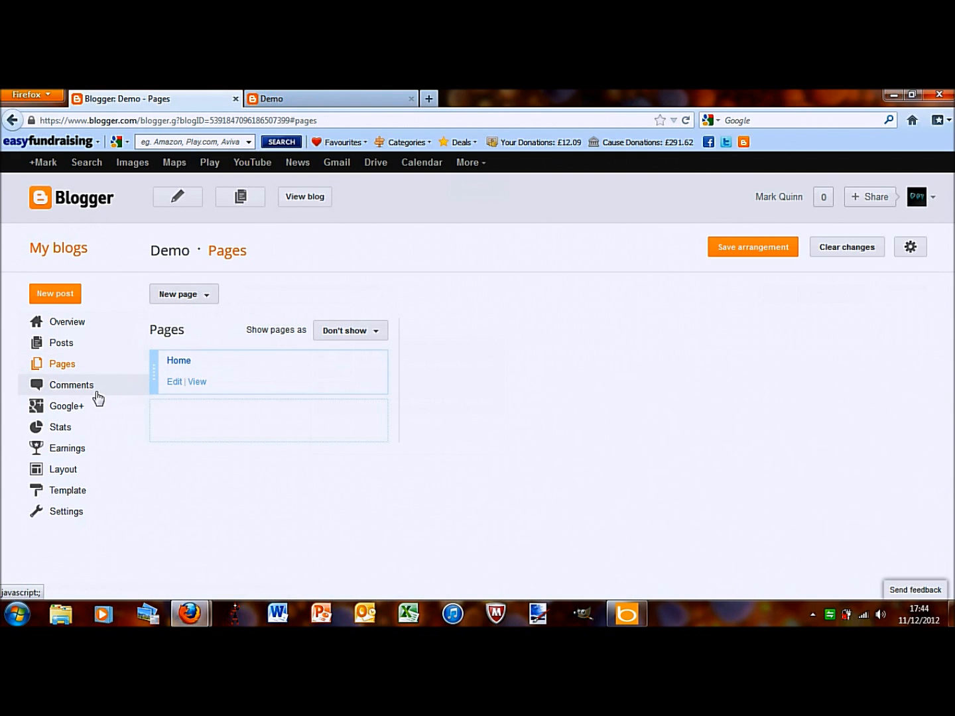
Step: View the Demo blog's empty published comments list
click(71, 385)
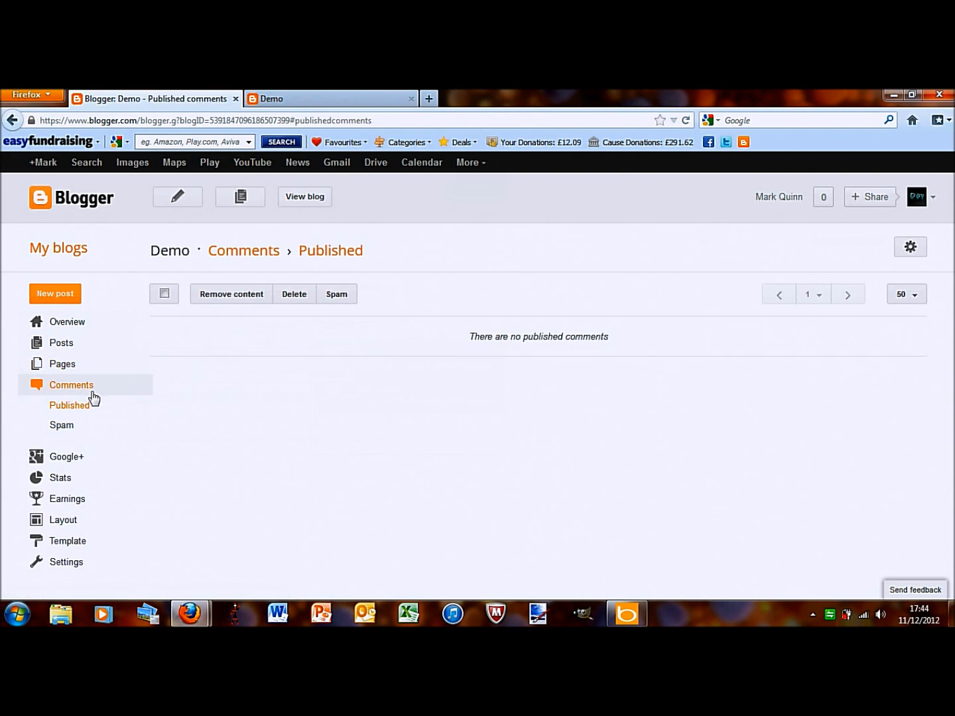
mouse_move(66, 456)
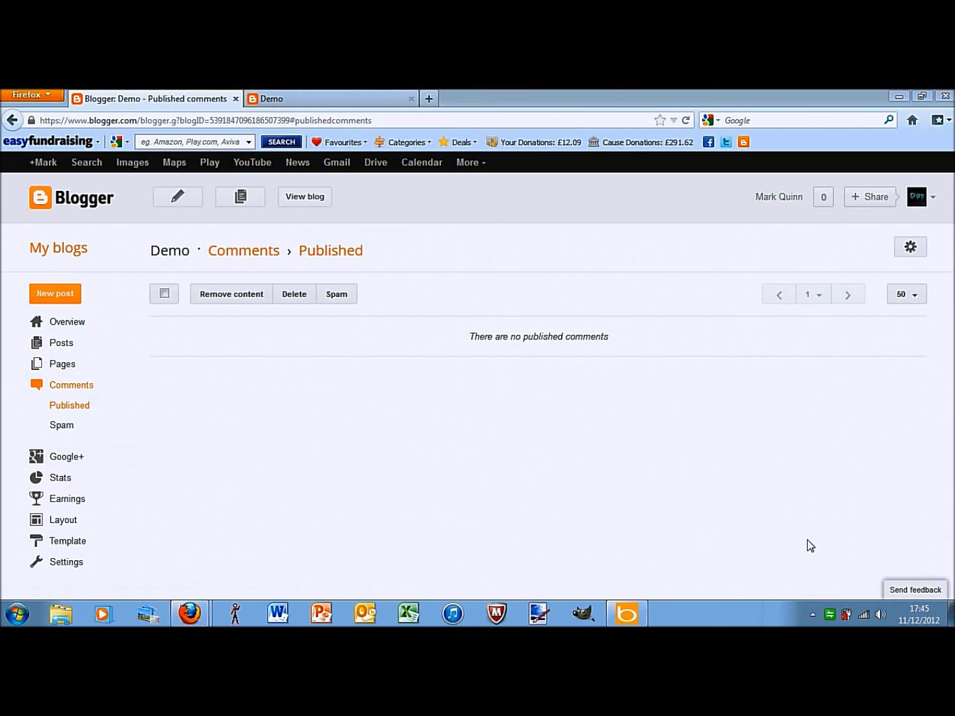
mouse_move(61, 424)
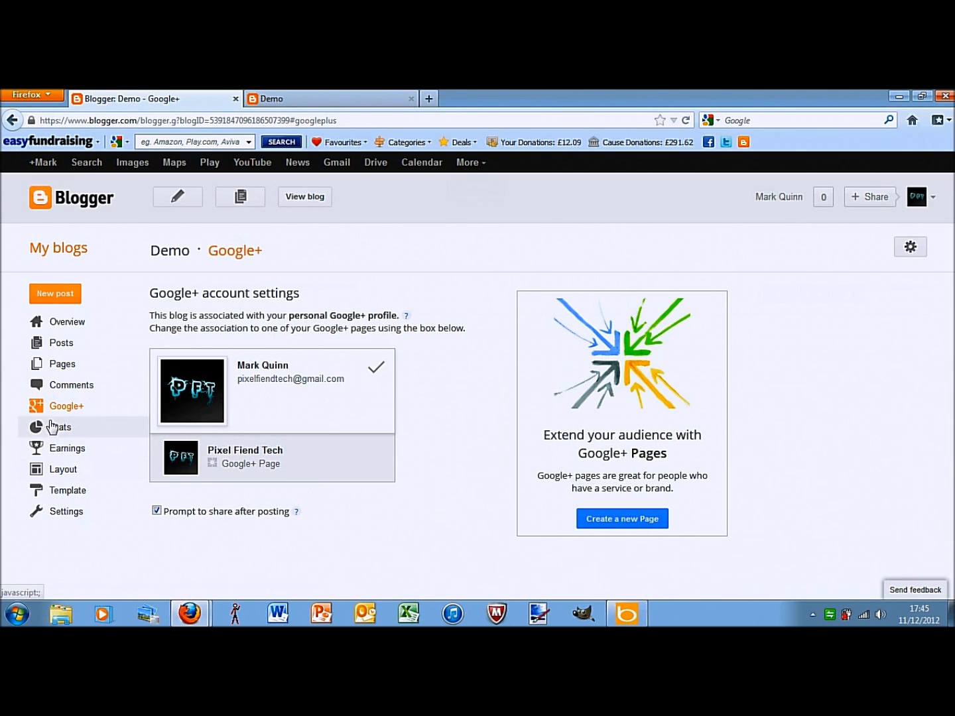
Step: Review Stats and Audience, then open Earnings with its AdSense and Affiliate Ads options
click(59, 426)
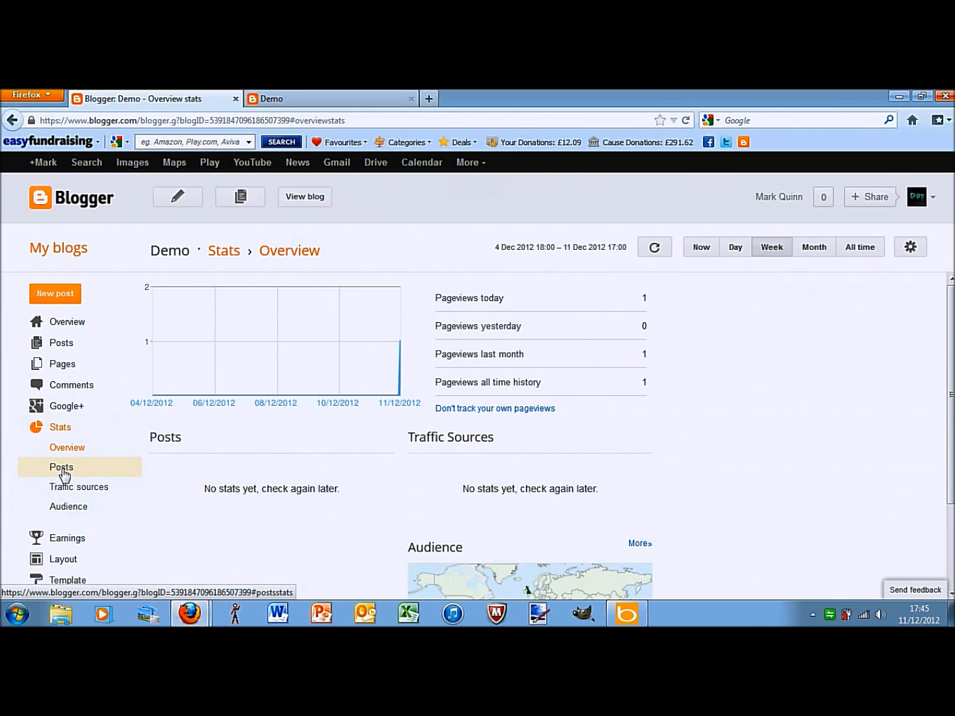
click(68, 506)
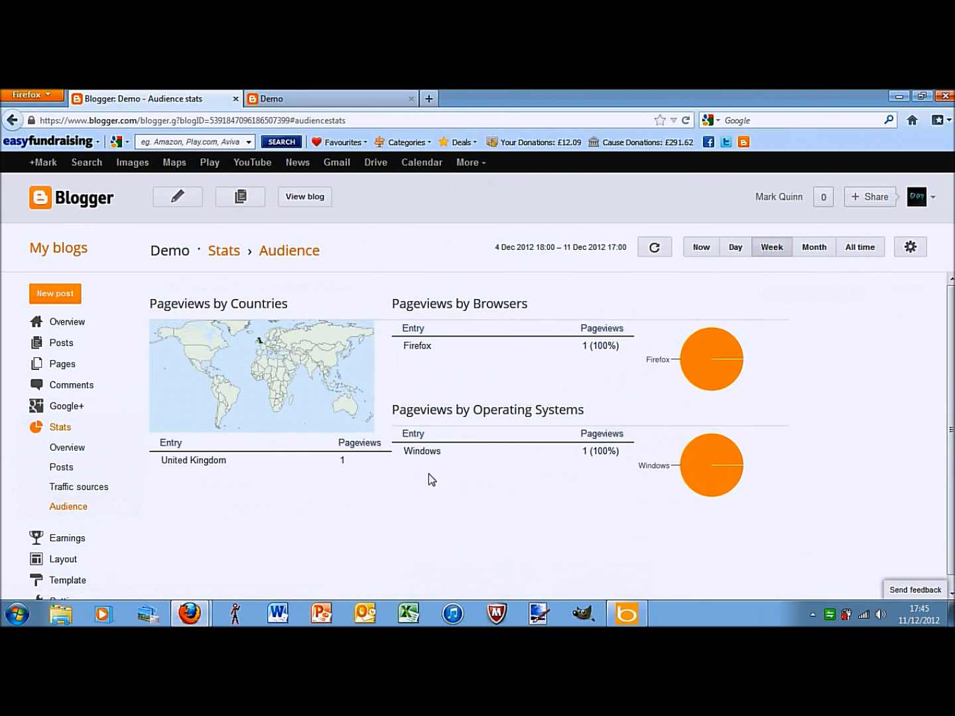
mouse_move(255, 468)
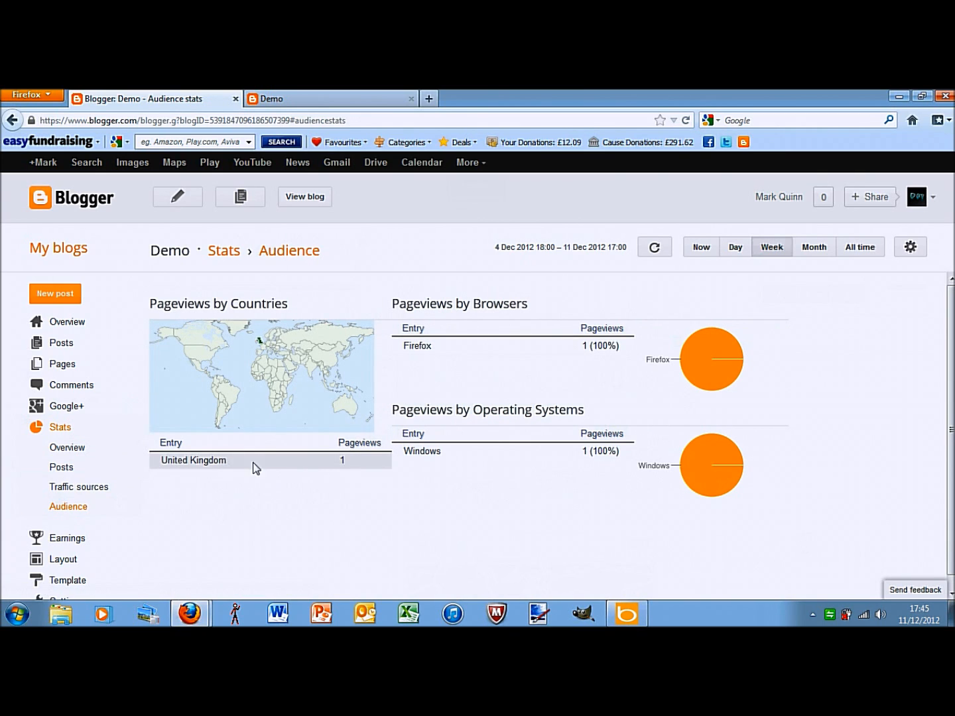
mouse_move(456, 348)
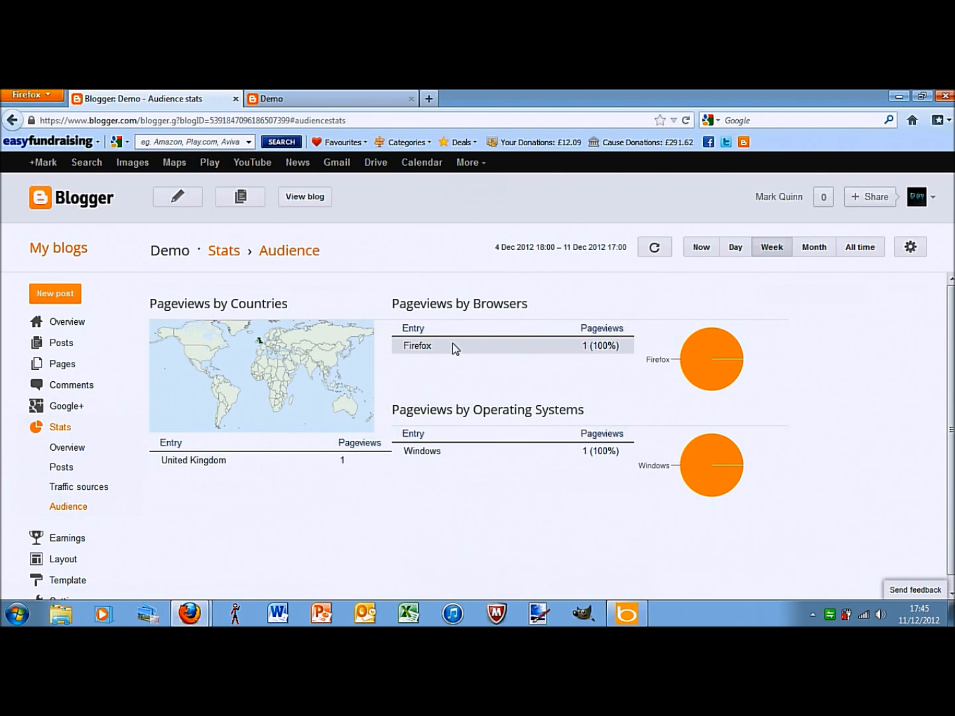
mouse_move(450, 457)
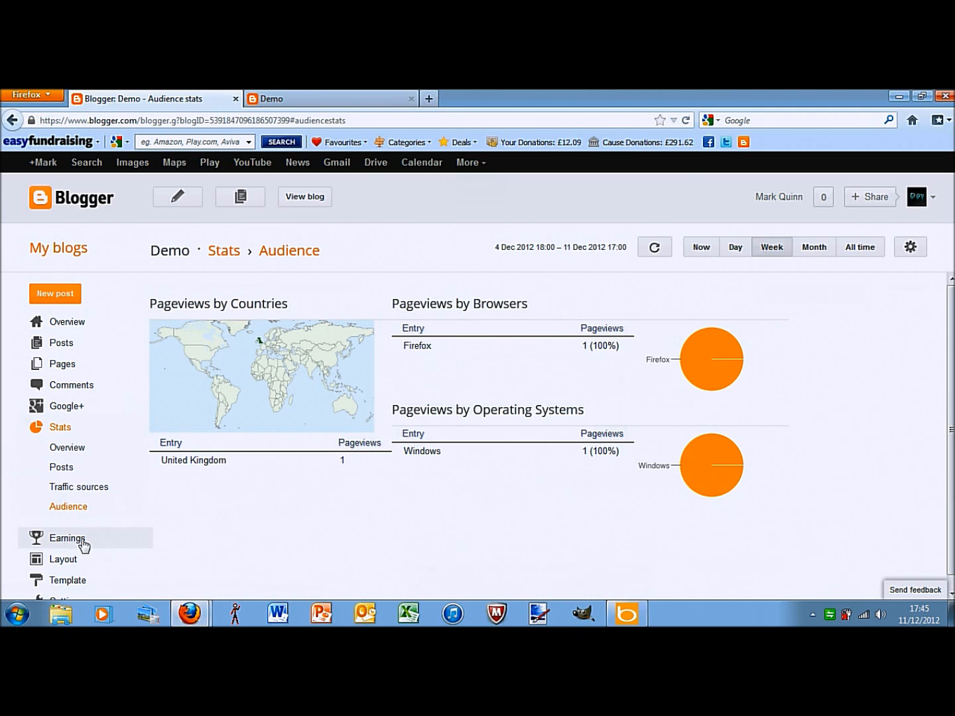
click(66, 538)
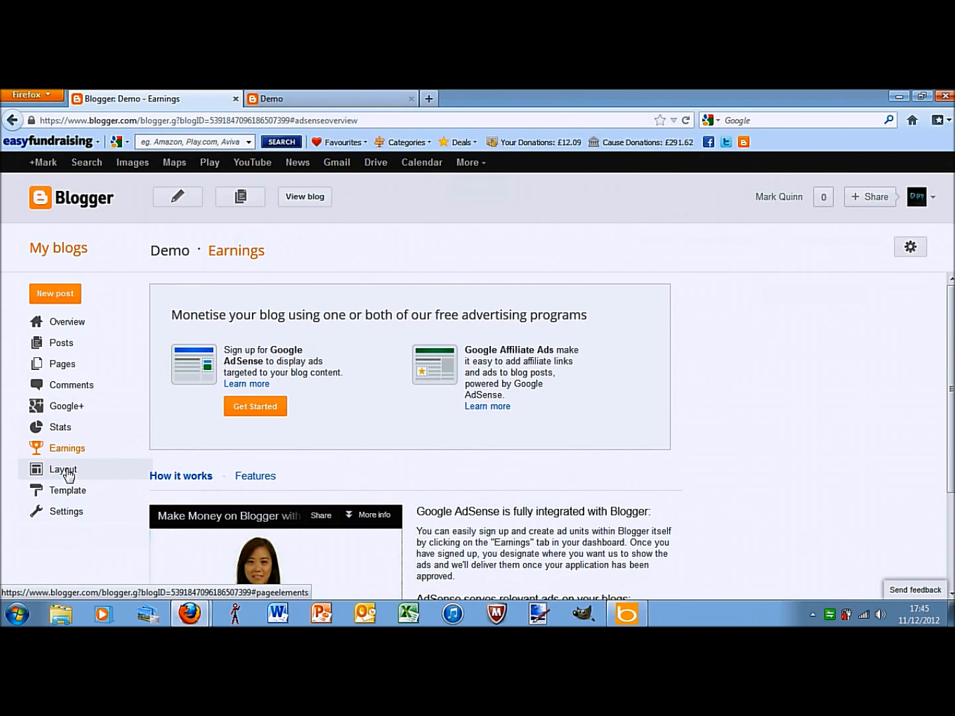
click(62, 468)
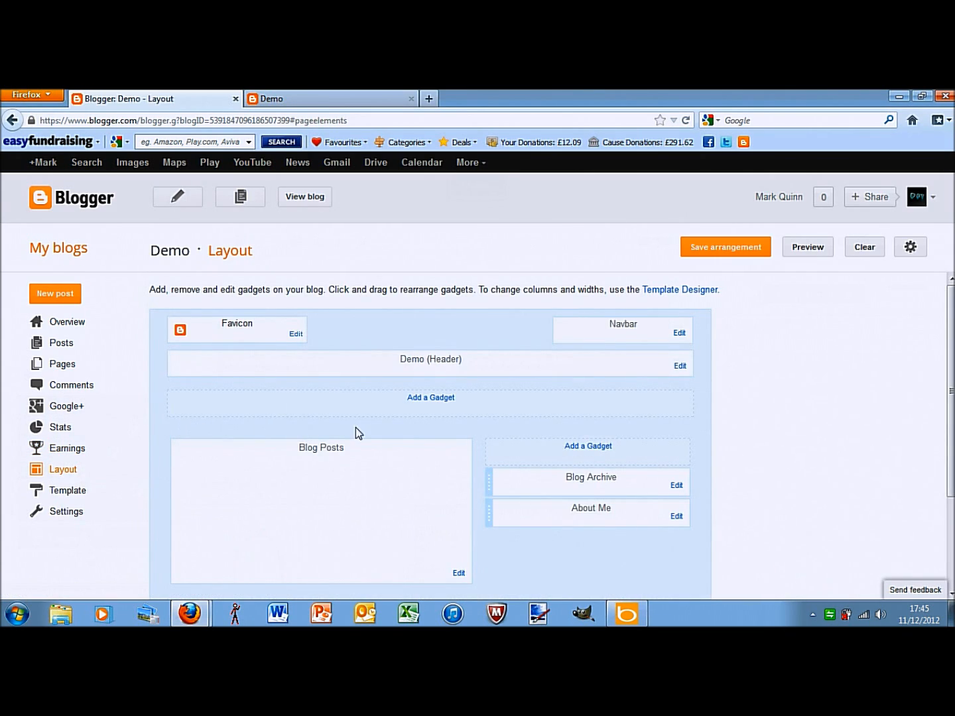
mouse_move(866, 358)
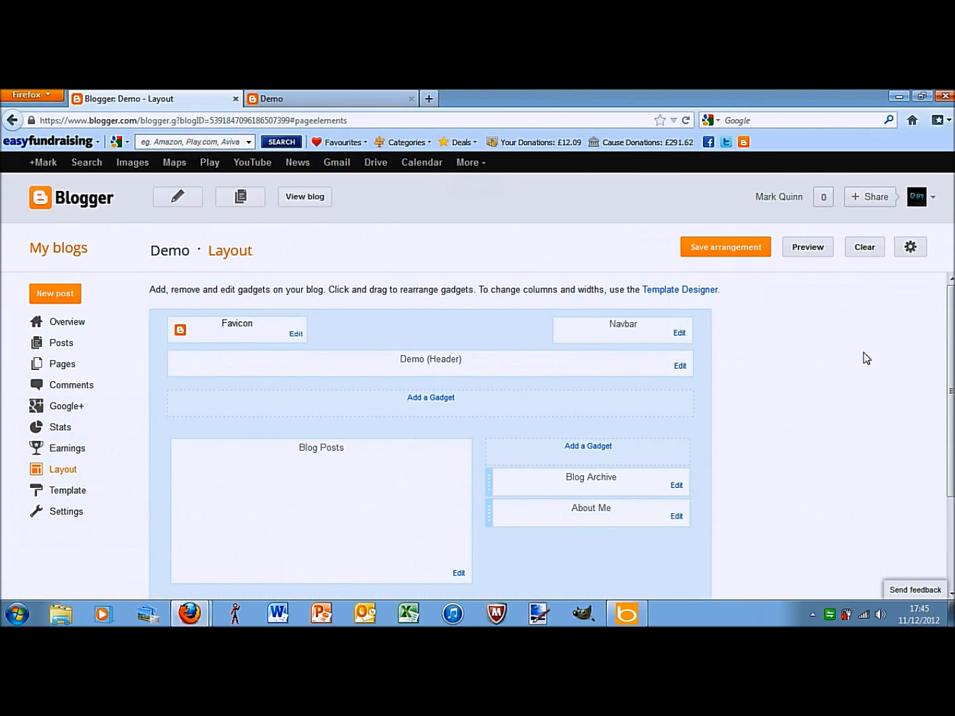
key(ctrl+a)
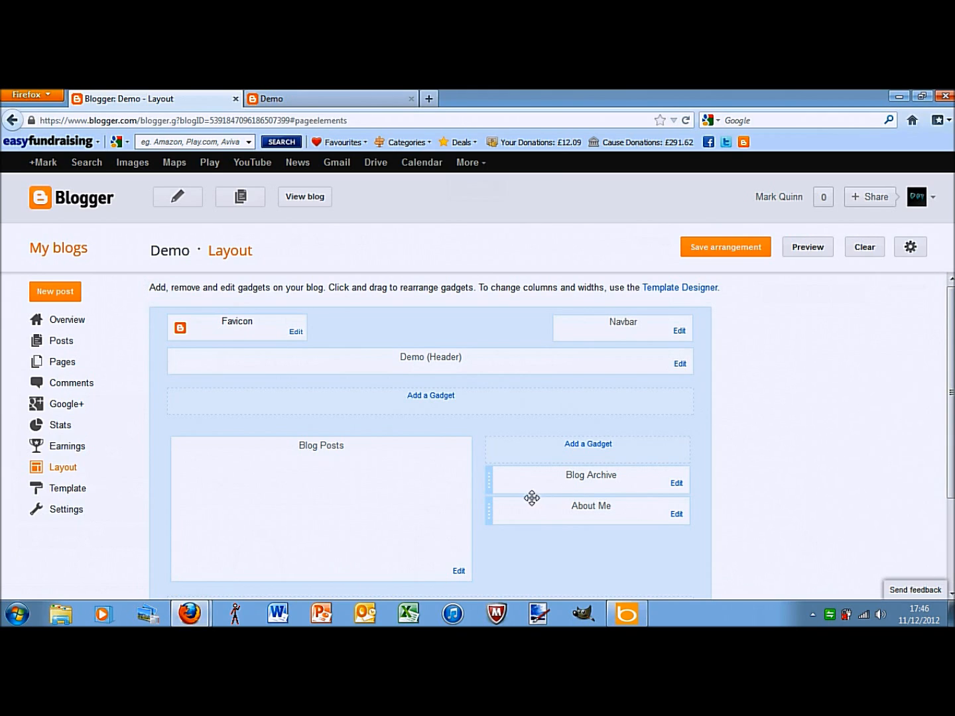
mouse_move(484, 244)
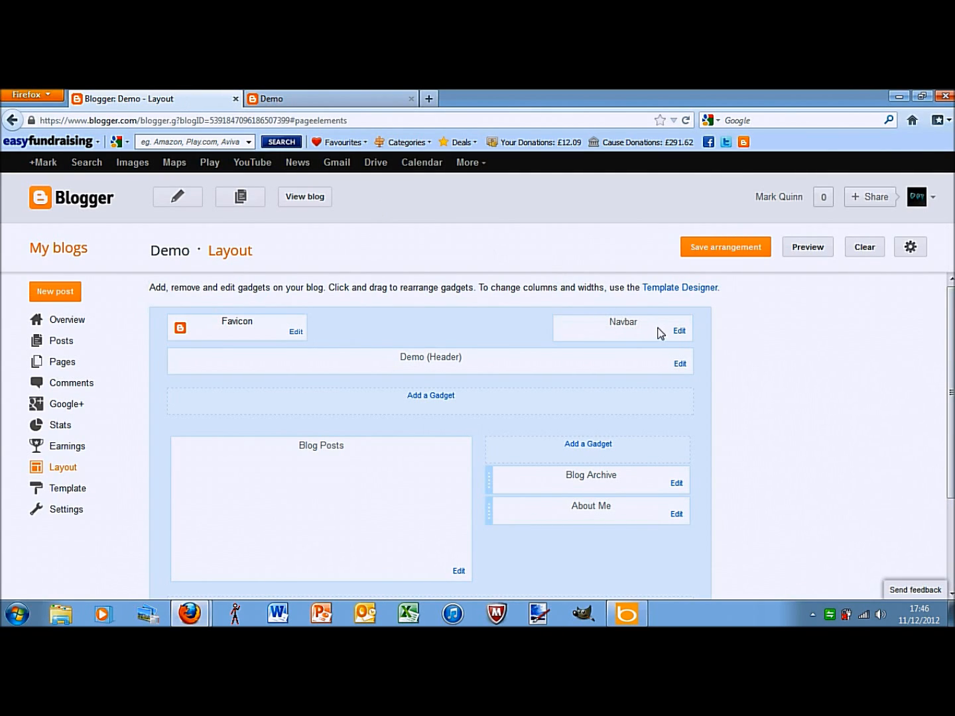
Step: Turn the Demo blog's navbar off, then go to the Template section
click(679, 331)
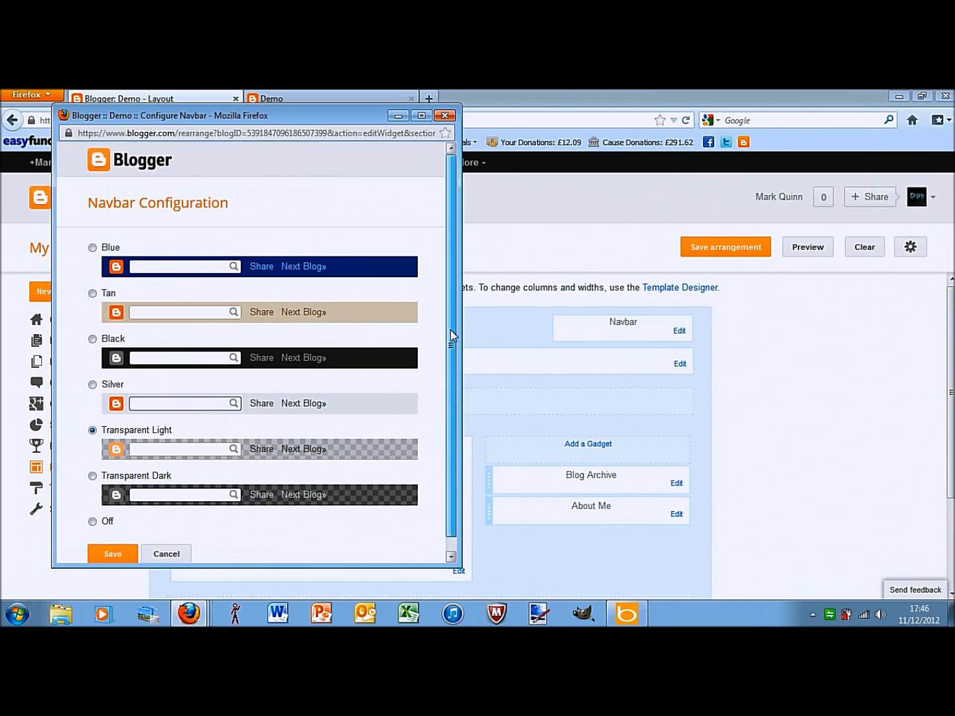
scroll(down, 3)
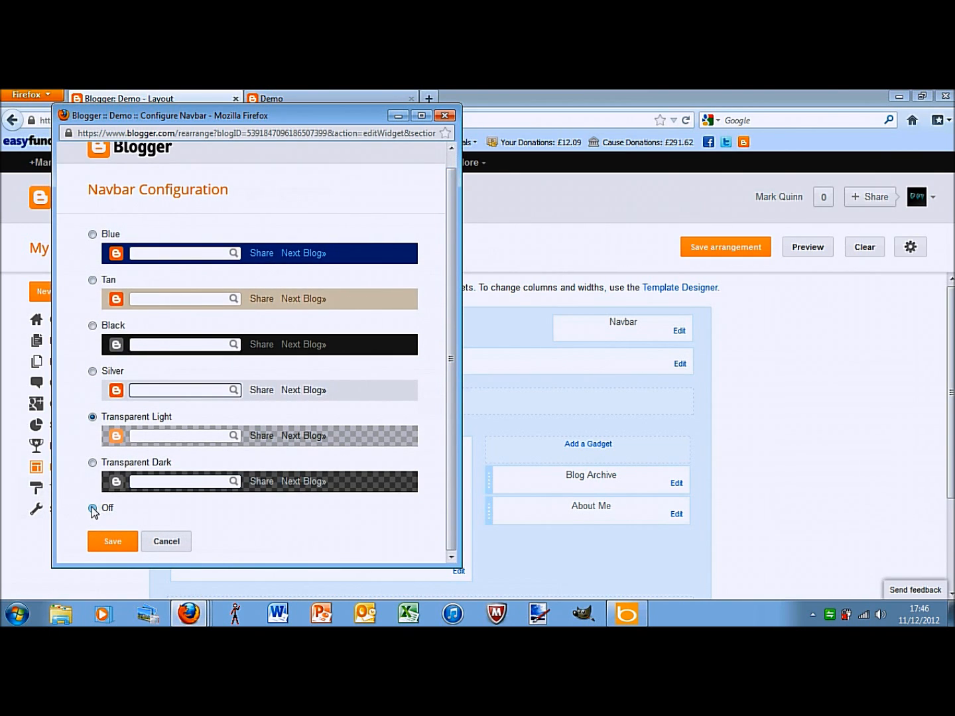
click(112, 541)
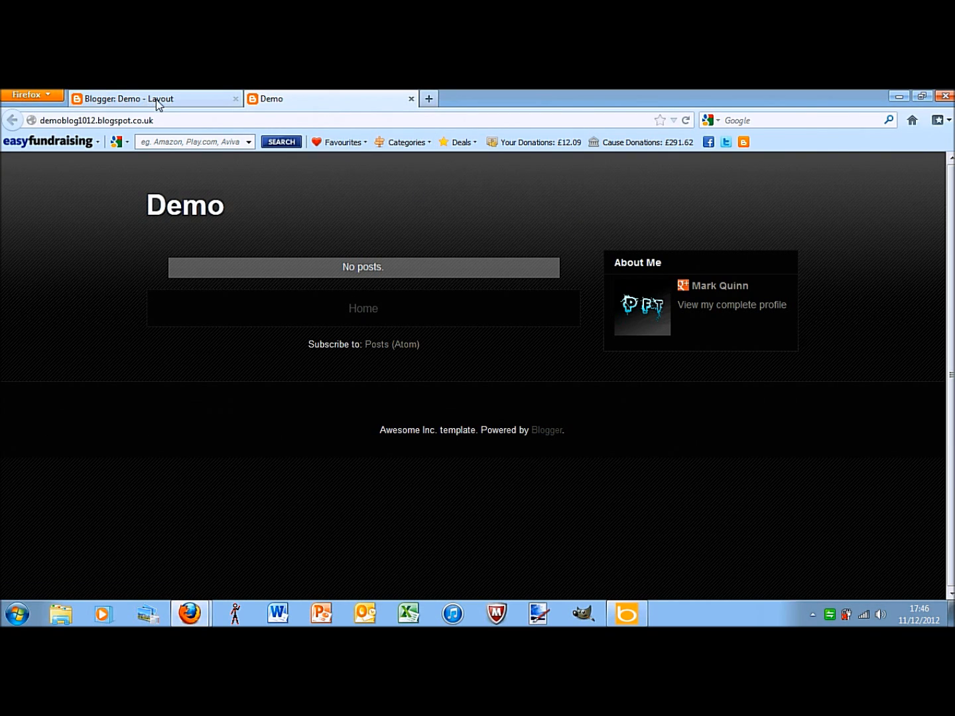
click(153, 98)
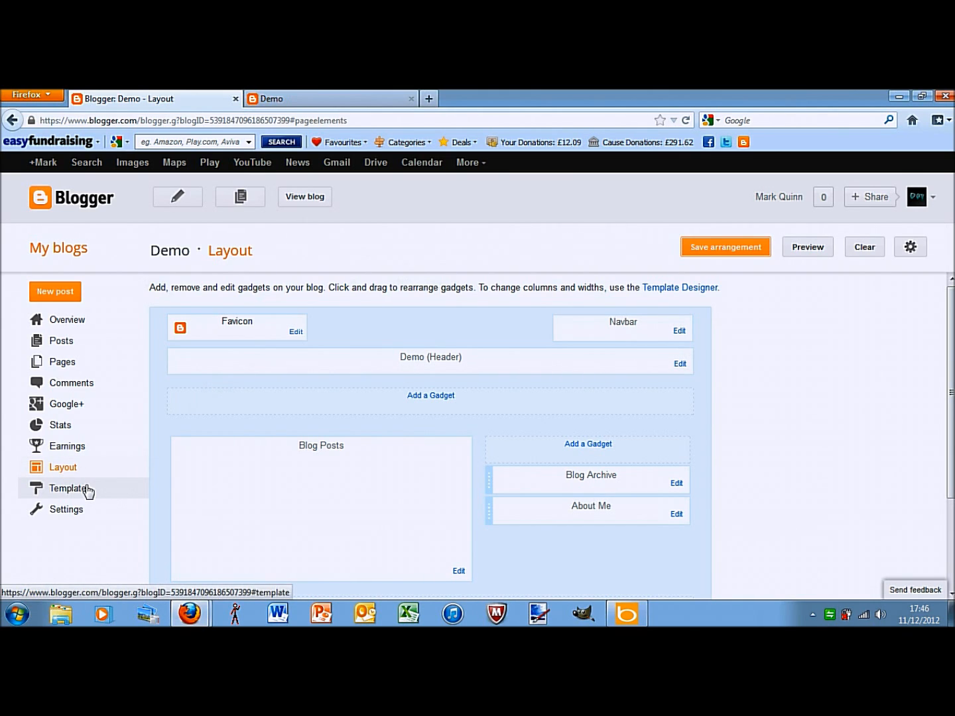
click(67, 489)
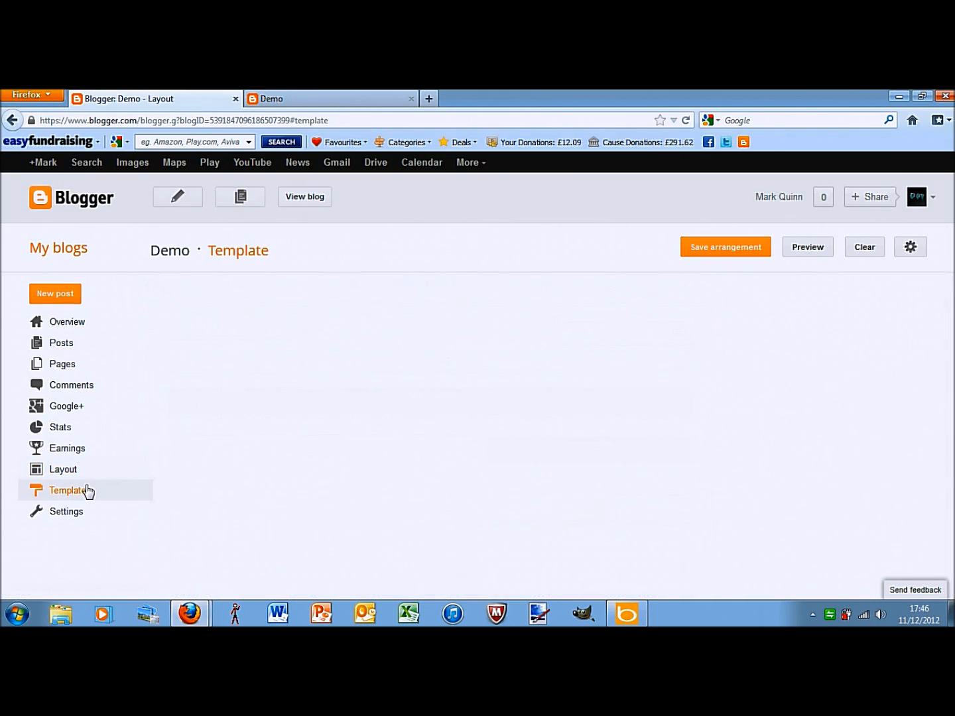
Step: Open the Template Designer, preview Picture Window, Simple and Awesome Inc., then view Background settings
click(66, 490)
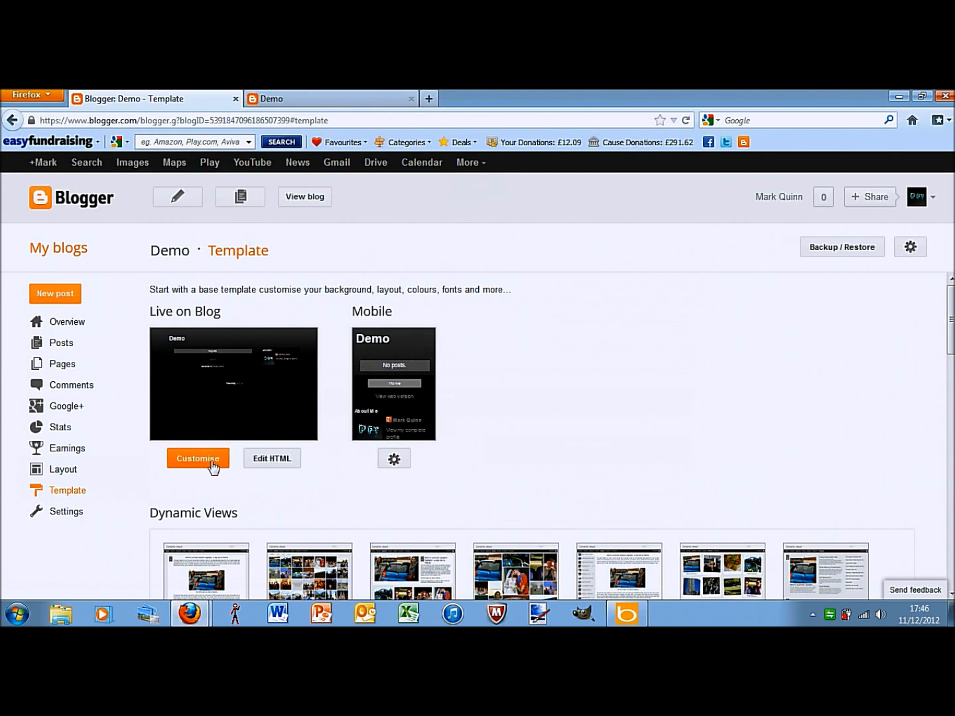
click(197, 458)
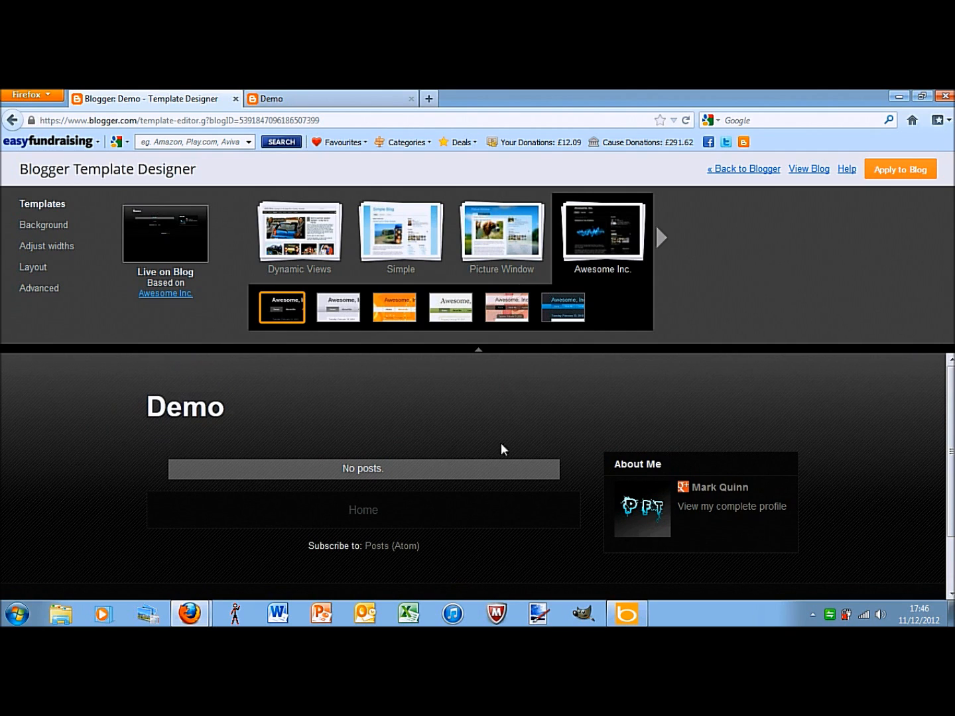
click(502, 232)
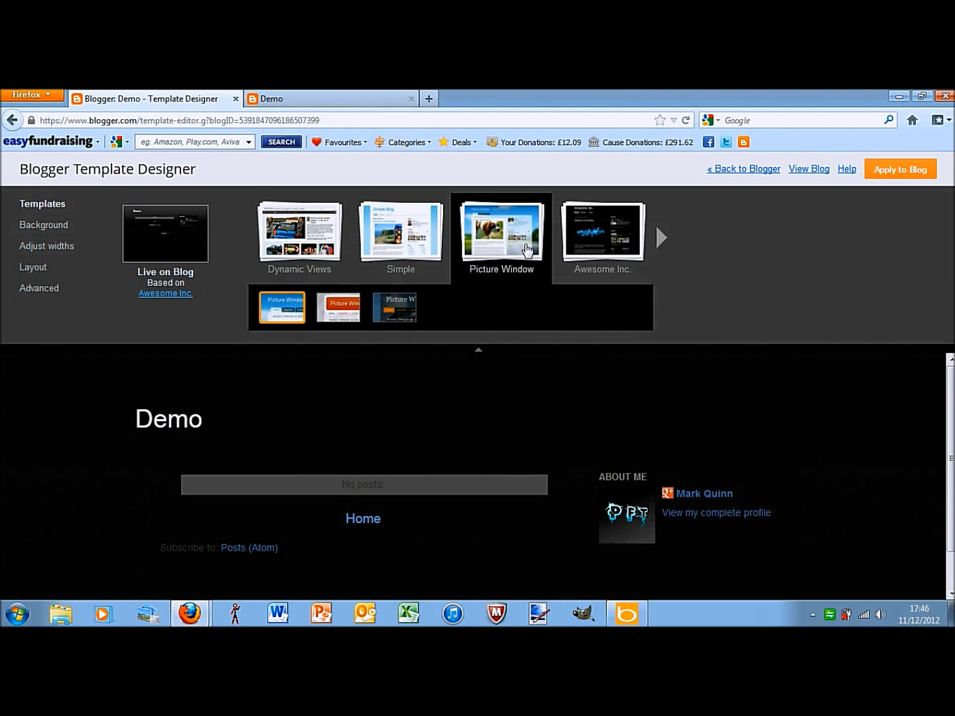
click(400, 235)
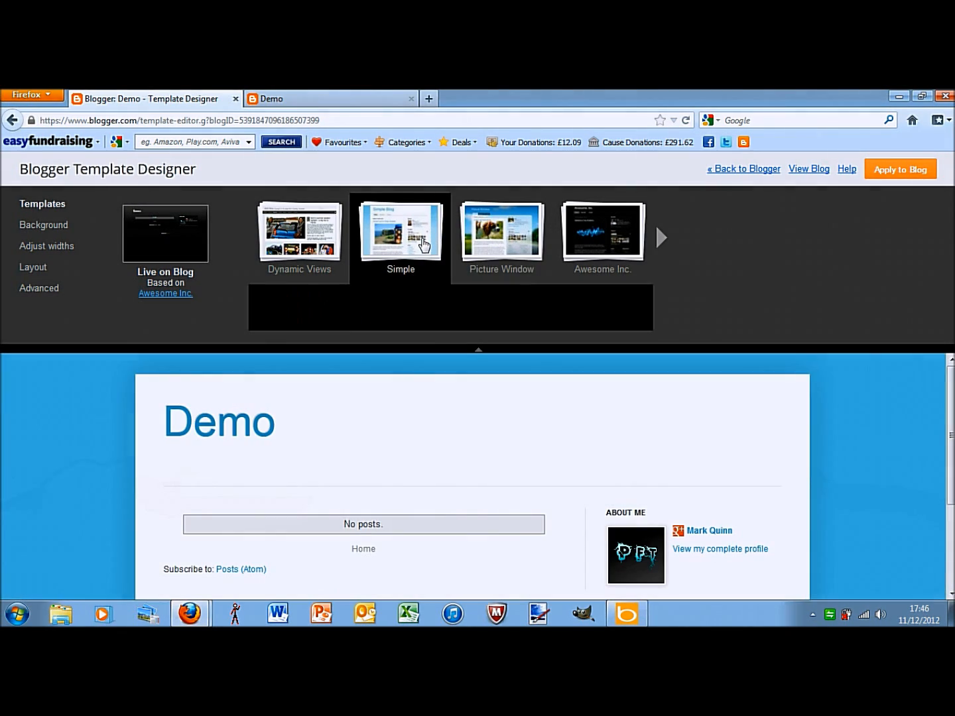
click(602, 232)
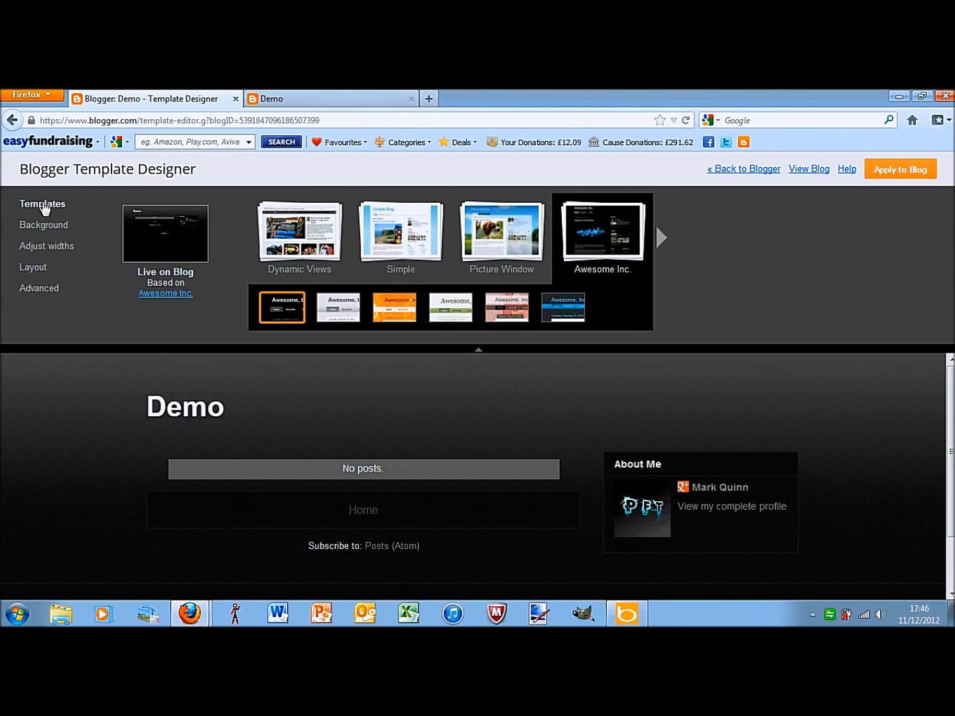
click(46, 224)
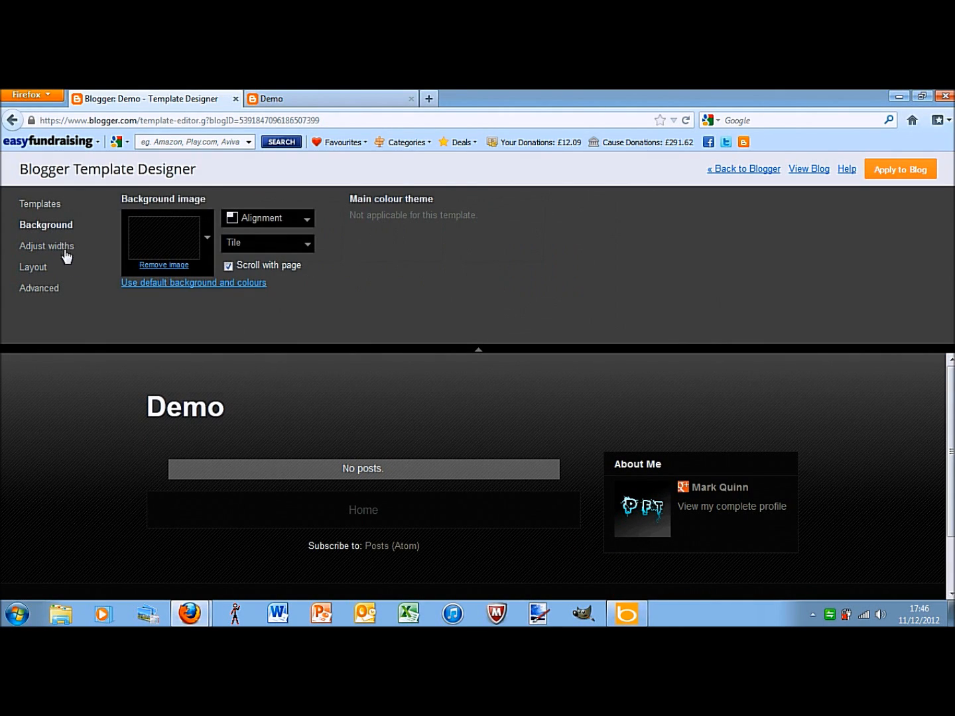
Step: Try an entire blog width of 980 px, browse Layout and Advanced, then exit the designer
click(46, 246)
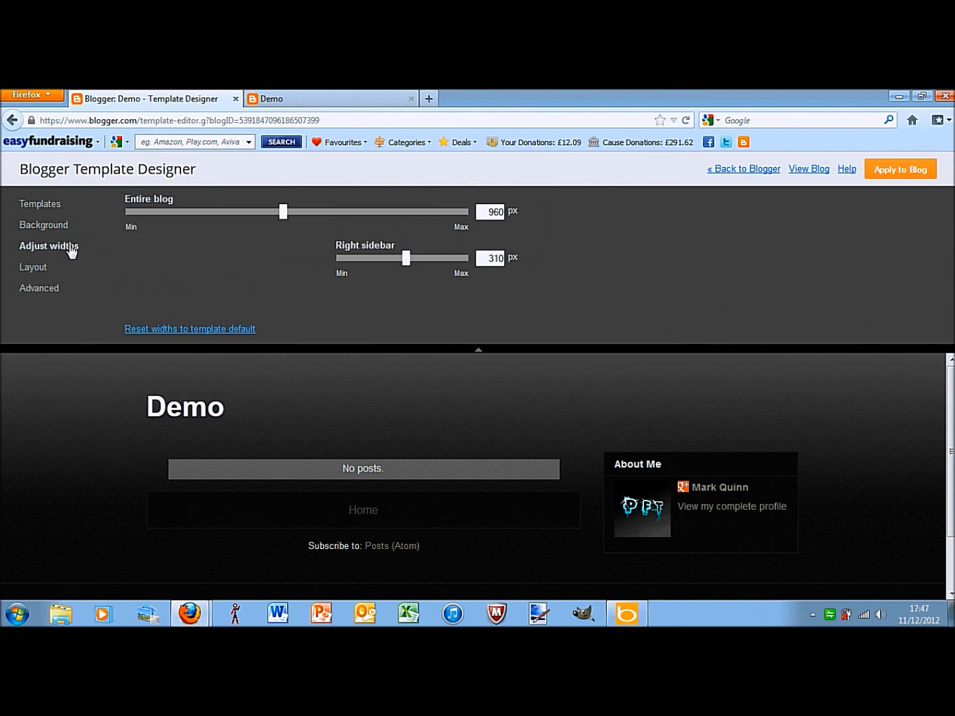
drag(285, 212, 282, 211)
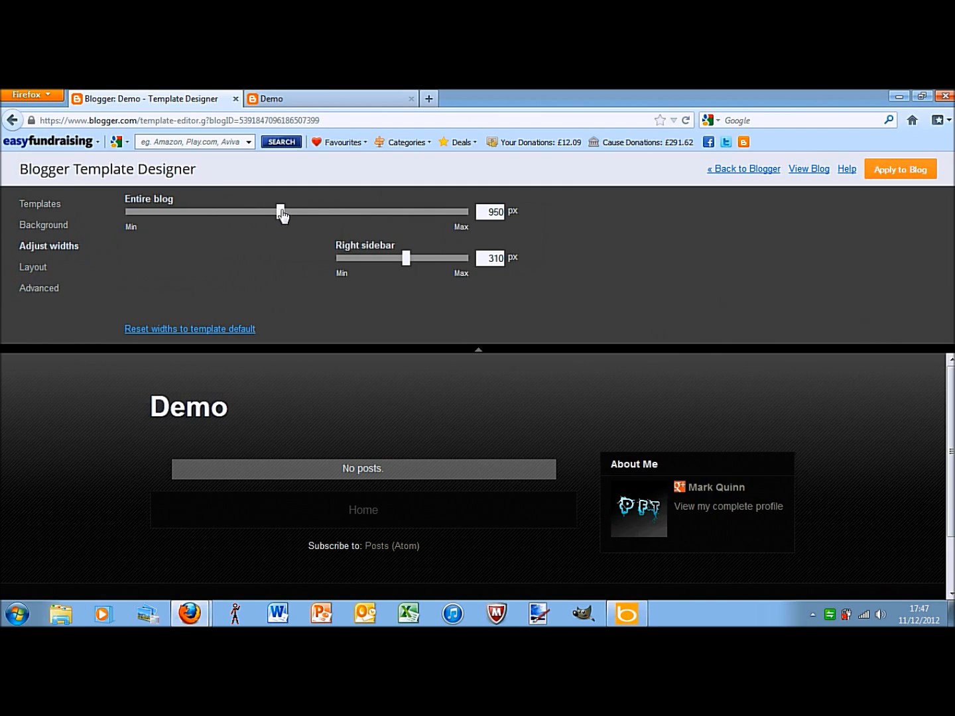
drag(281, 213, 292, 210)
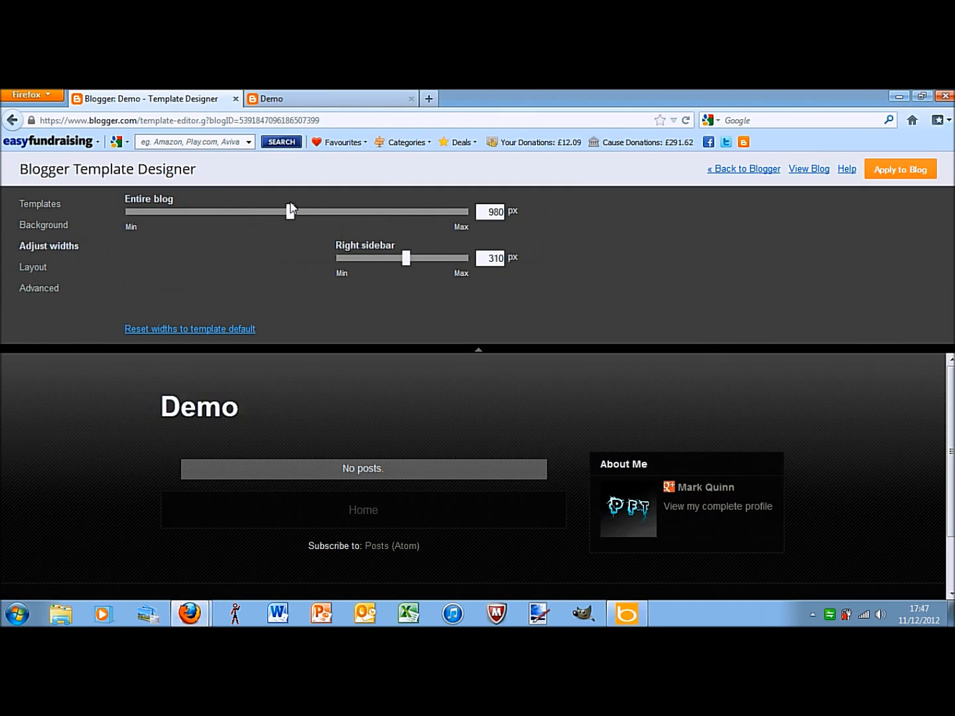
click(33, 267)
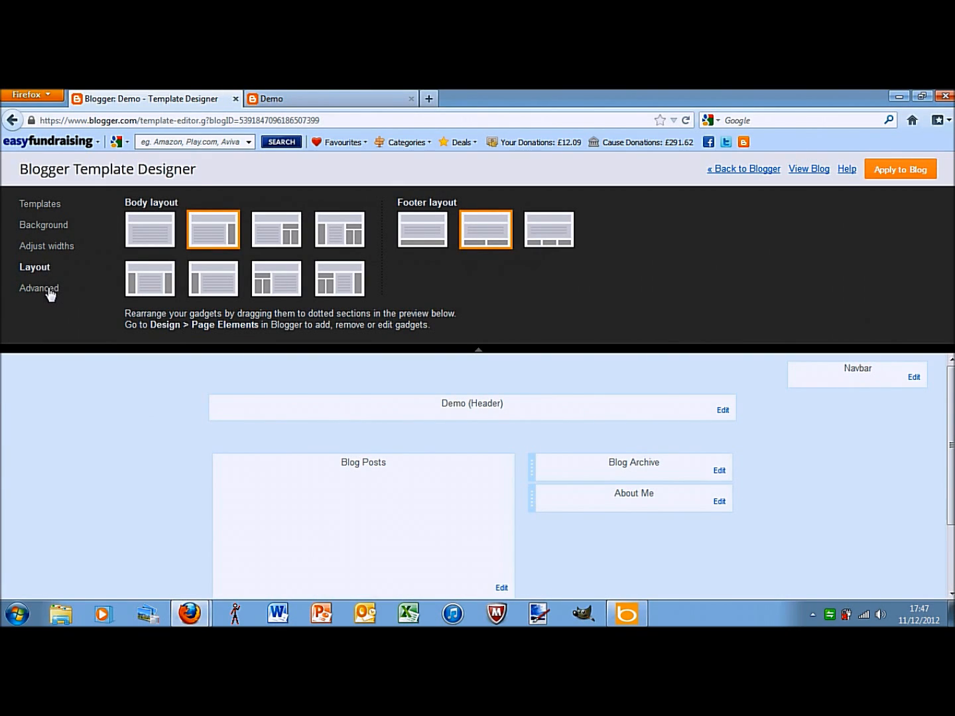
click(41, 288)
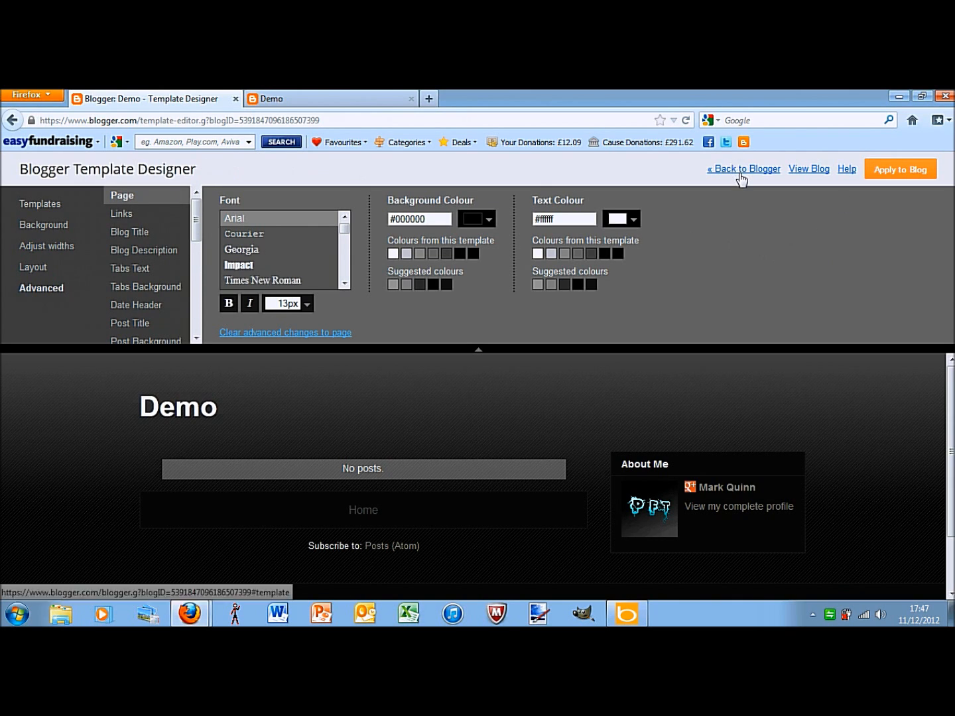
click(743, 168)
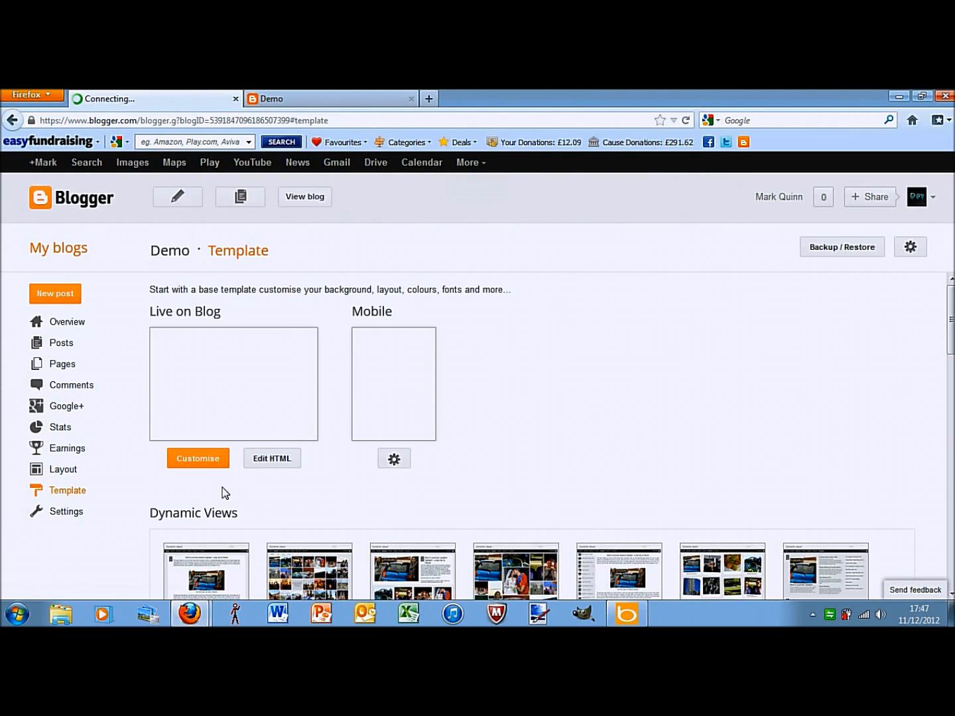
Step: Open the Demo blog's Basic settings page
click(66, 511)
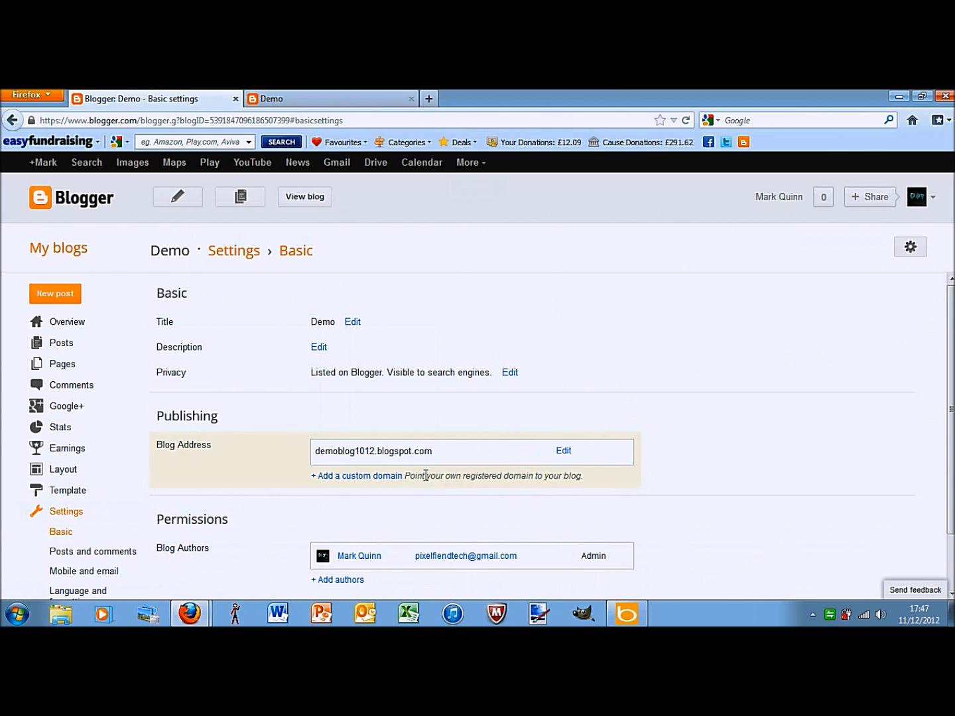
mouse_move(577, 417)
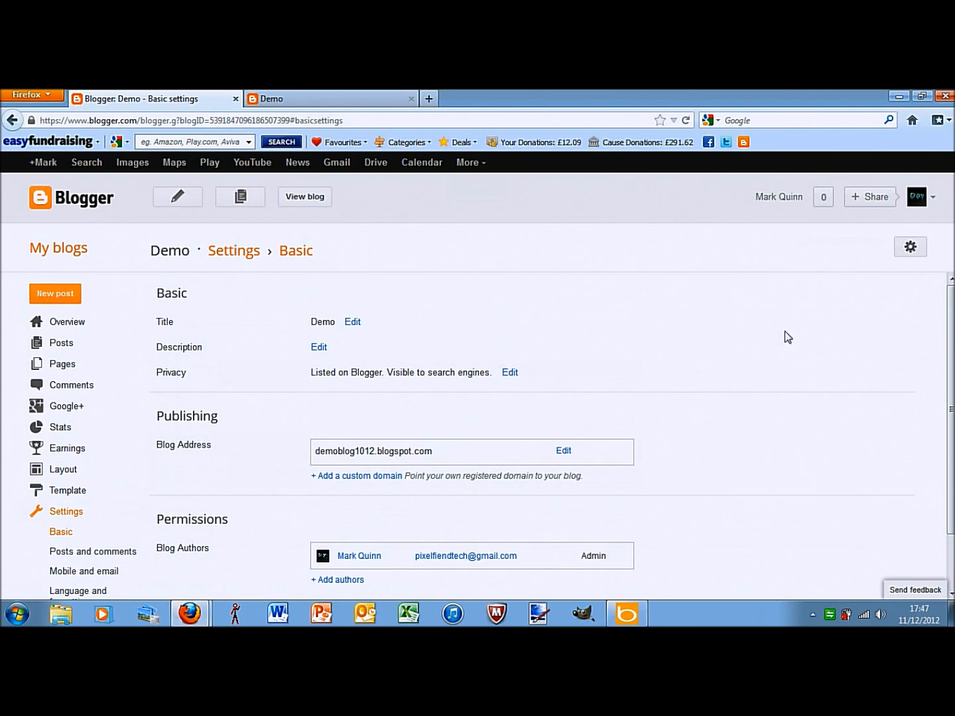
mouse_move(198, 242)
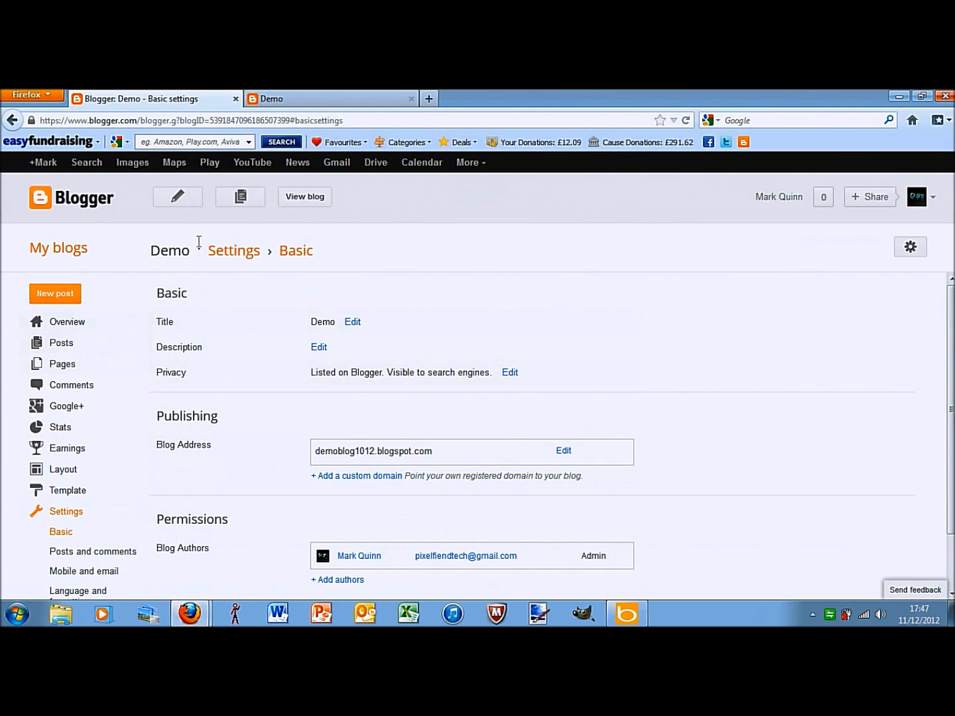
Step: Start a new blog post and title it 'demo post'
click(177, 196)
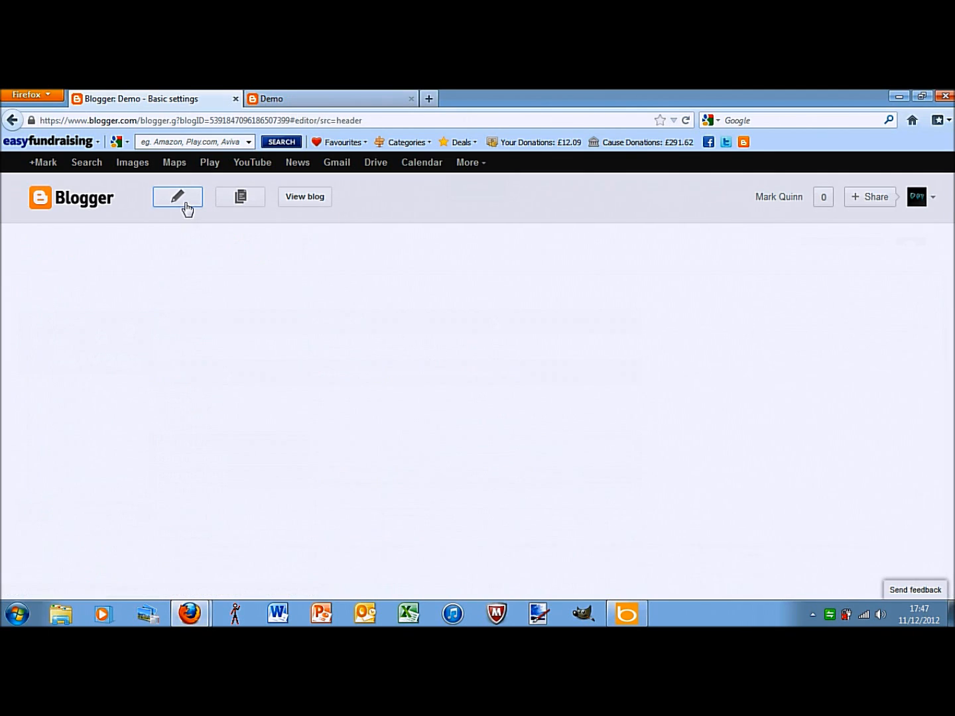
click(177, 196)
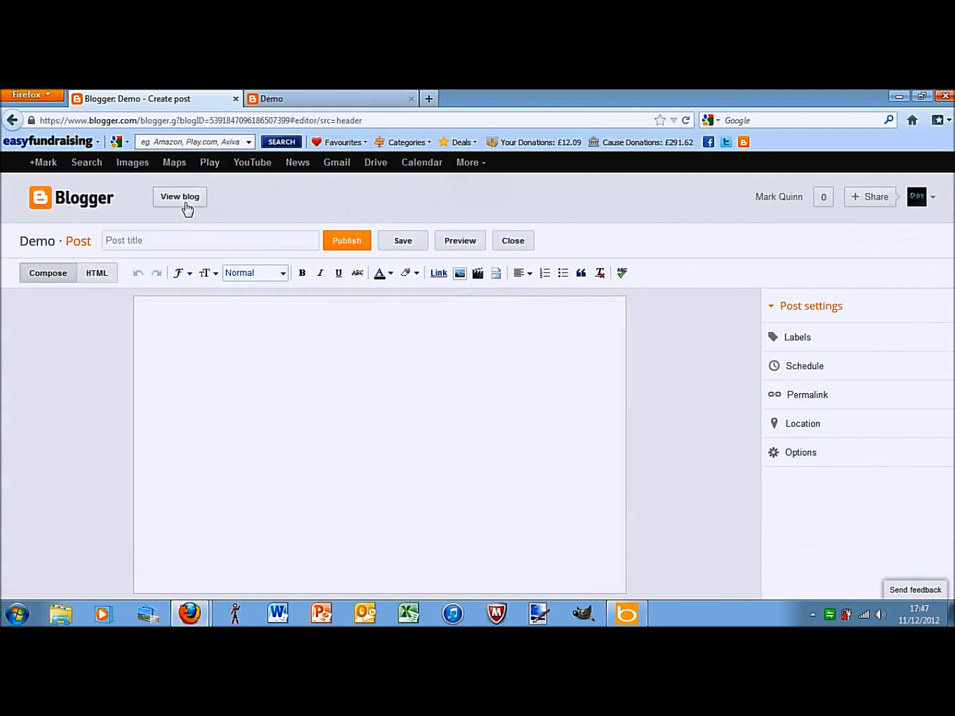
text(d)
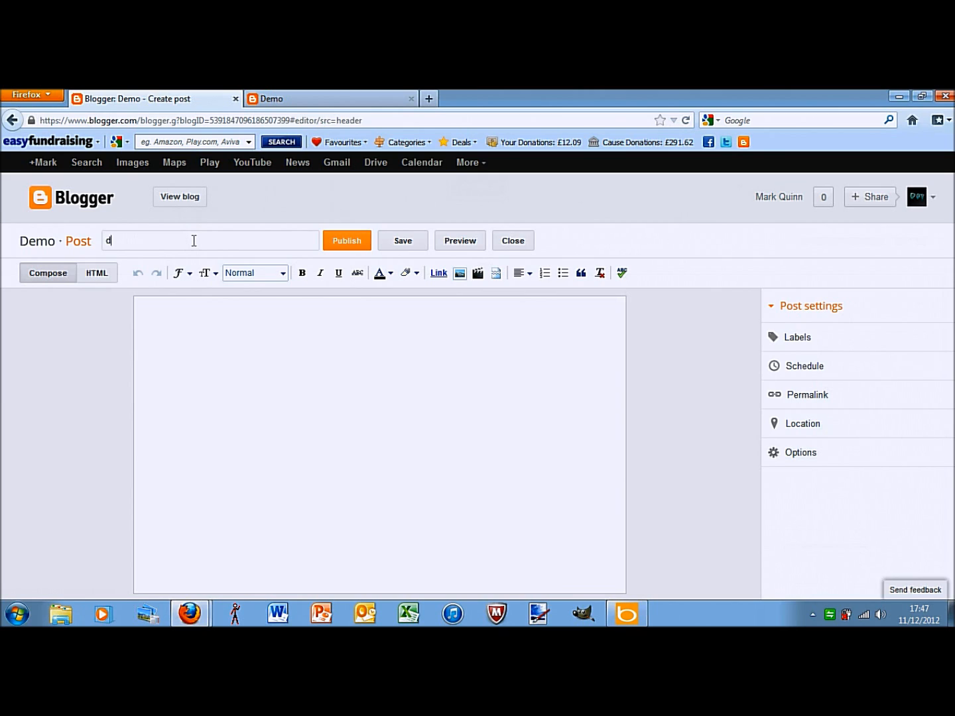
text(eme)
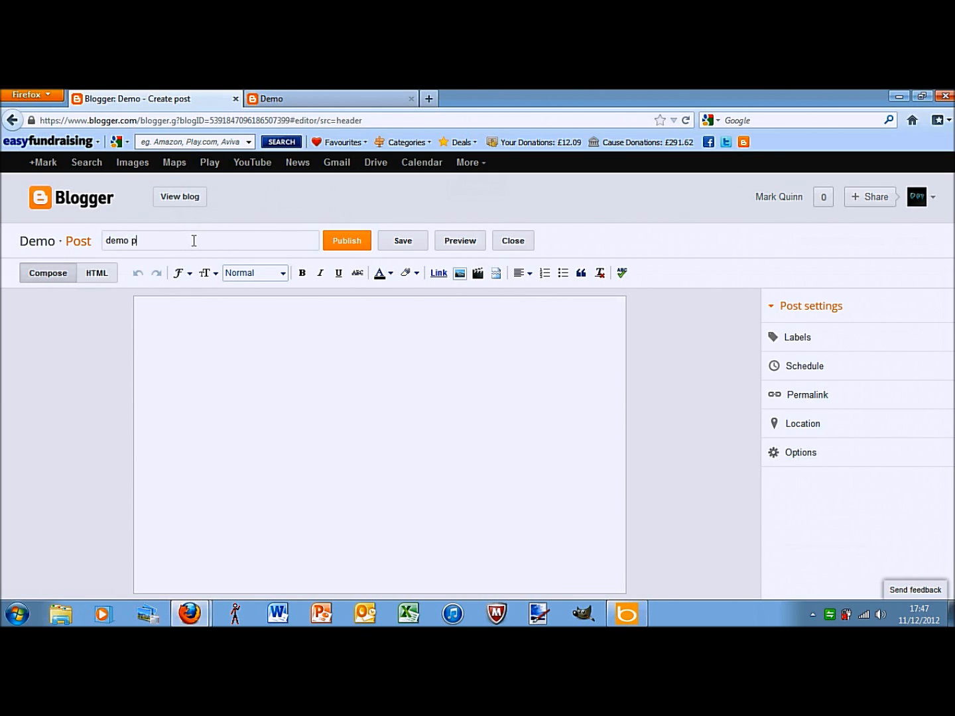
text(ost)
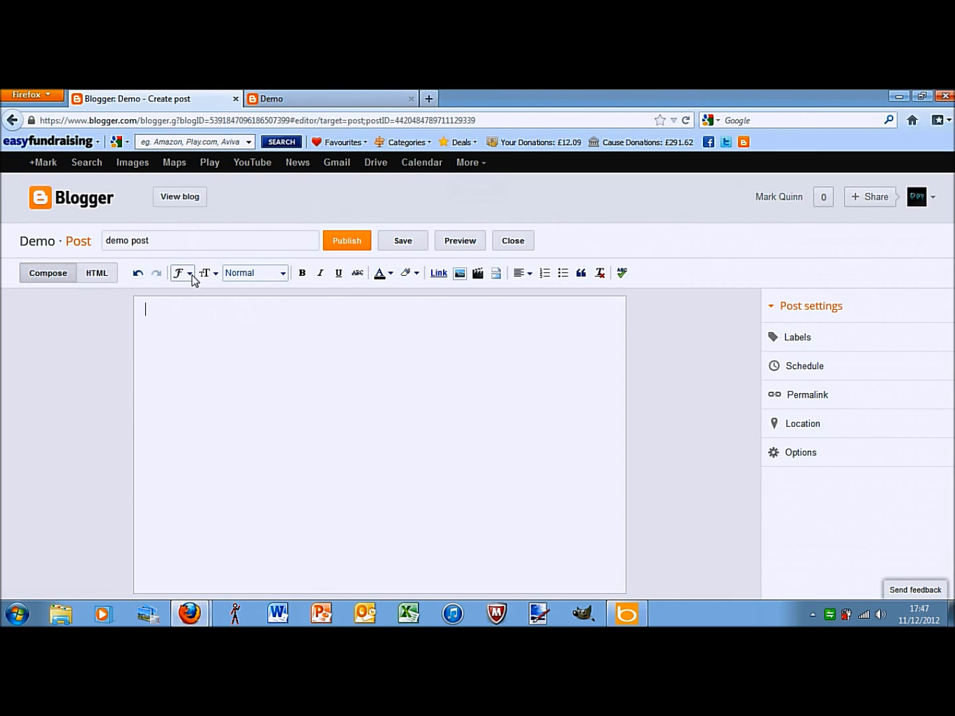
click(208, 272)
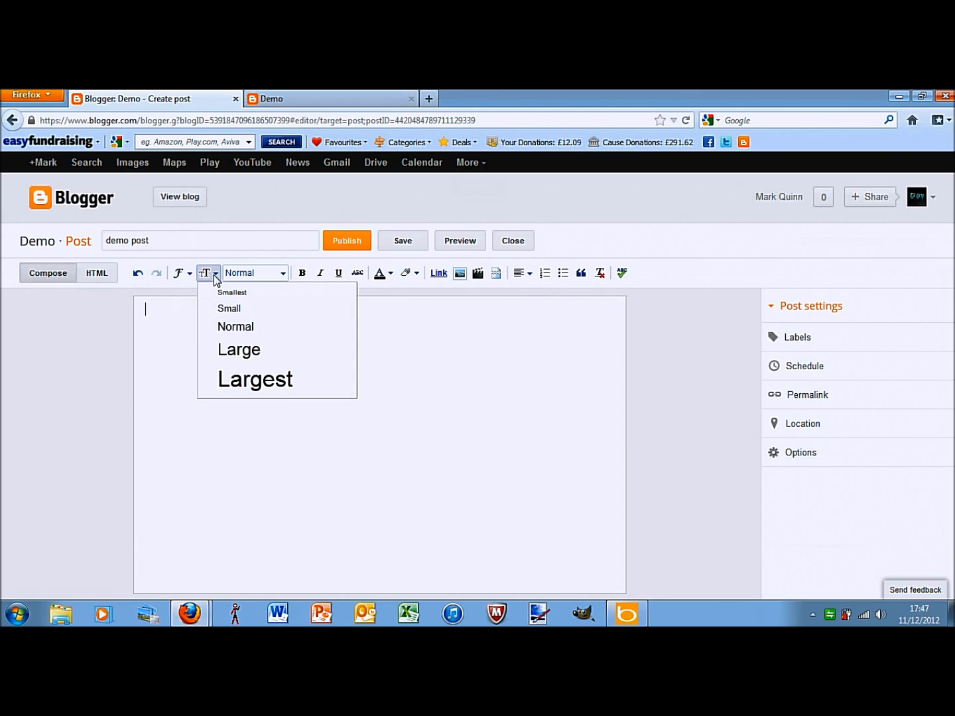
click(254, 272)
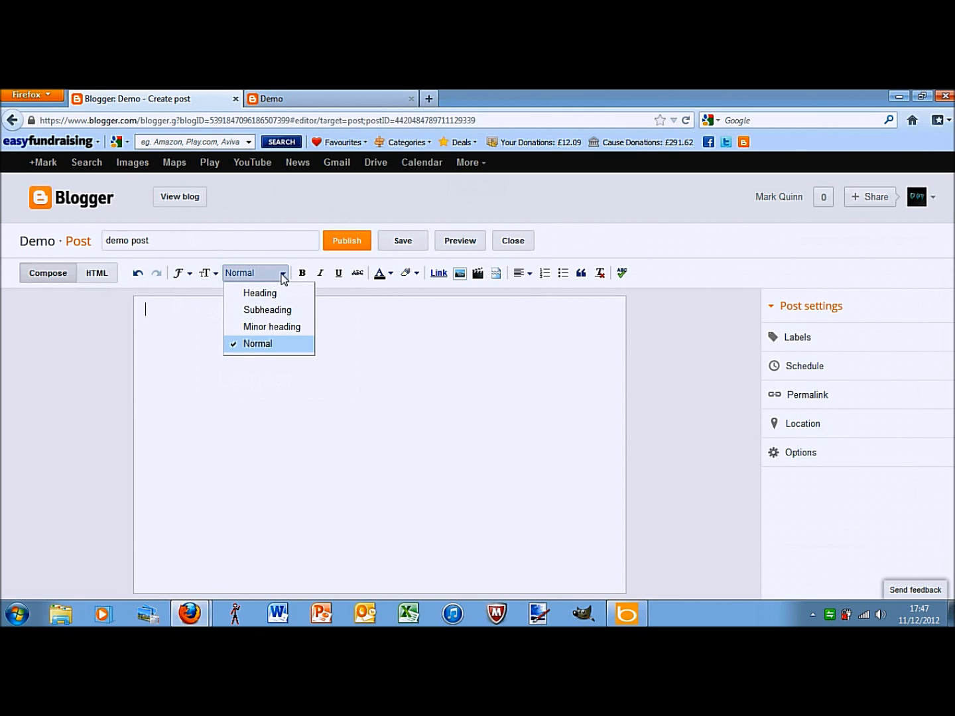
mouse_move(283, 291)
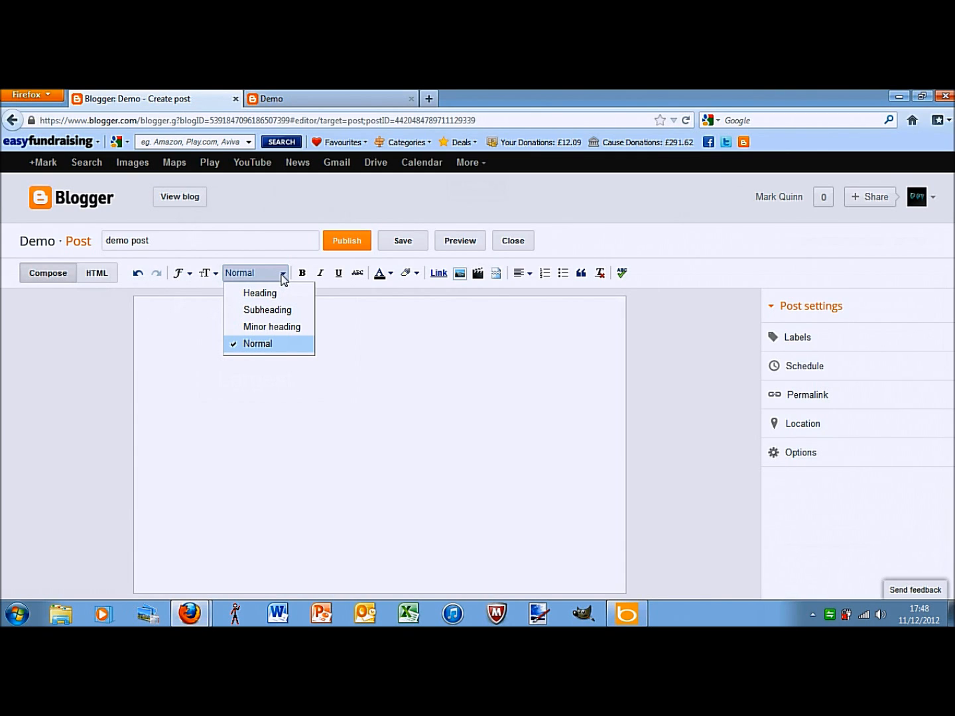
mouse_move(266, 310)
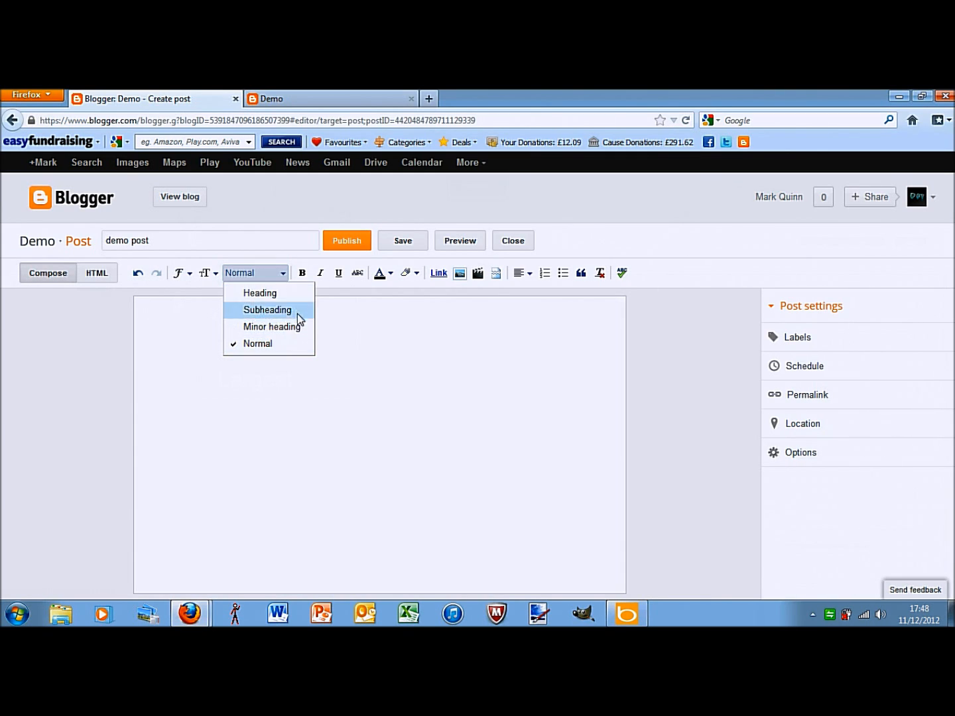
mouse_move(320, 352)
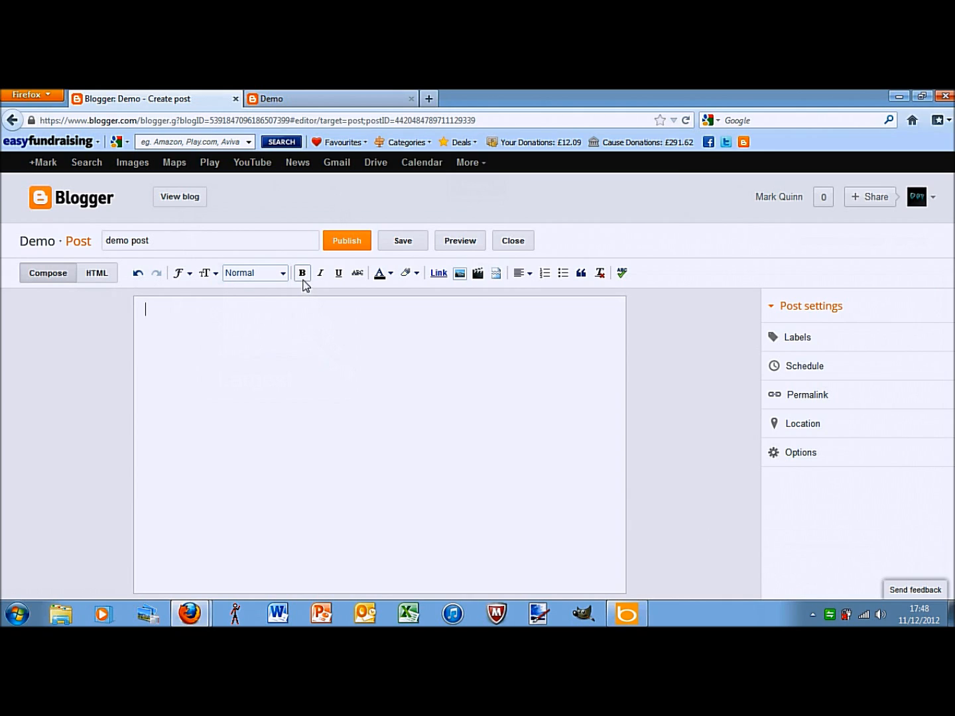
click(320, 272)
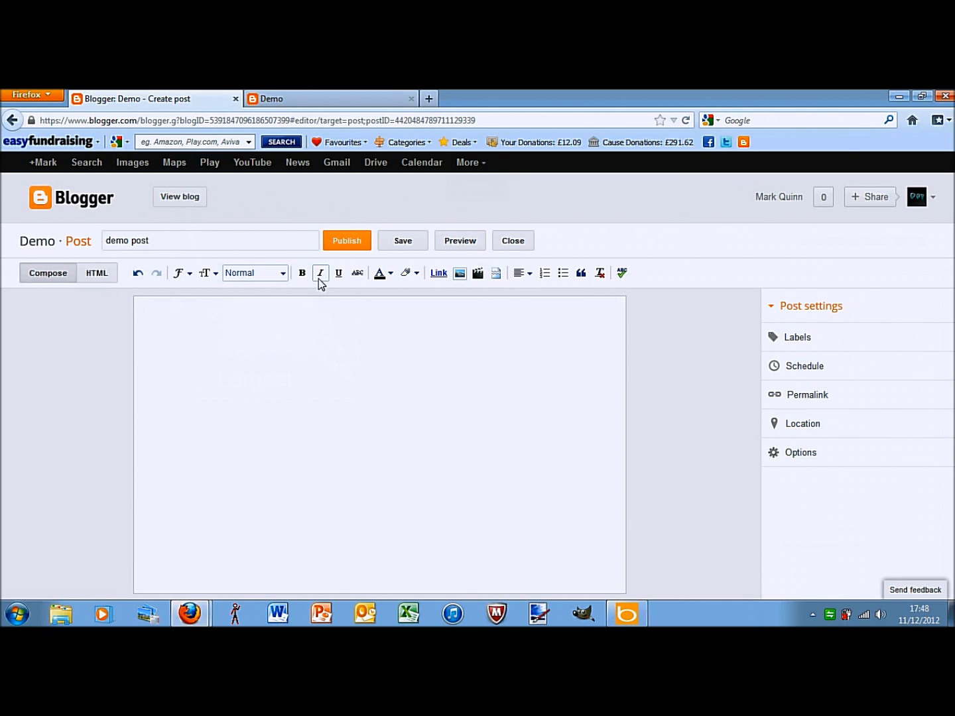
mouse_move(356, 273)
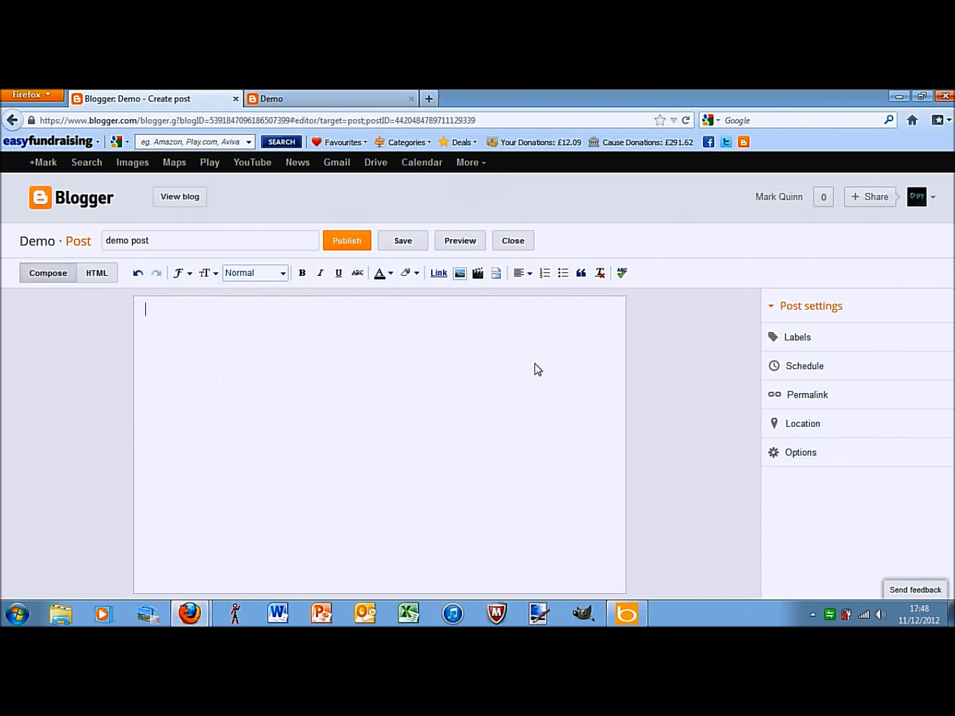
Step: Fill the post body with placeholder text and expand the Labels settings
text(gfuyjgfvyutf kuygfuigv)
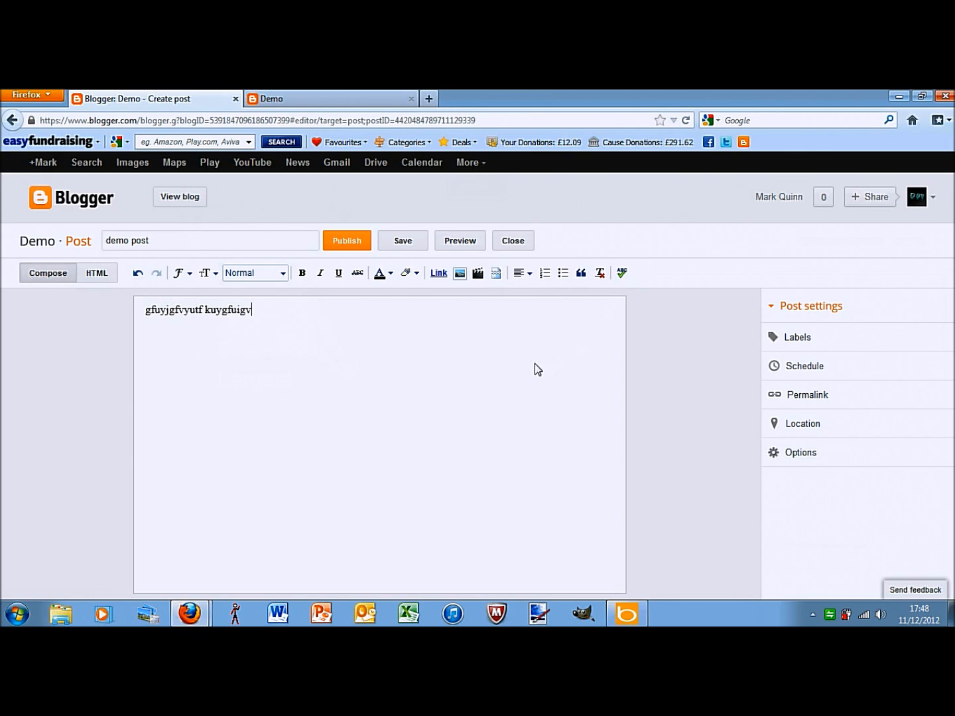
text(h f)
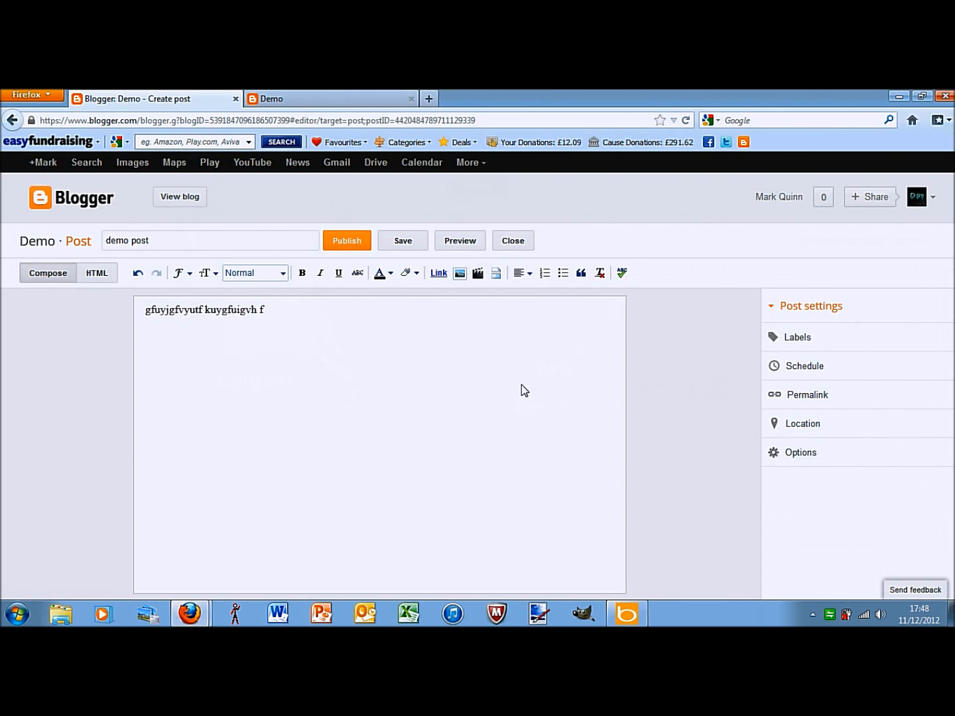
click(796, 337)
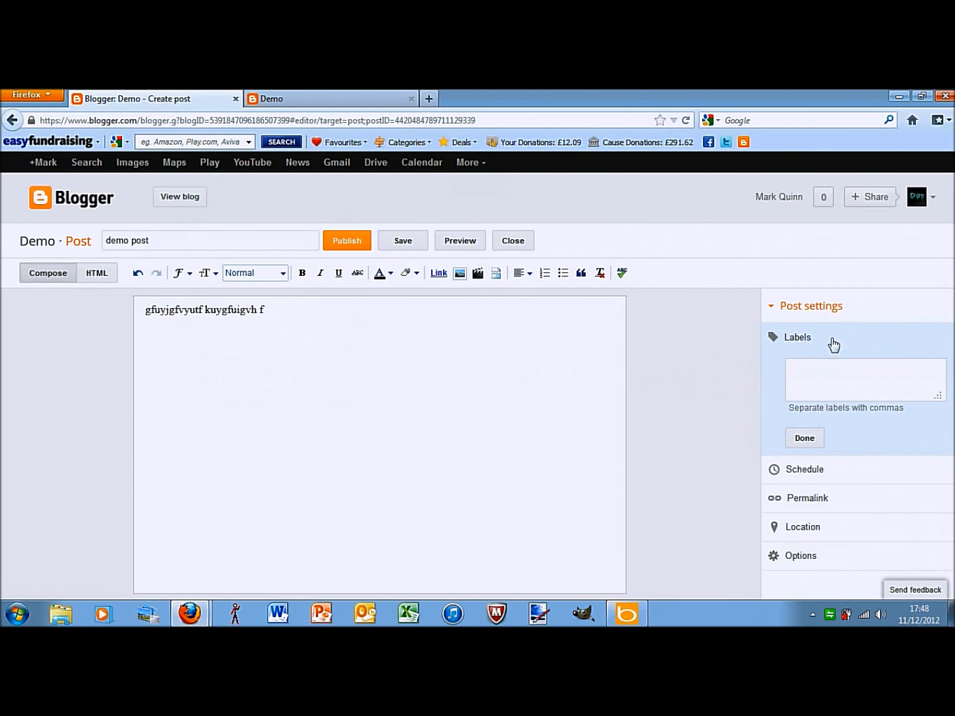
click(865, 380)
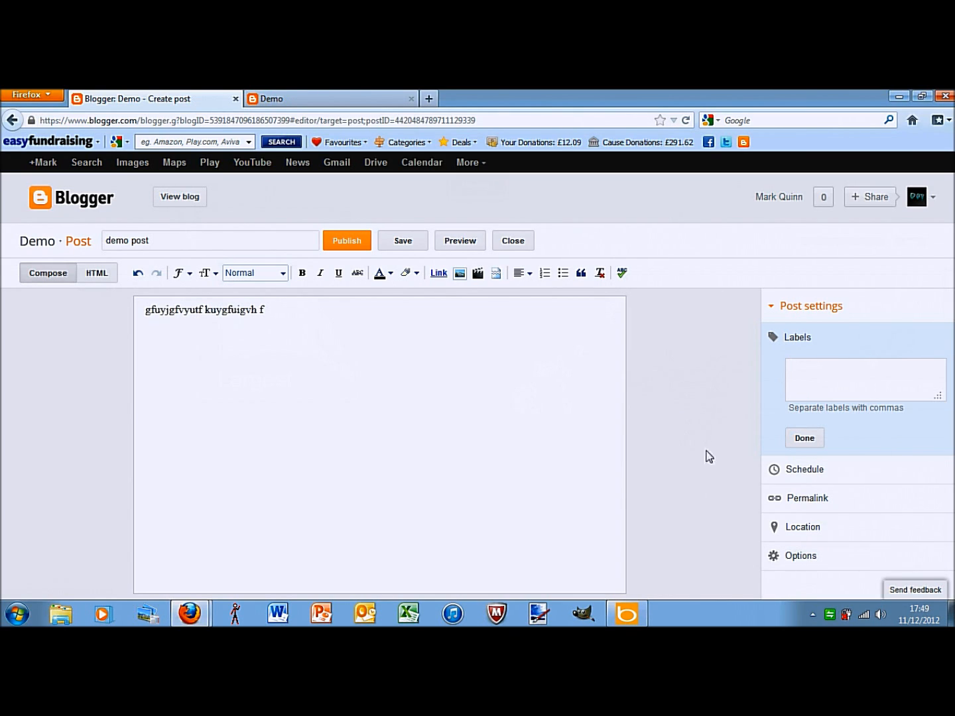
Step: Expand the Schedule, Location and Options panels in Post settings without changing values
click(804, 468)
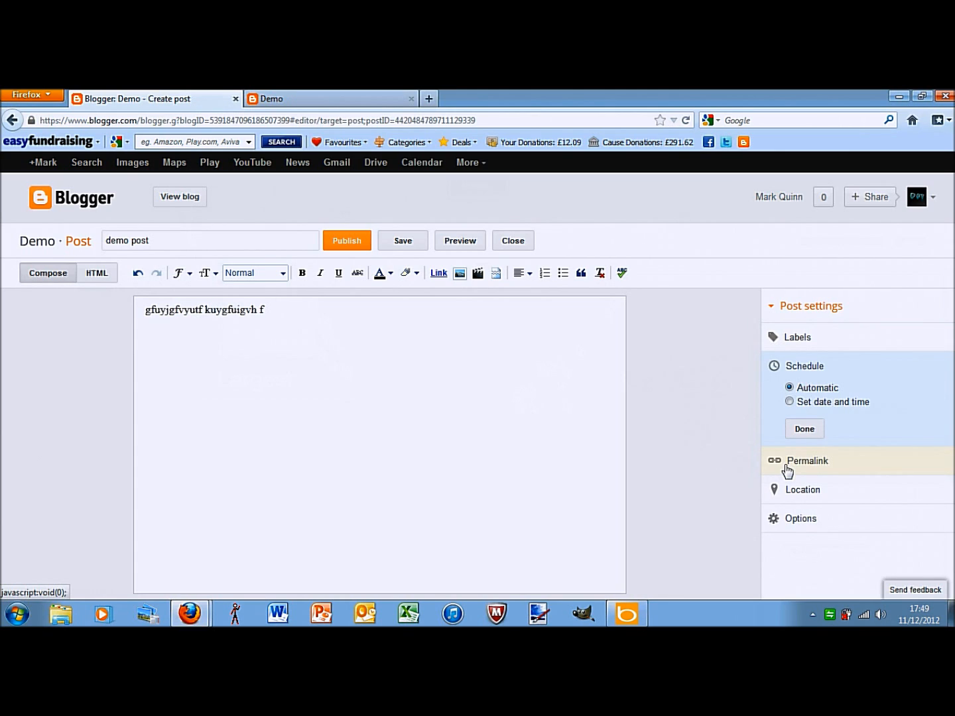
mouse_move(842, 458)
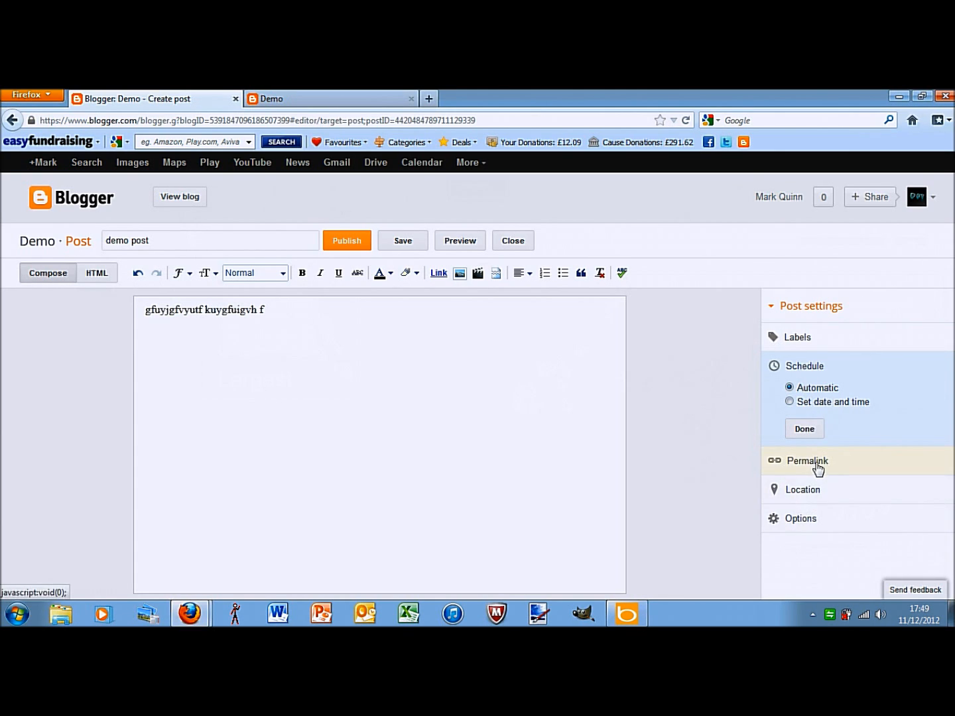
click(807, 460)
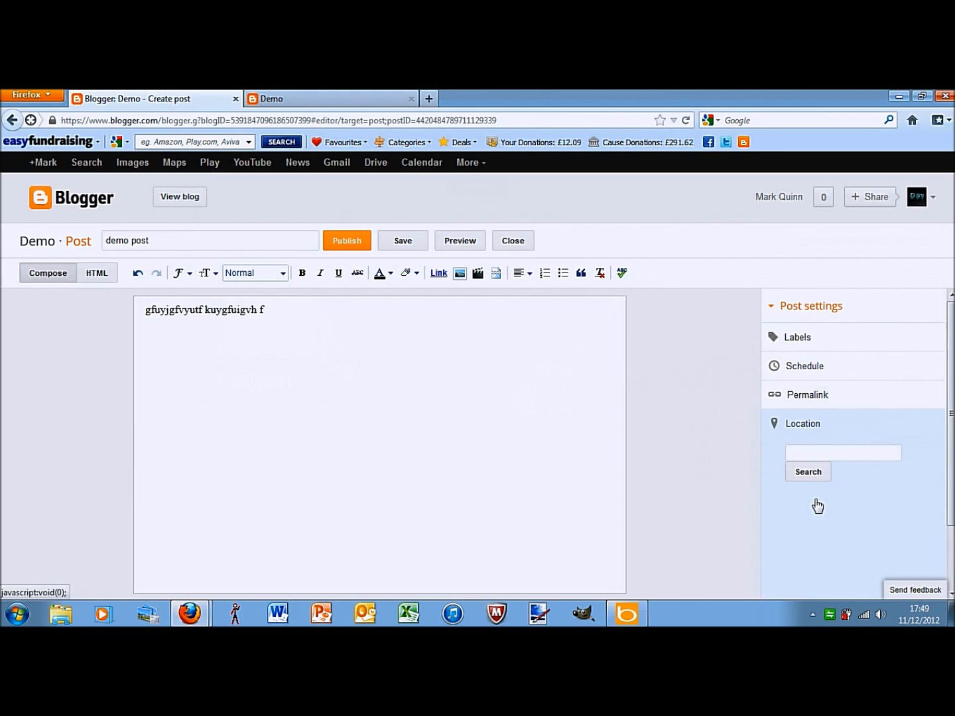
click(807, 471)
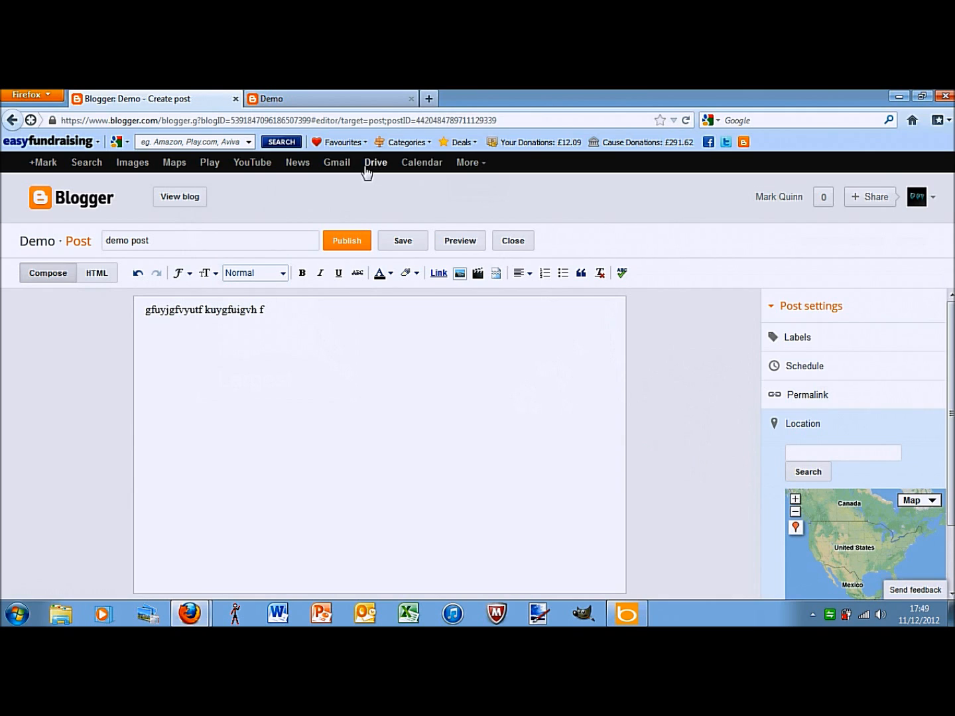
mouse_move(836, 293)
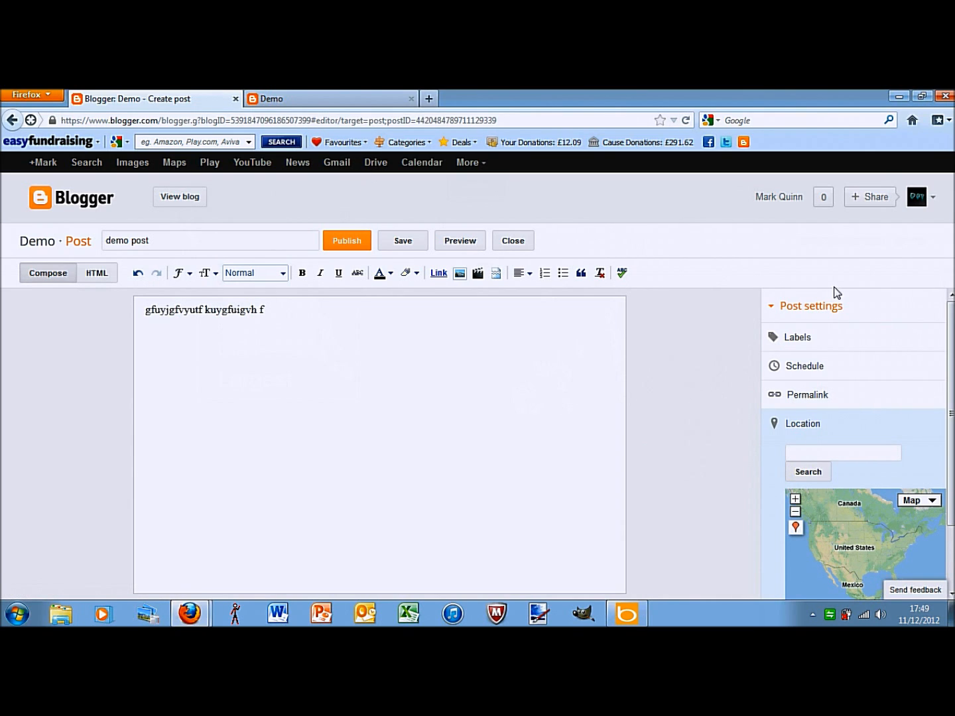
scroll(down, 3)
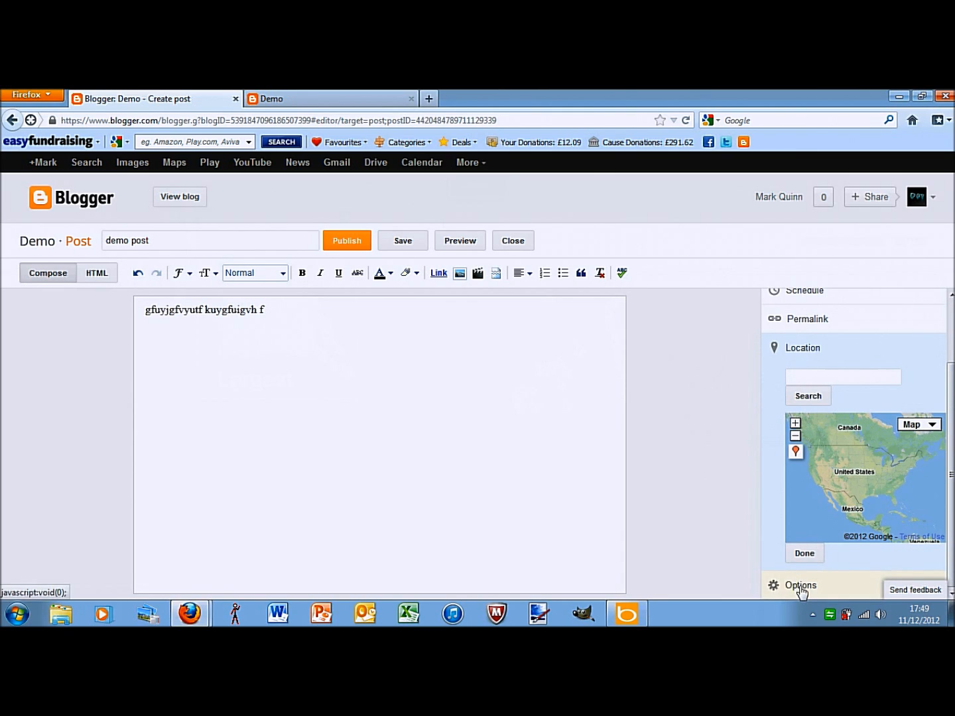
click(800, 584)
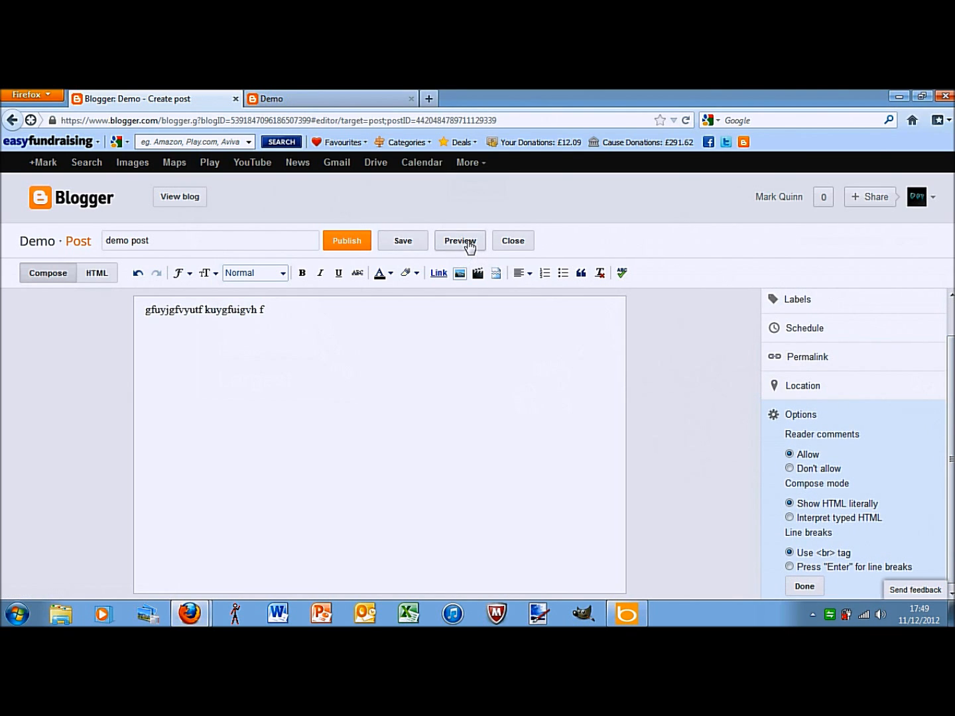
click(460, 240)
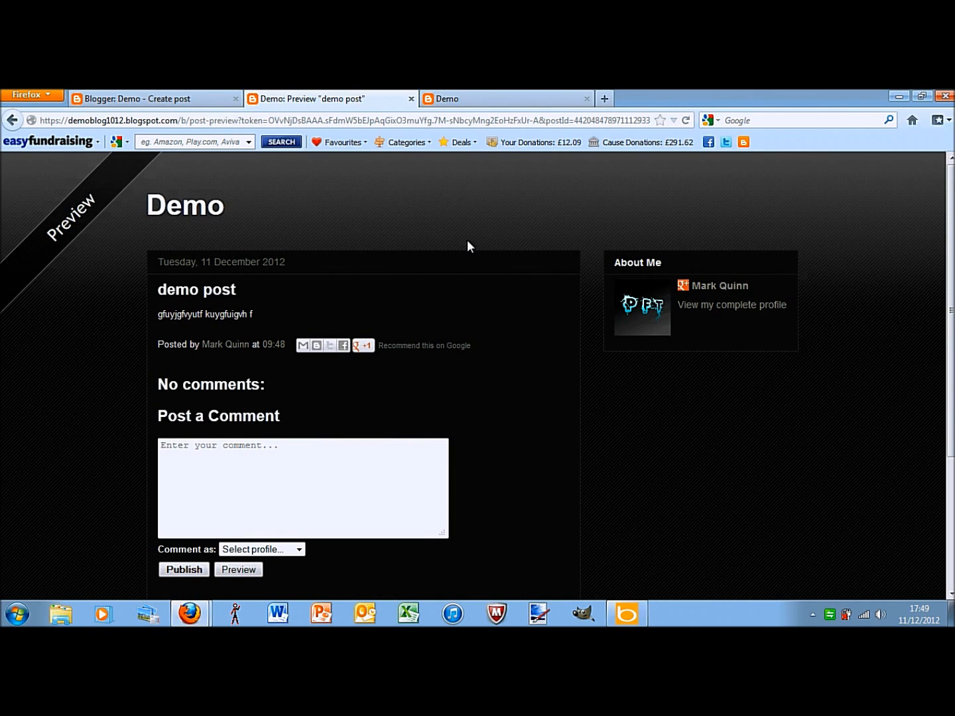
mouse_move(224, 308)
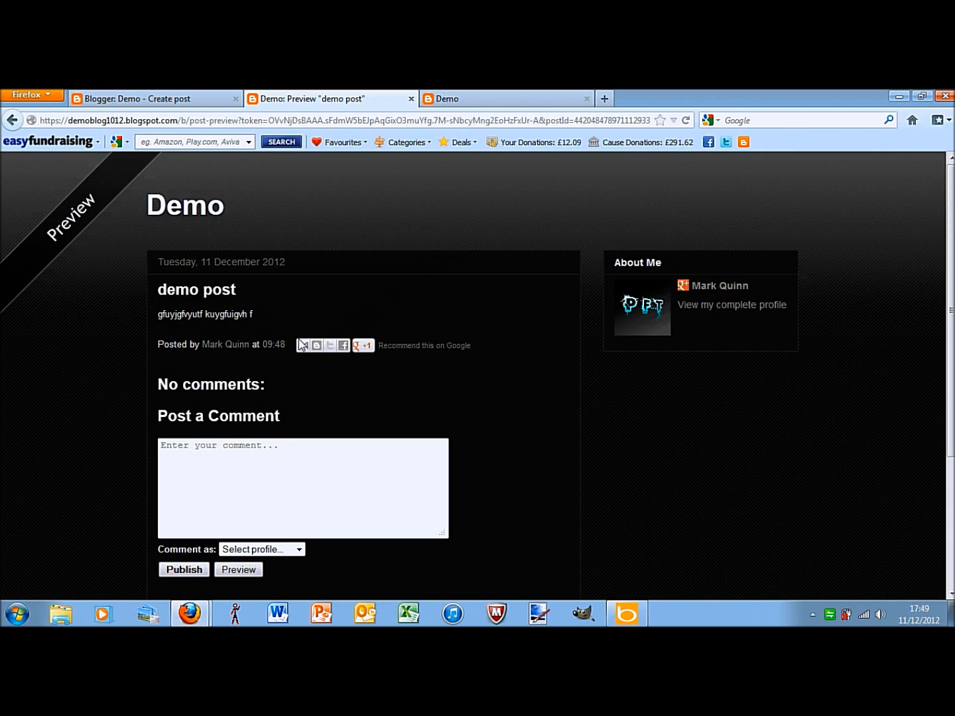
mouse_move(272, 374)
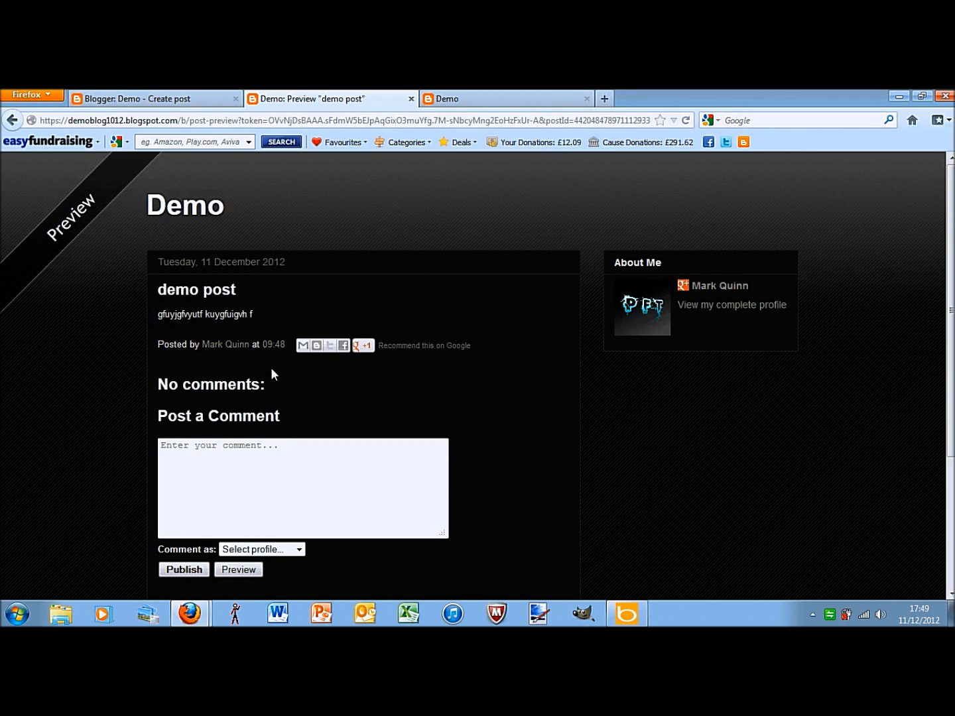
mouse_move(307, 560)
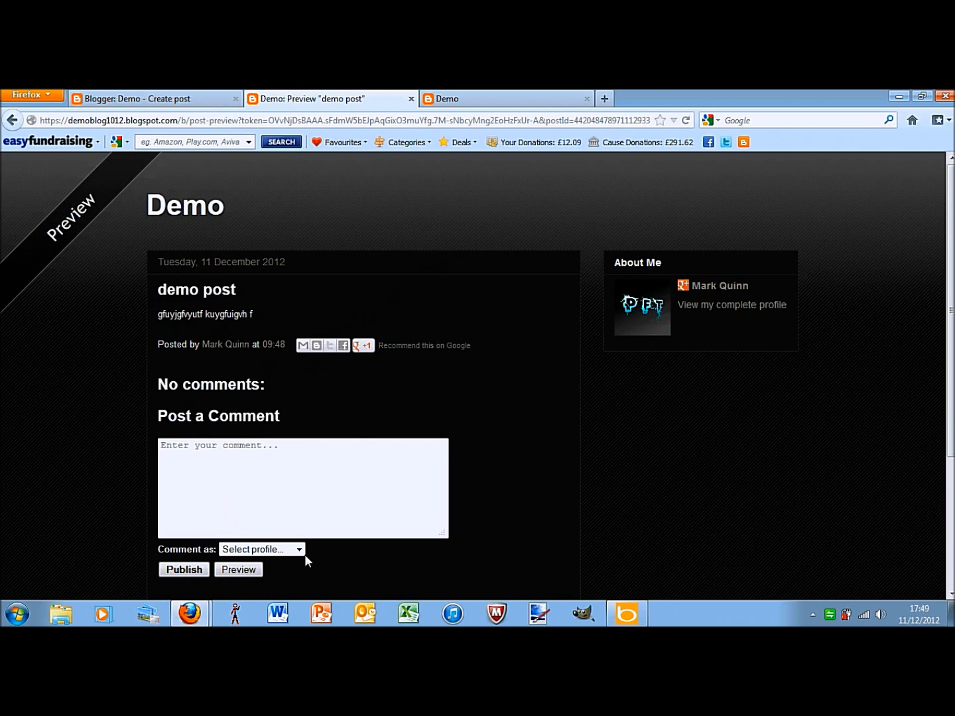
mouse_move(295, 356)
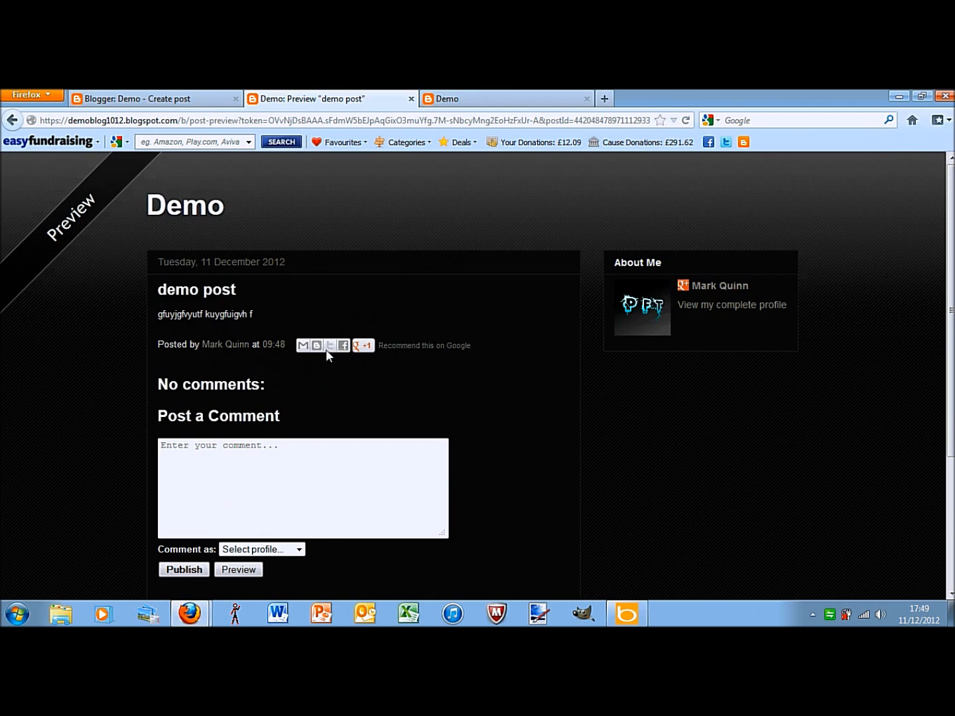
mouse_move(305, 354)
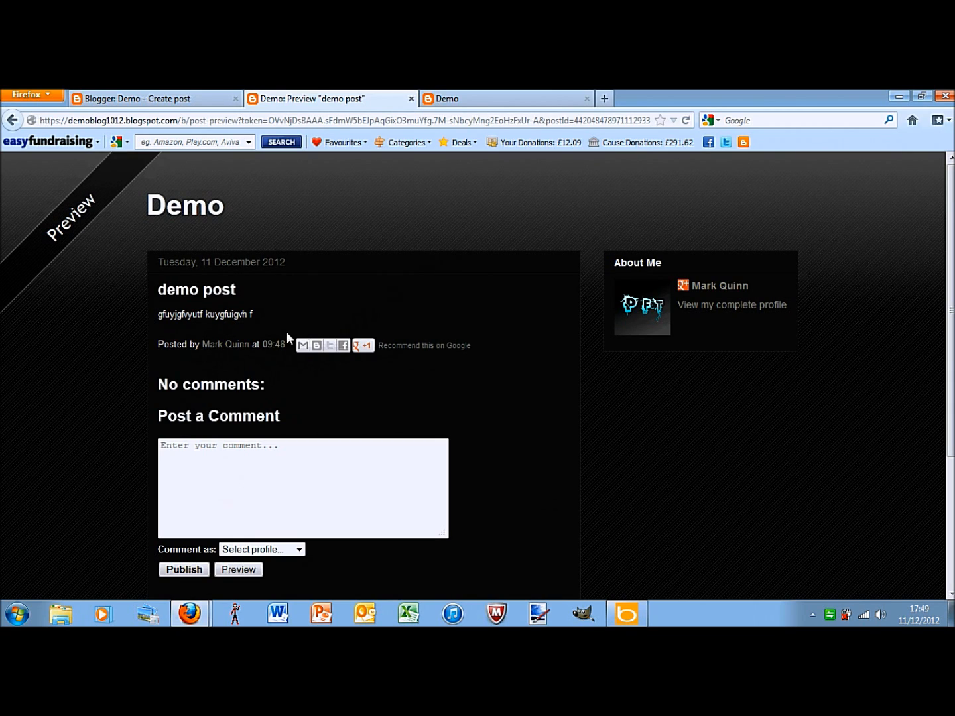
mouse_move(175, 272)
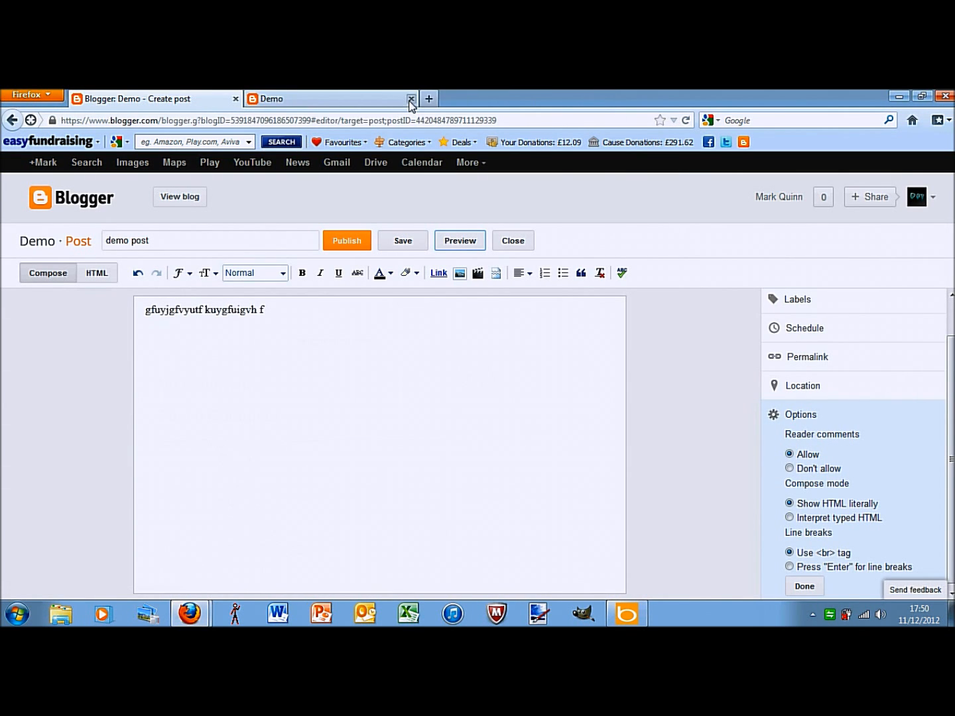
Step: Close the Blogger tab, hide the Facebook page's admin panel, and open a blank tab
click(411, 98)
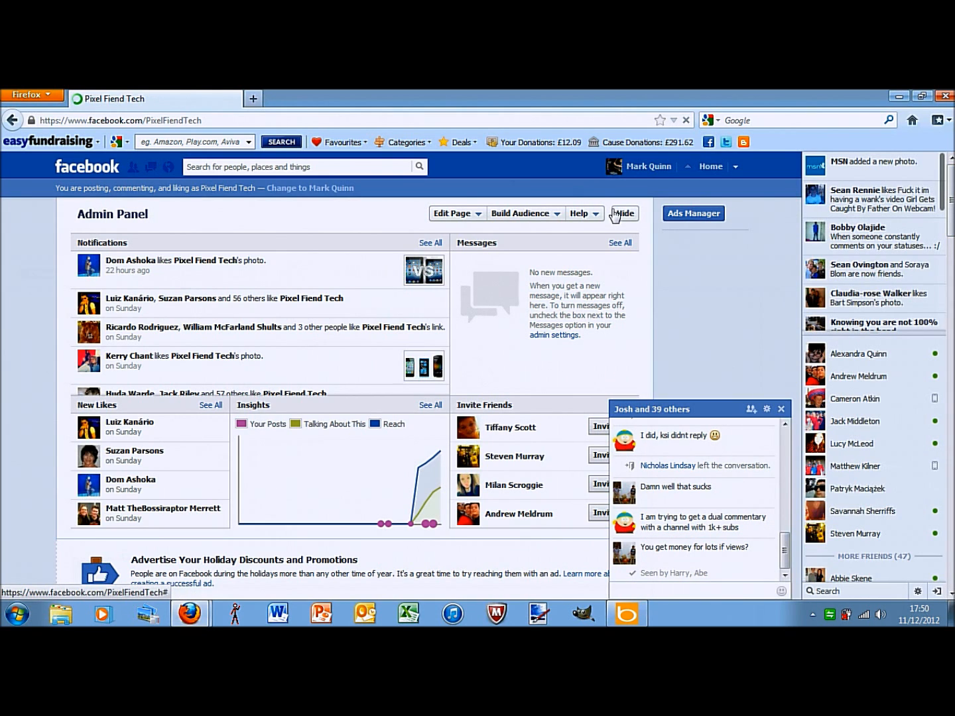
click(622, 212)
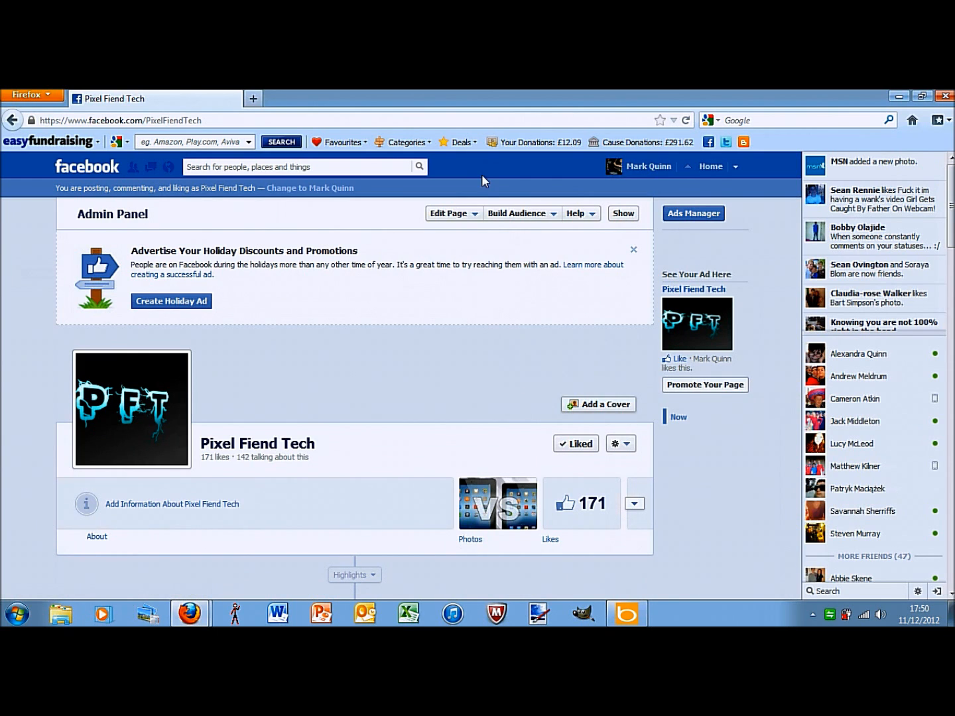
click(253, 98)
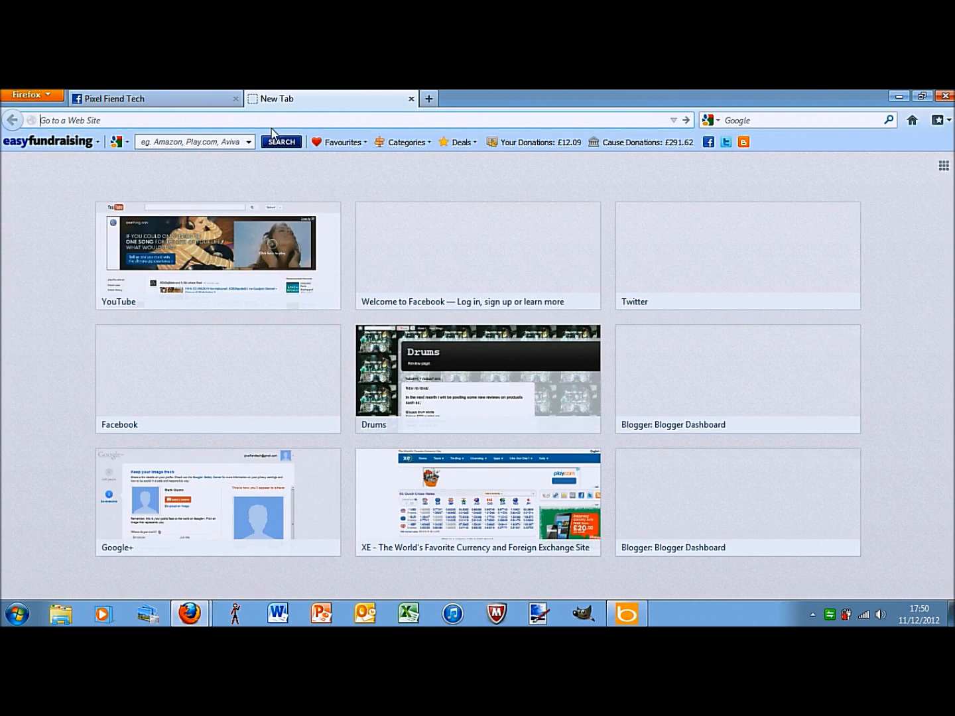
Step: Load the Pixelfiend tech Twitter profile from the twitter.com address suggestions
text(twitter.com/p)
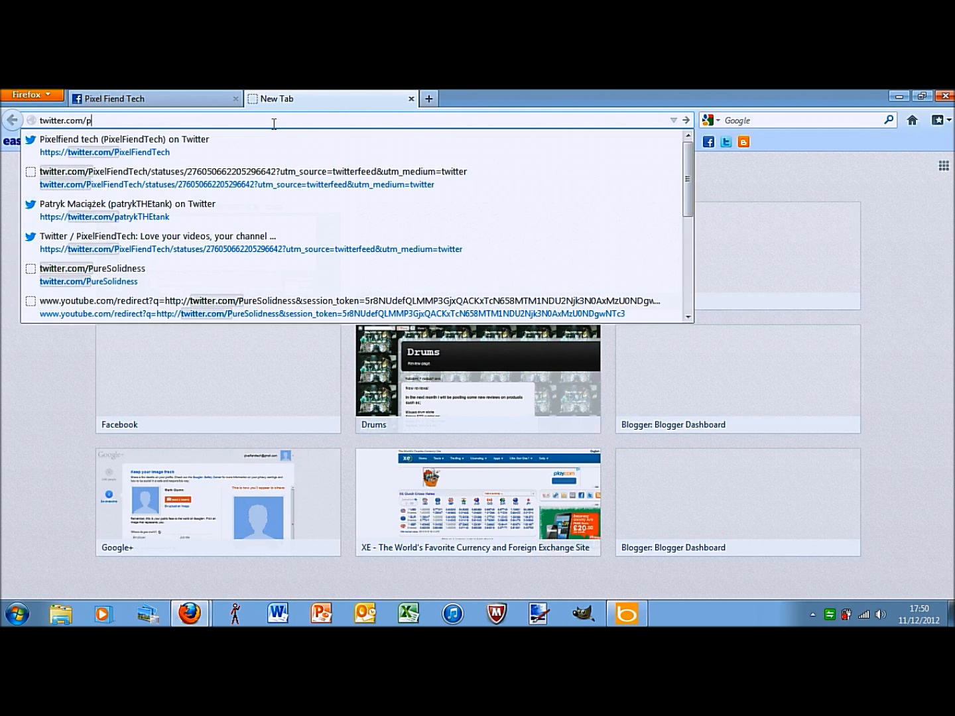
click(105, 139)
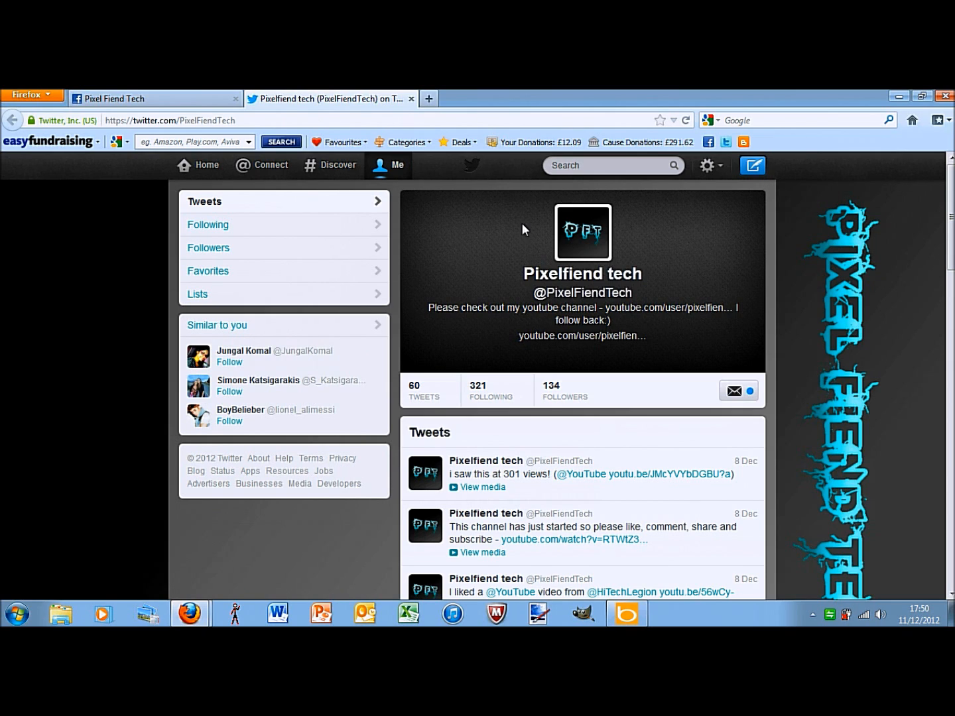
mouse_move(557, 232)
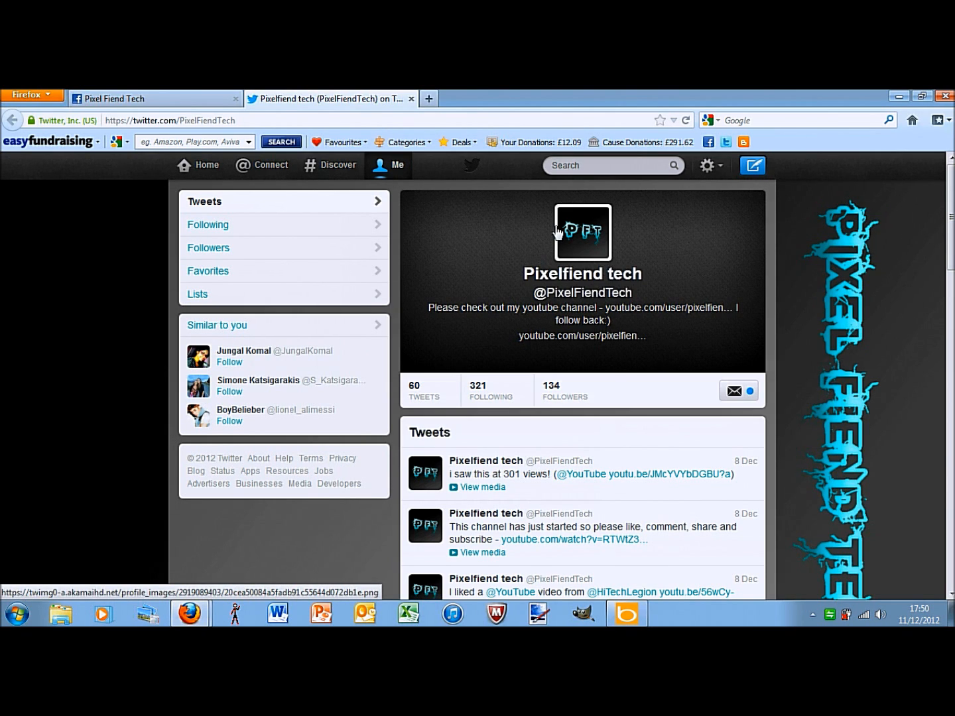